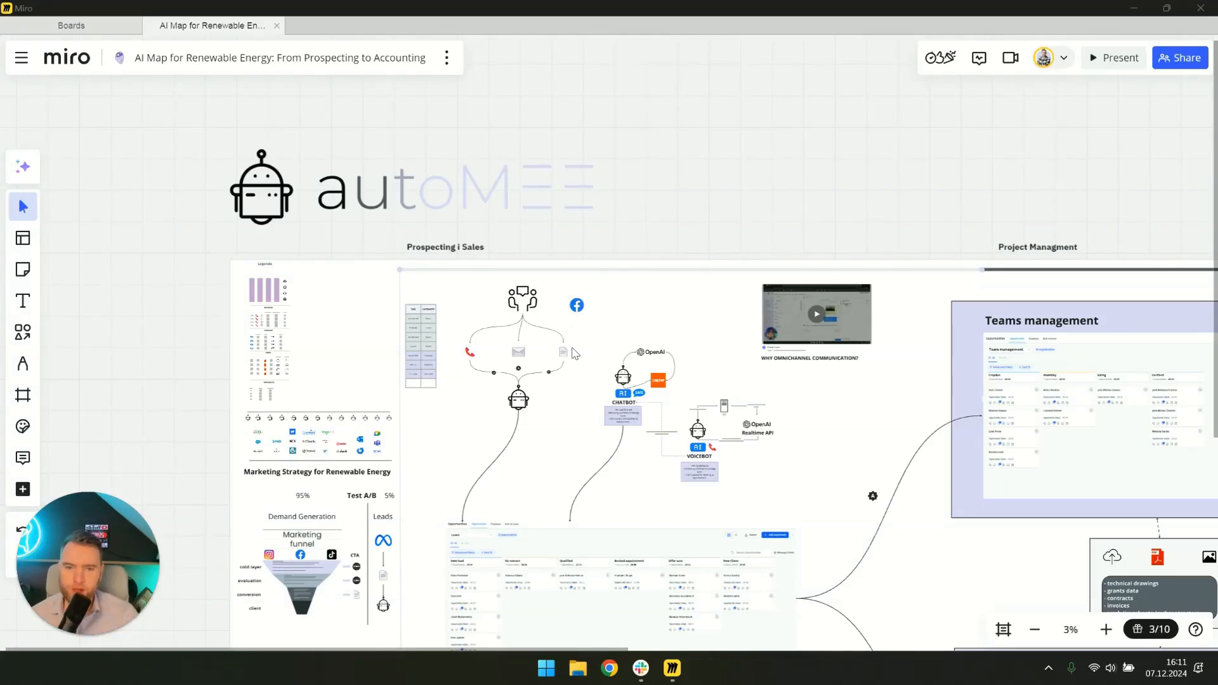
{"action": "mouse_move", "coordinate": [477, 315]}
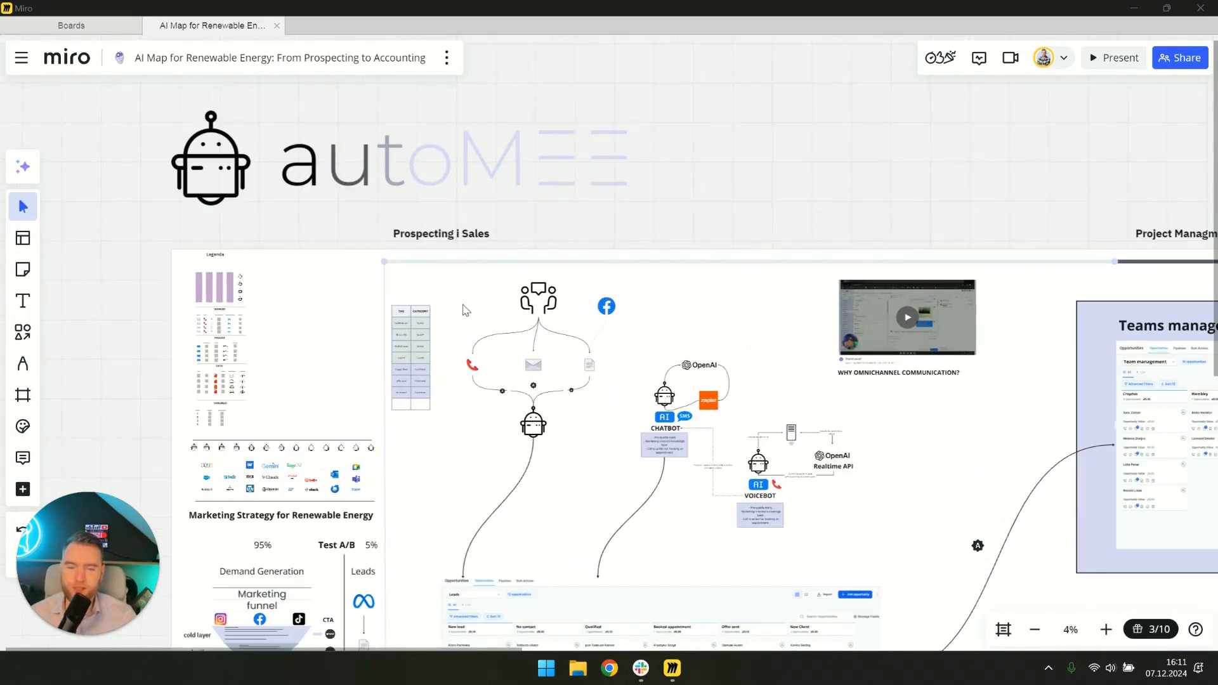
{"action": "mouse_move", "coordinate": [643, 314]}
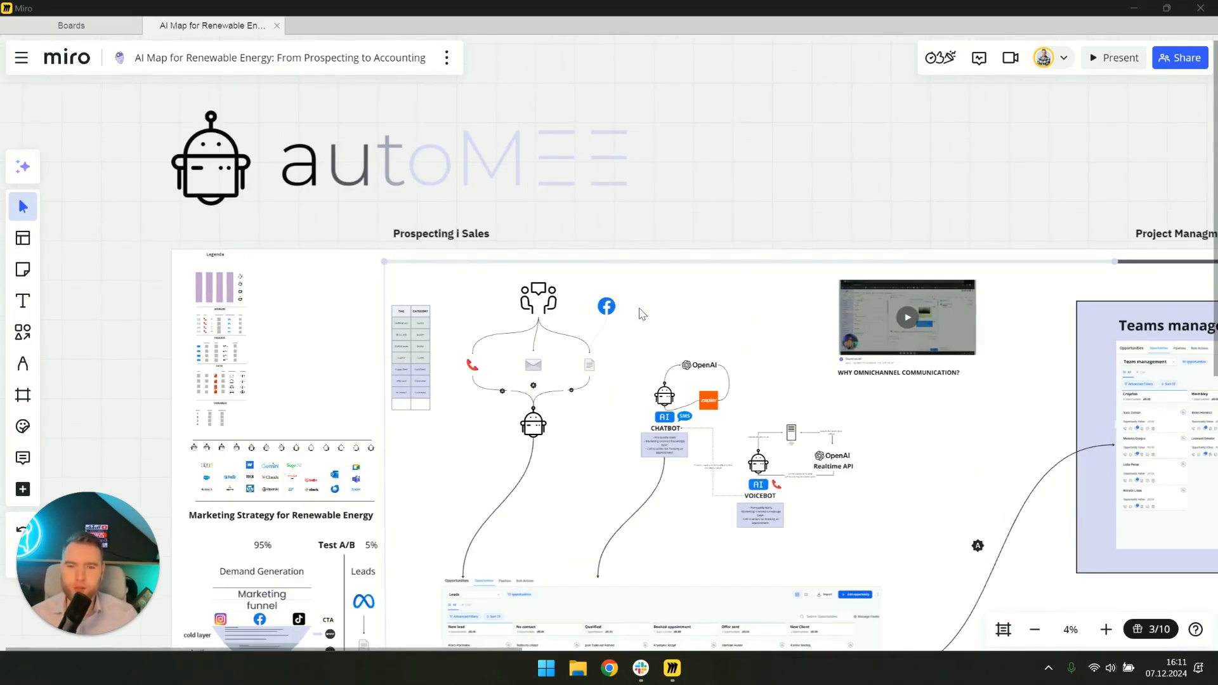
{"action": "mouse_move", "coordinate": [464, 278]}
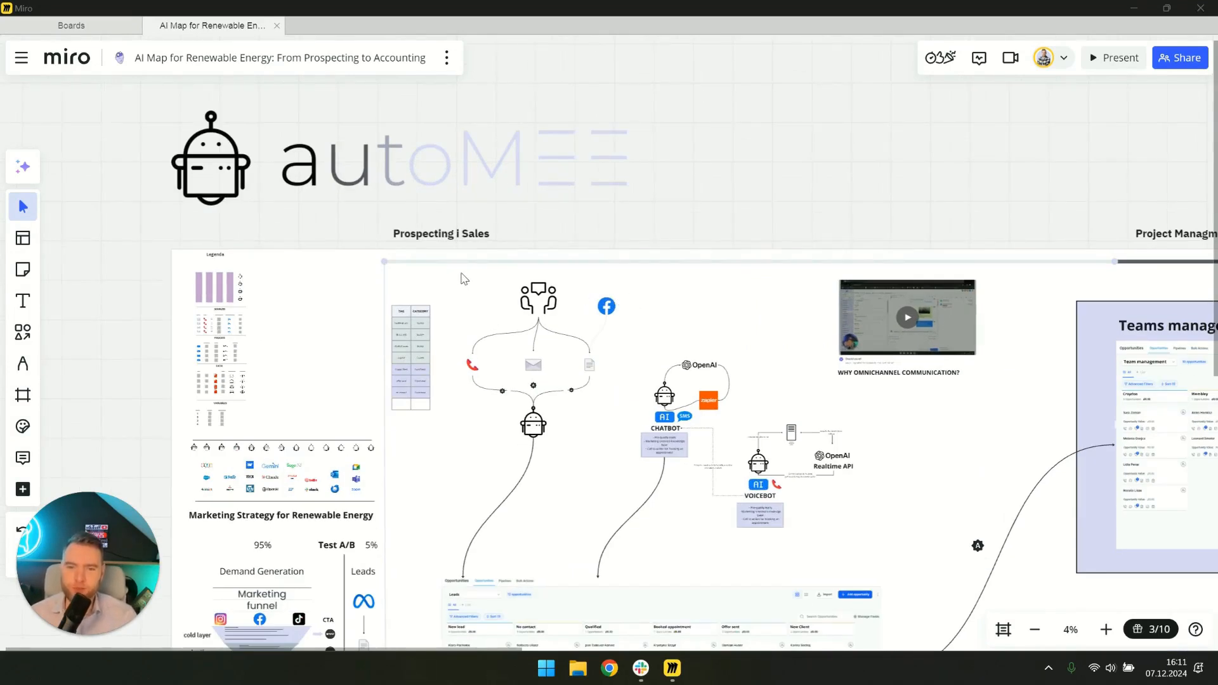
{"action": "mouse_move", "coordinate": [464, 294]}
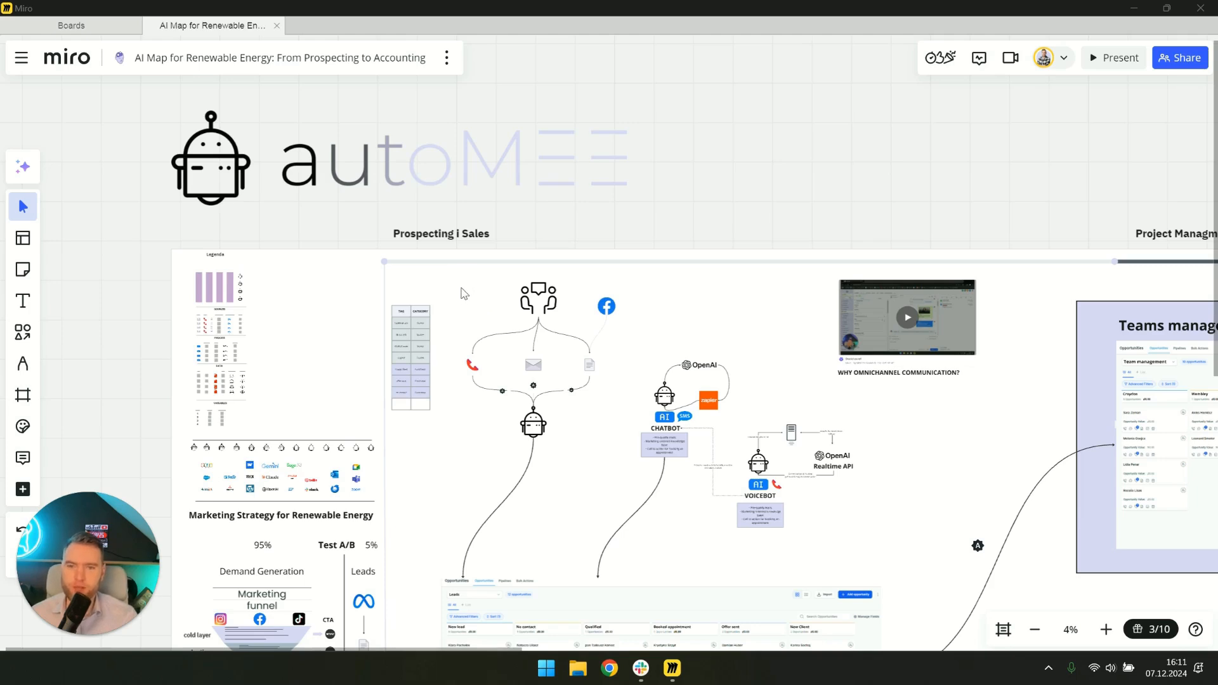
{"action": "mouse_move", "coordinate": [495, 314]}
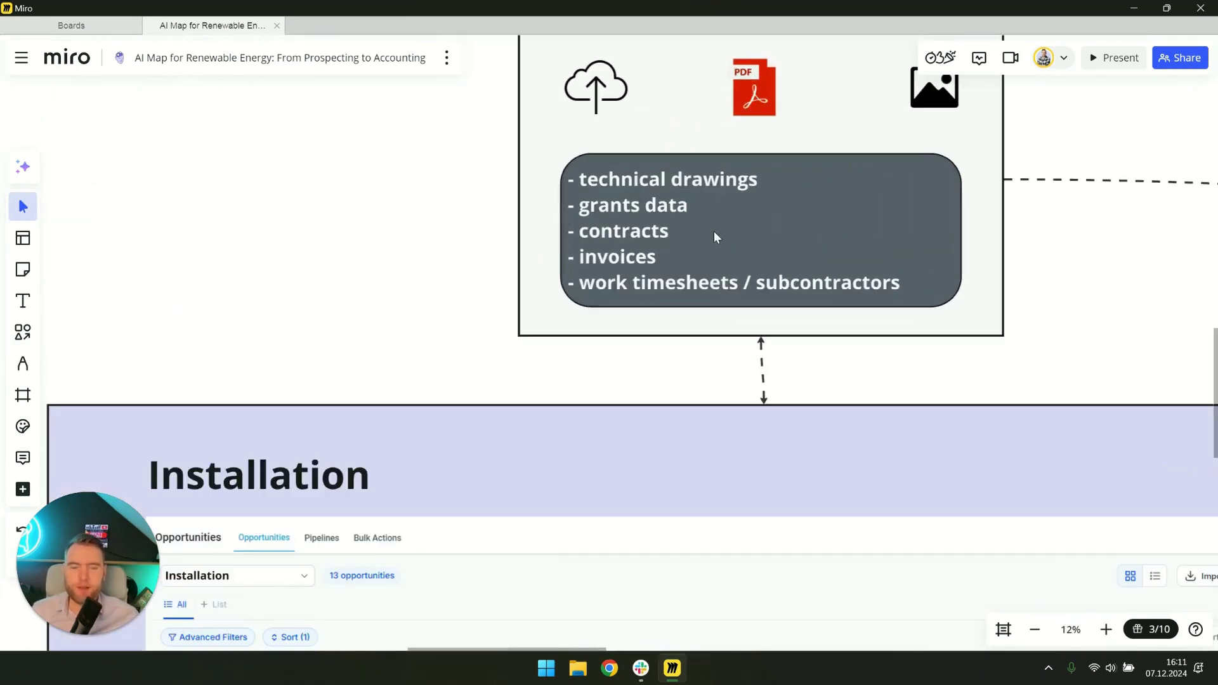
- Scroll from the documents box through Finances & HR to the API and ERP icons
{"action": "scroll", "scroll_direction": "down", "scroll_amount": 3}
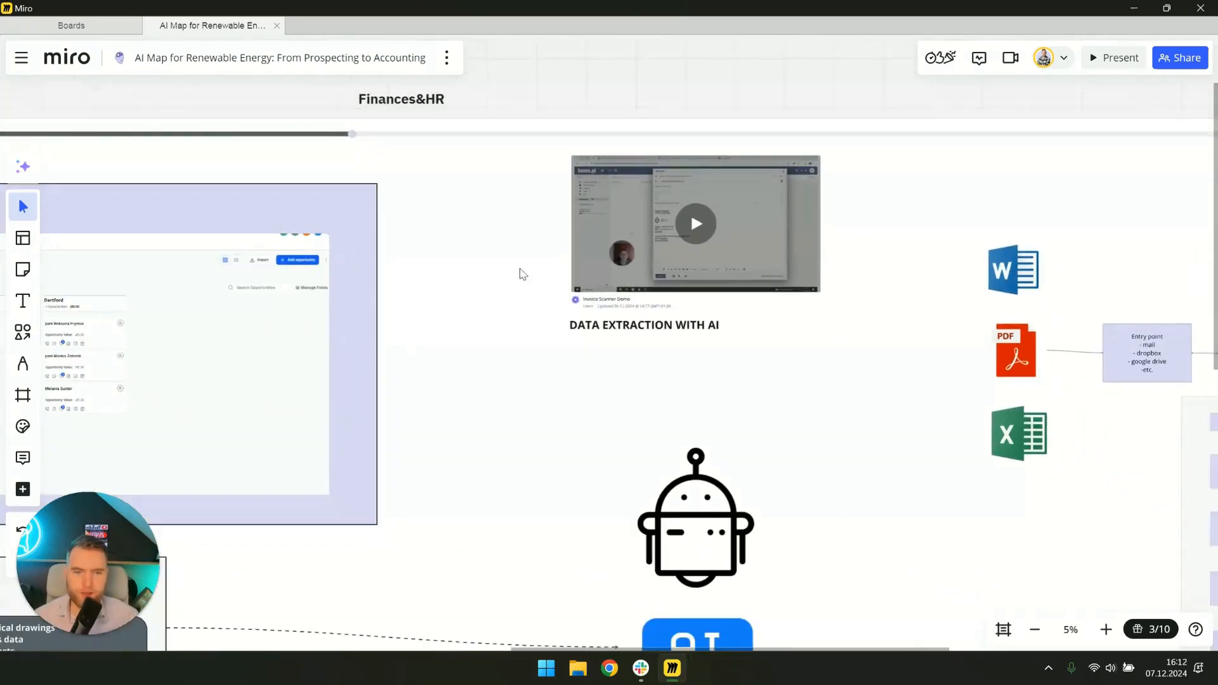
{"action": "scroll", "scroll_direction": "down", "scroll_amount": 3}
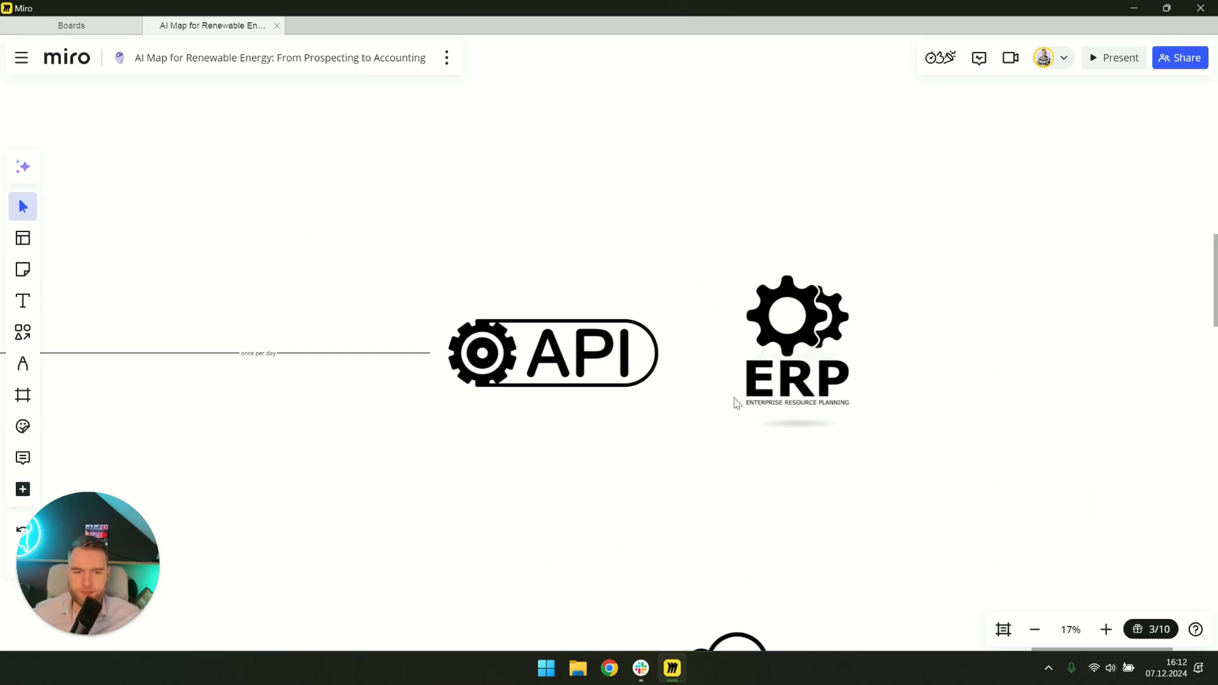
{"action": "scroll", "scroll_direction": "down", "scroll_amount": 3}
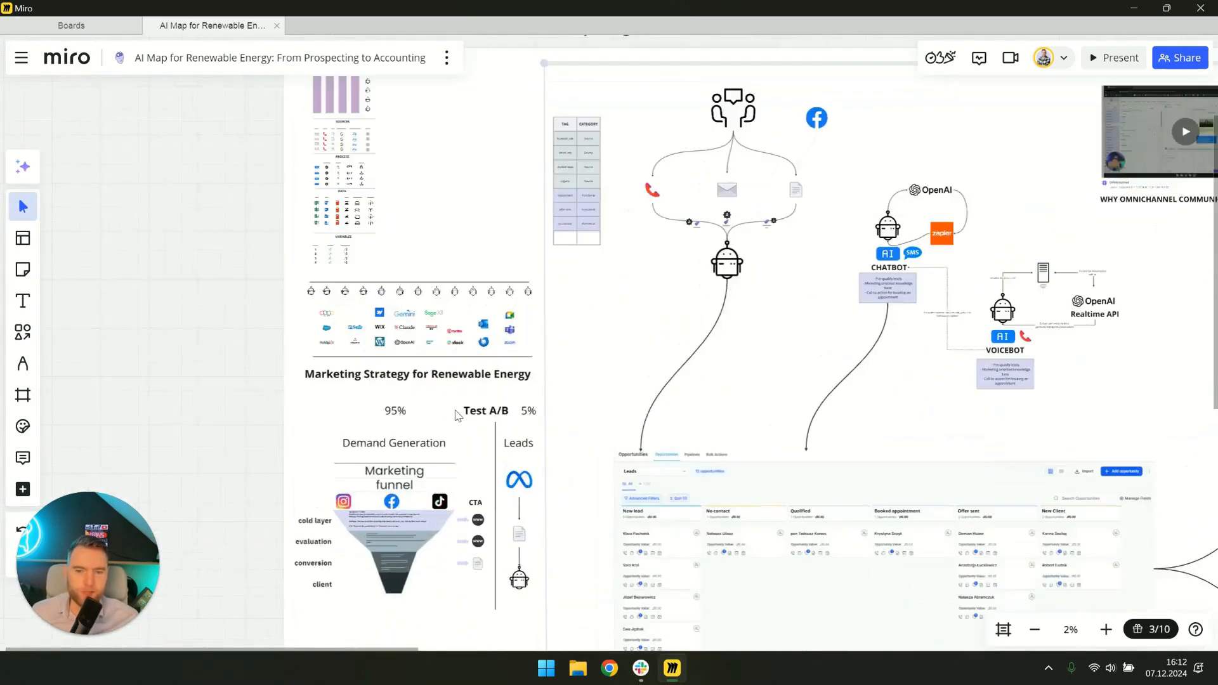
- Return to Prospecting & Sales and zoom into the Marketing Strategy funnel and Leads board
{"action": "scroll", "scroll_direction": "down", "scroll_amount": 3}
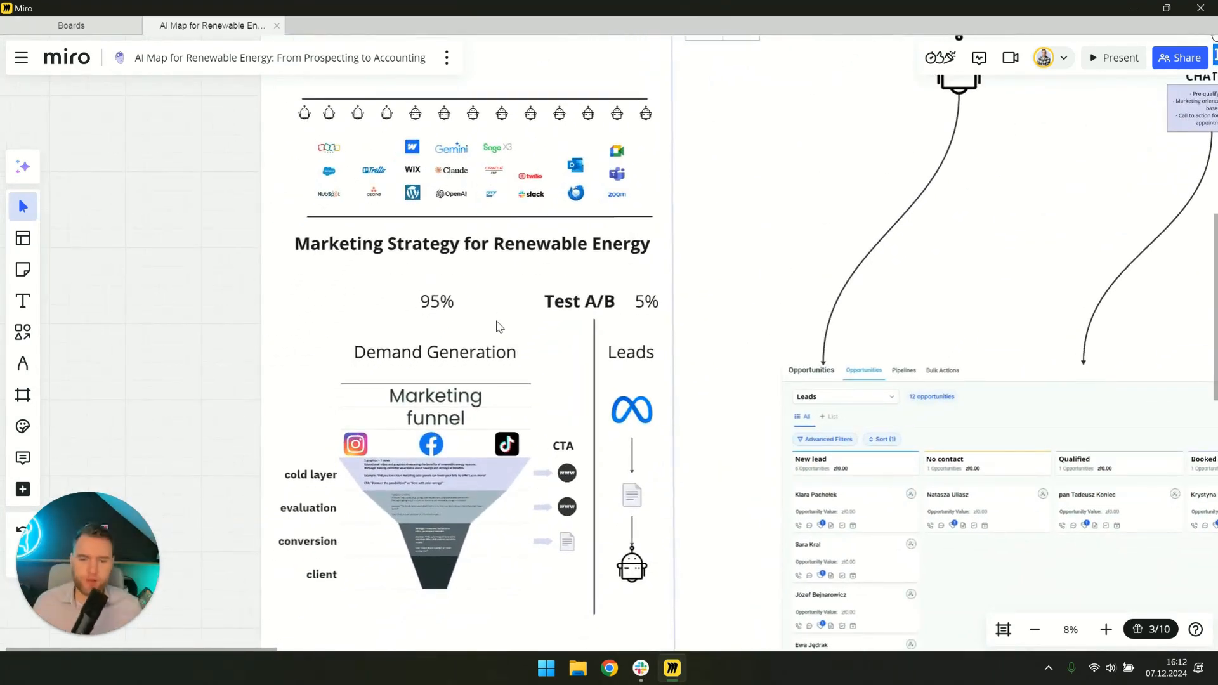
{"action": "left_click", "coordinate": [1103, 630]}
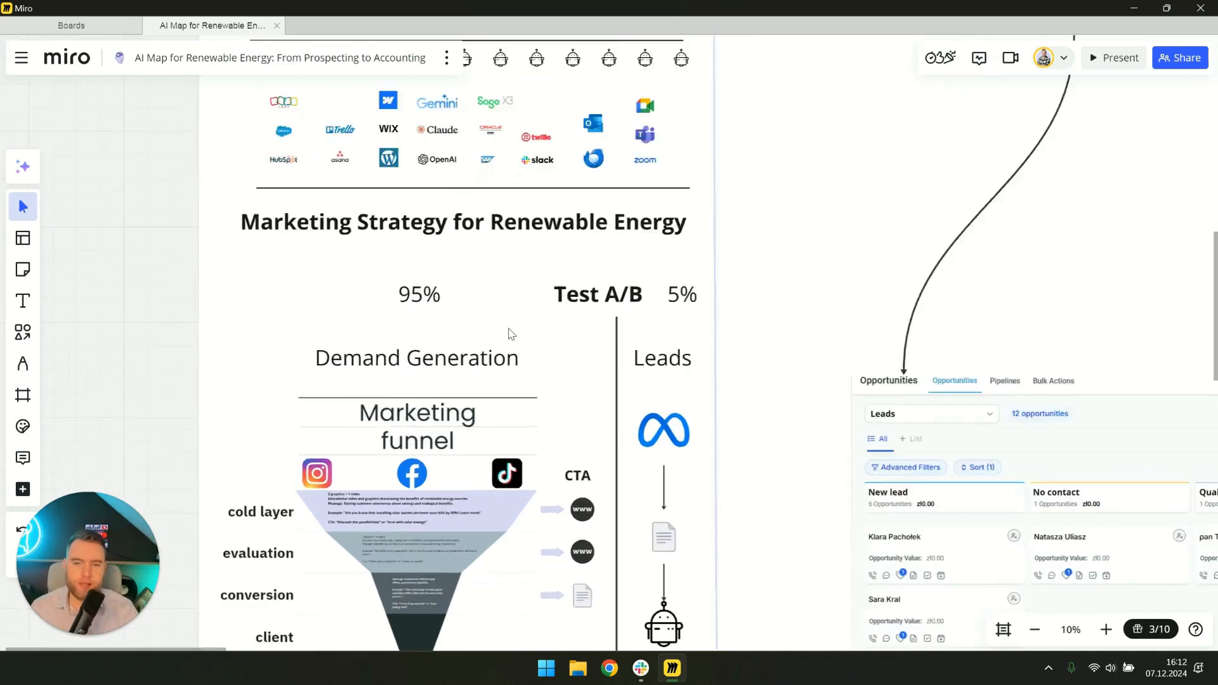
{"action": "left_click", "coordinate": [1103, 630]}
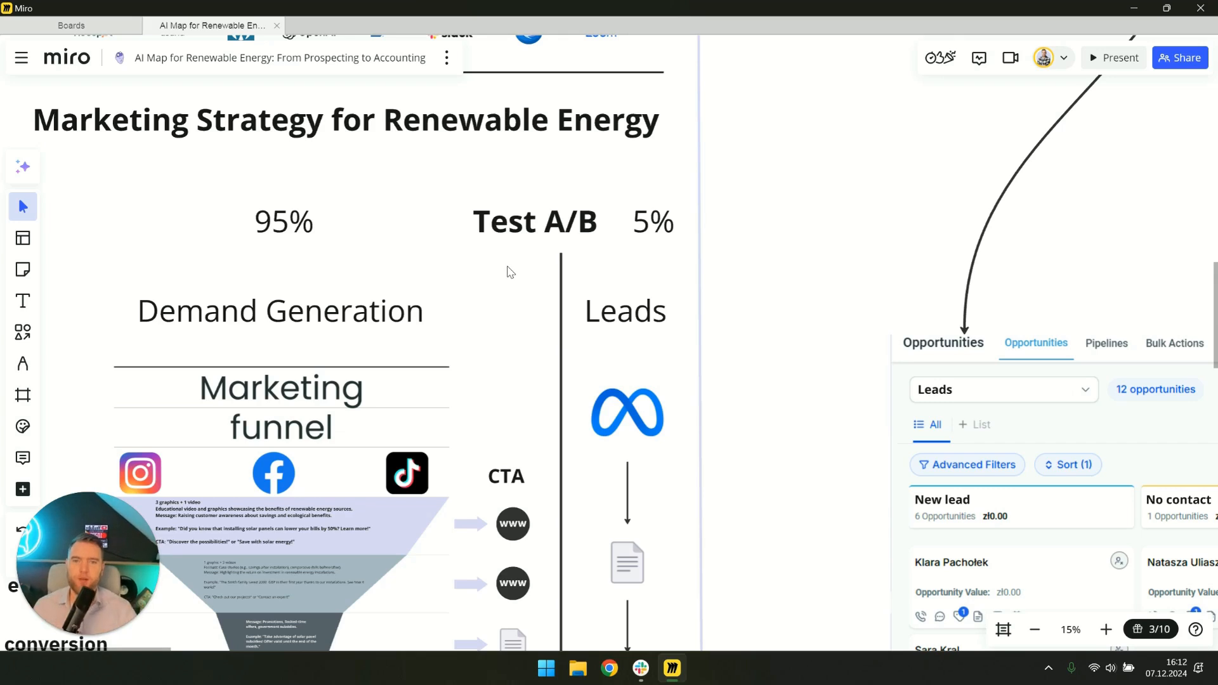
{"action": "mouse_move", "coordinate": [624, 241]}
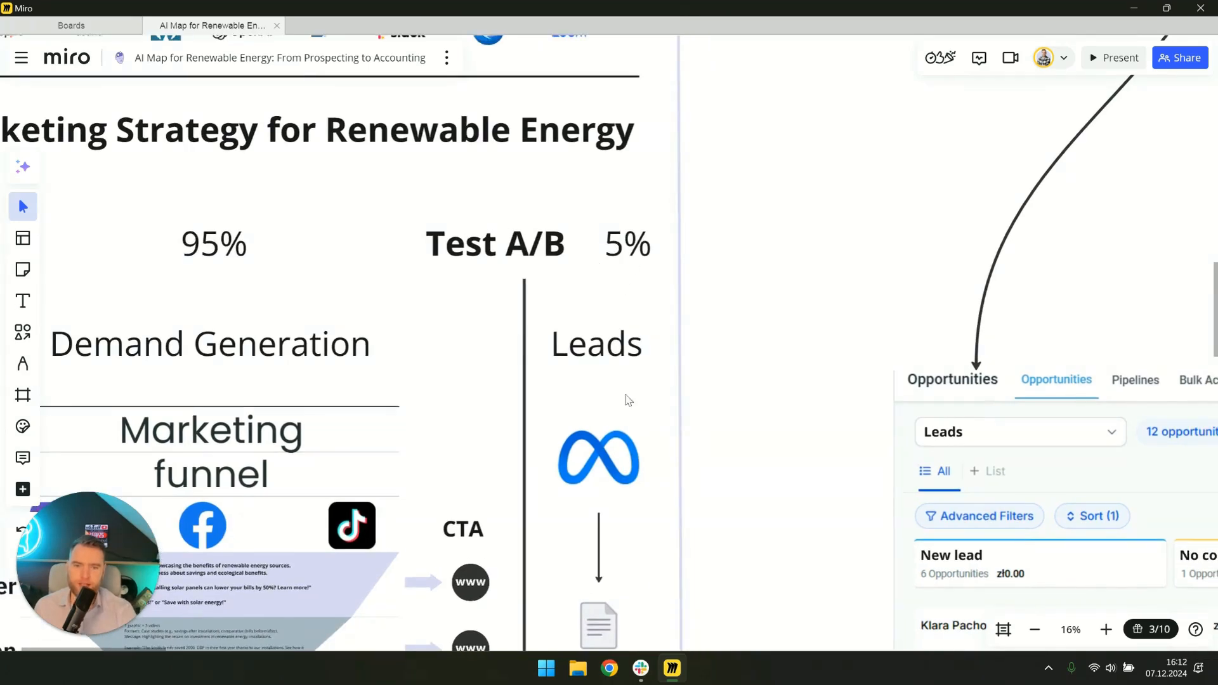
{"action": "scroll", "scroll_direction": "down", "scroll_amount": 3}
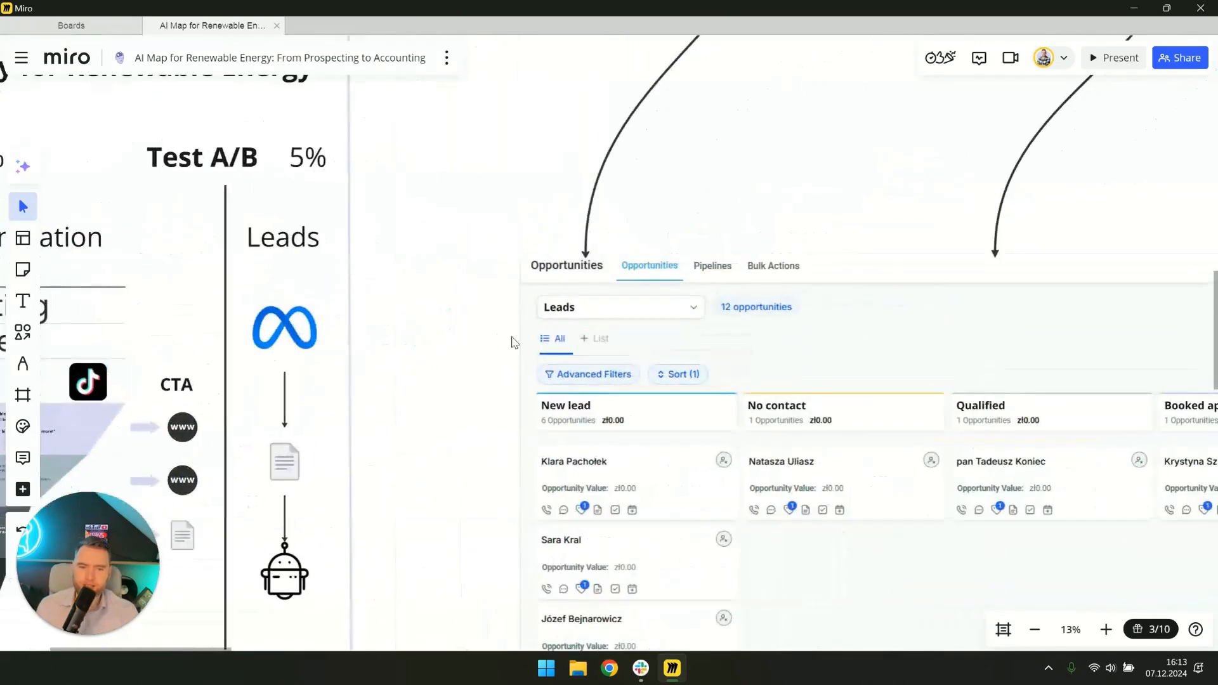
{"action": "mouse_move", "coordinate": [781, 554]}
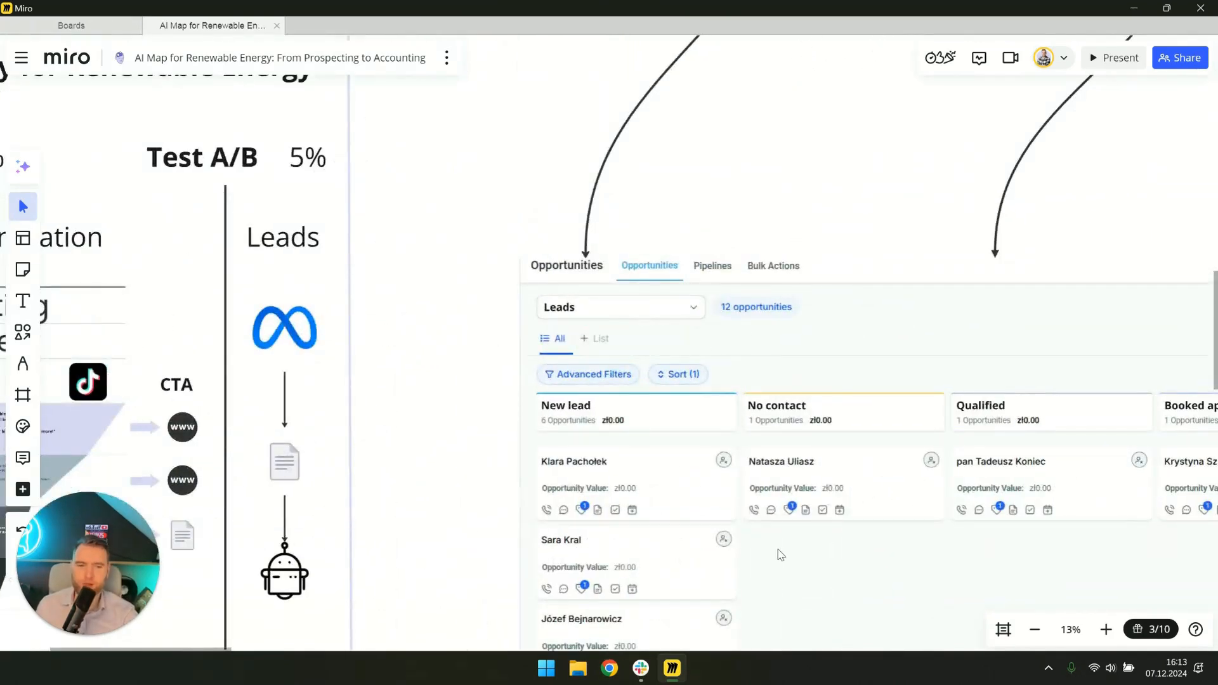
{"action": "scroll", "scroll_direction": "down", "scroll_amount": 3}
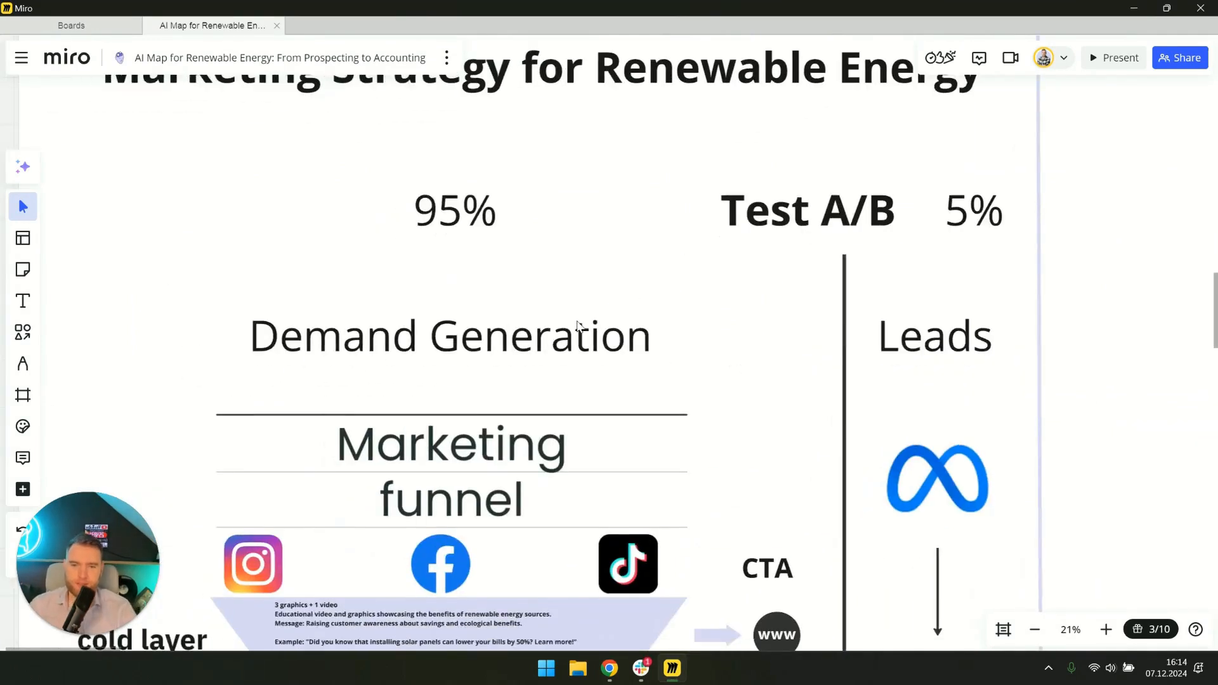
{"action": "scroll", "scroll_direction": "down", "scroll_amount": 3}
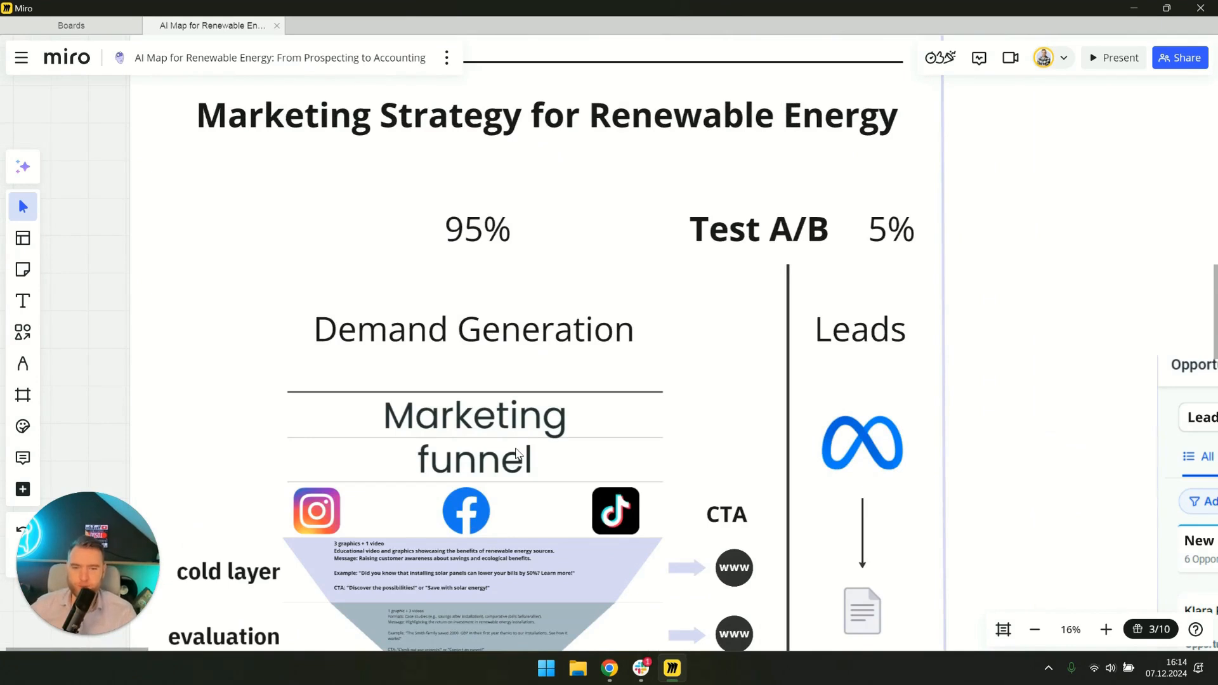
{"action": "scroll", "scroll_direction": "down", "scroll_amount": 3}
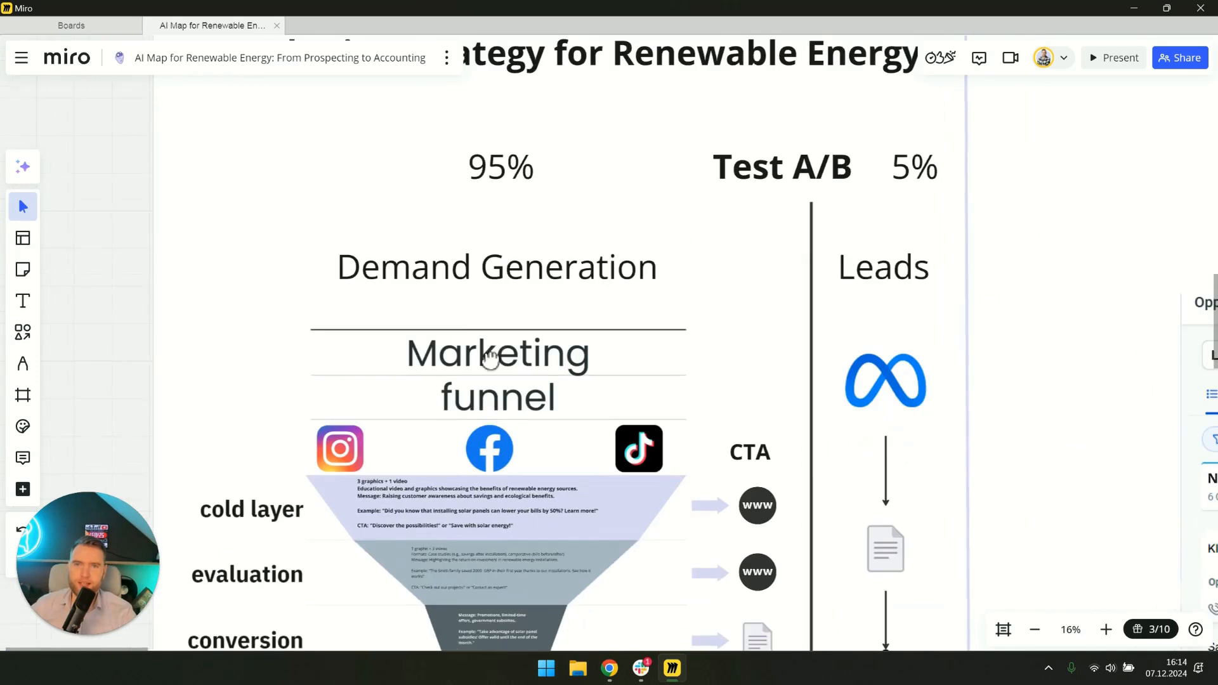
{"action": "scroll", "scroll_direction": "down", "scroll_amount": 3}
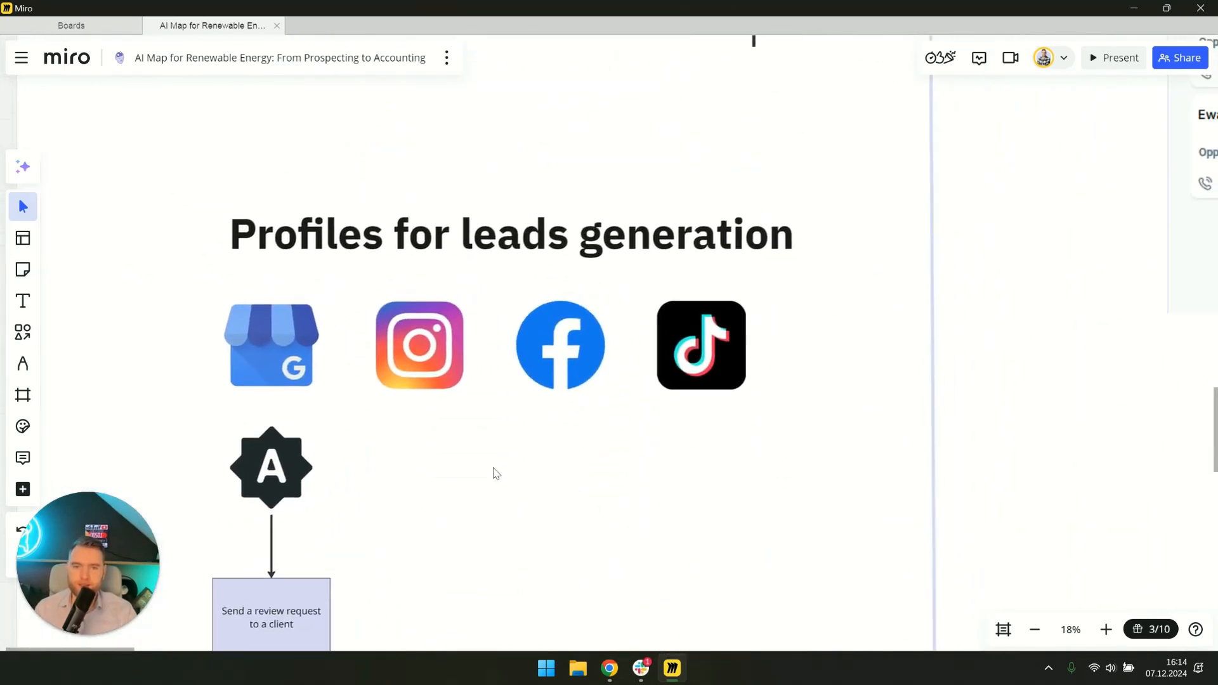
{"action": "mouse_move", "coordinate": [789, 464]}
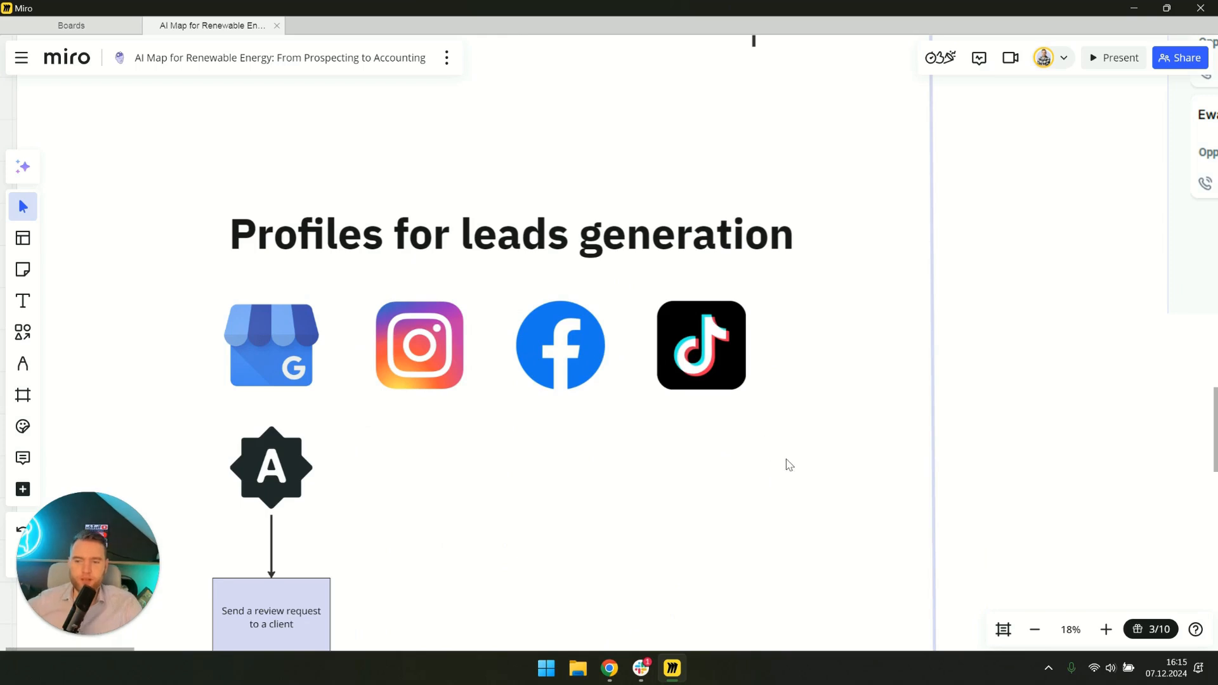
{"action": "mouse_move", "coordinate": [771, 373]}
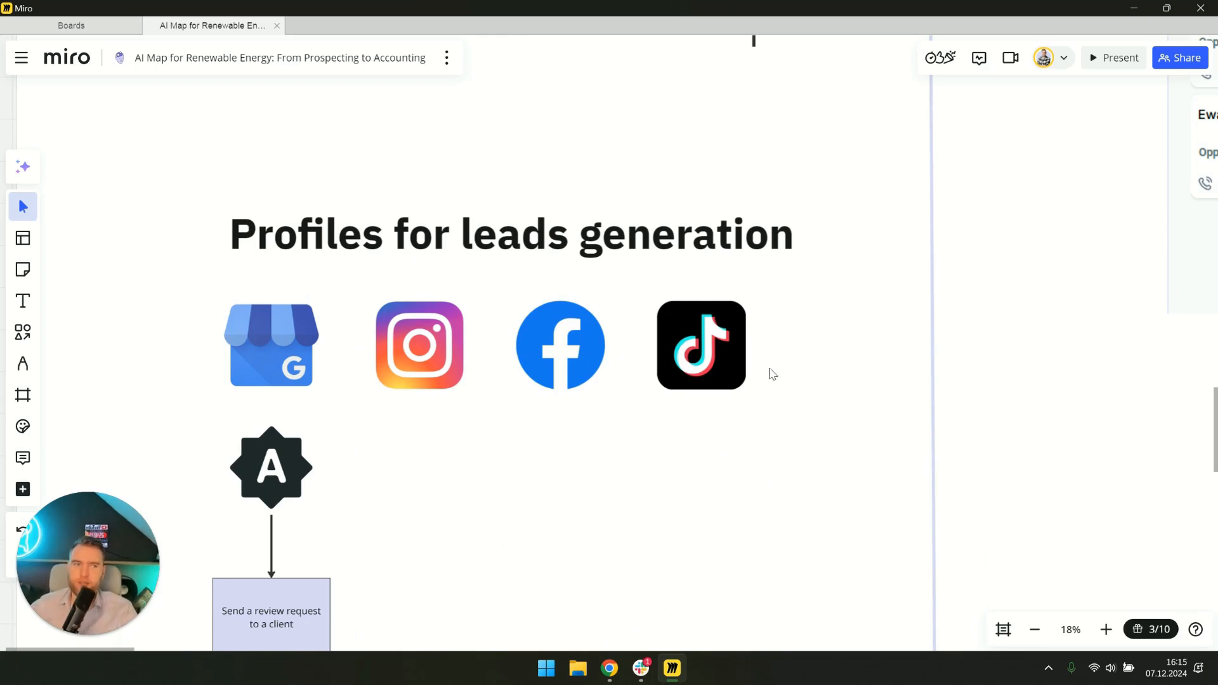
{"action": "mouse_move", "coordinate": [803, 393]}
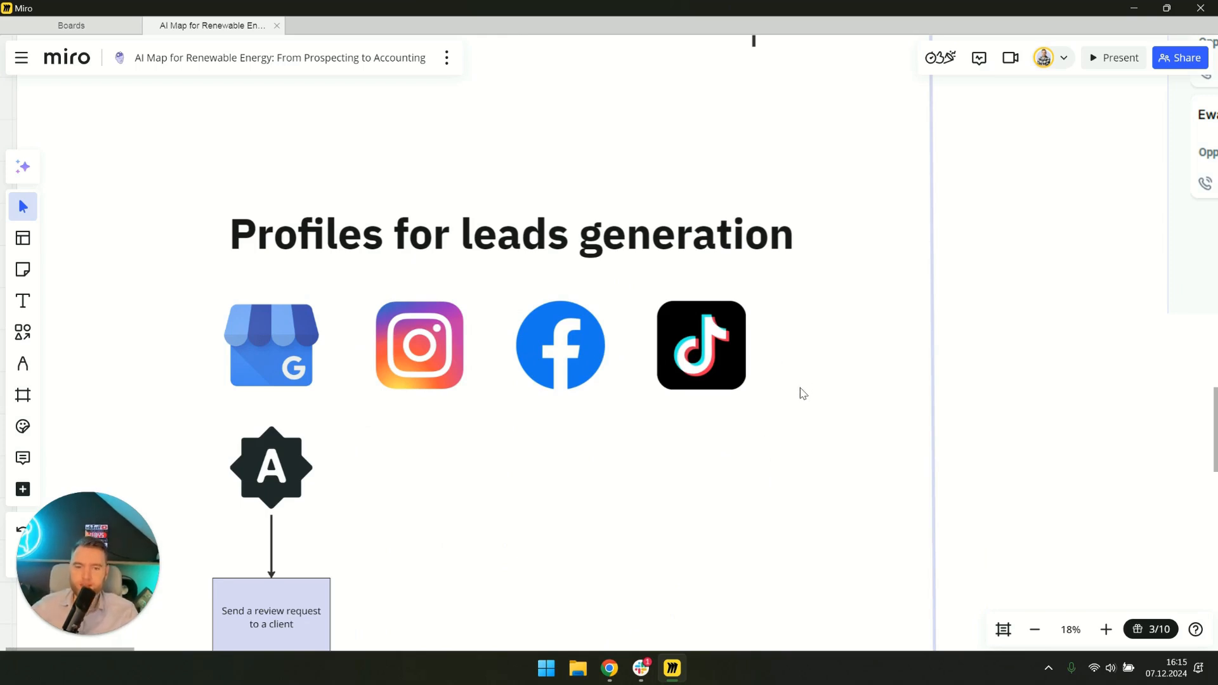
{"action": "mouse_move", "coordinate": [610, 669]}
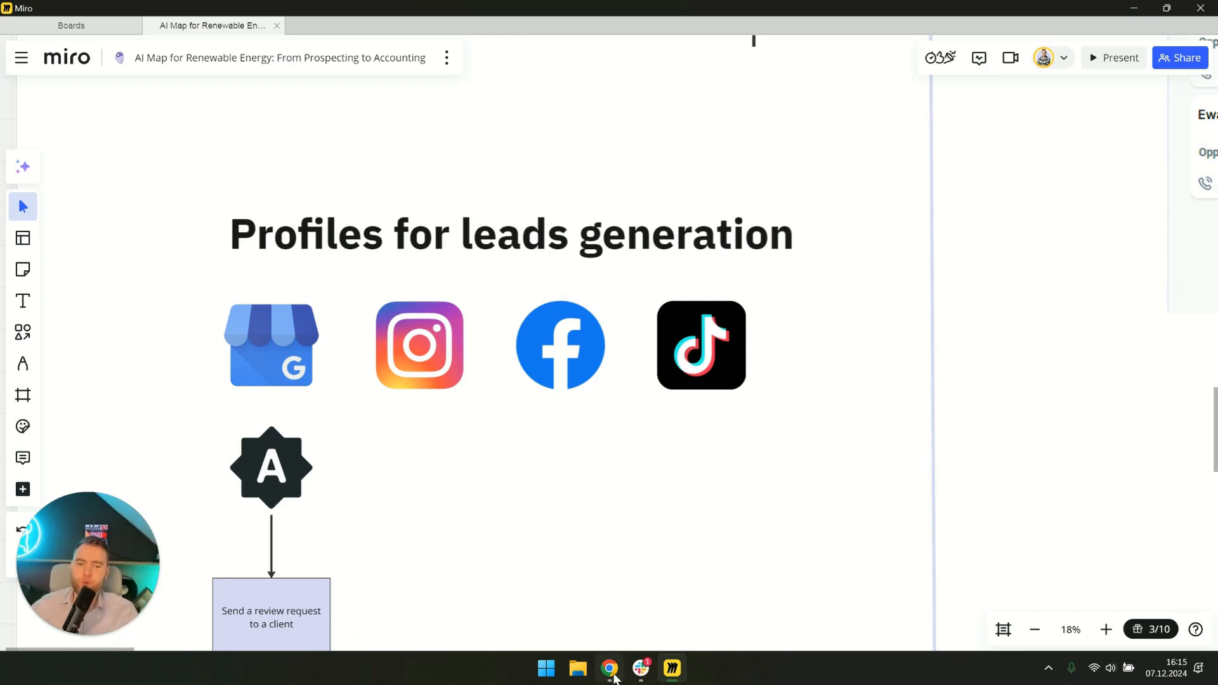
{"action": "left_click", "coordinate": [609, 669]}
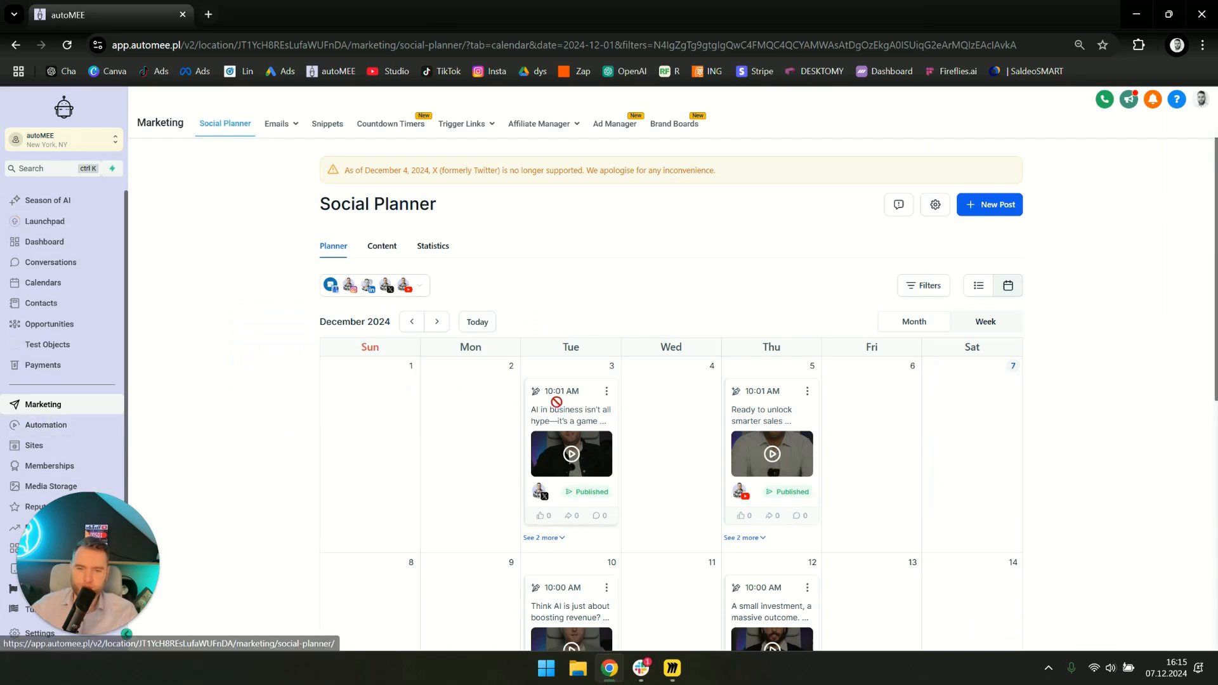
{"action": "scroll", "scroll_direction": "down", "scroll_amount": 3}
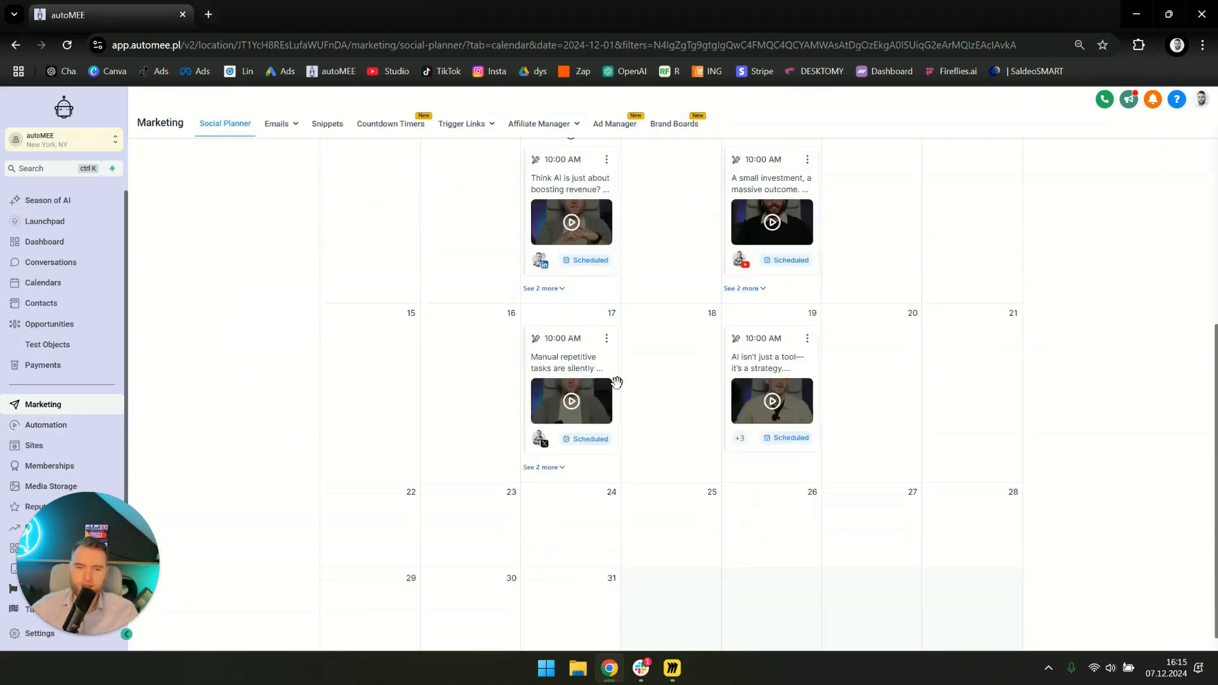
{"action": "scroll", "scroll_direction": "up", "scroll_amount": 3}
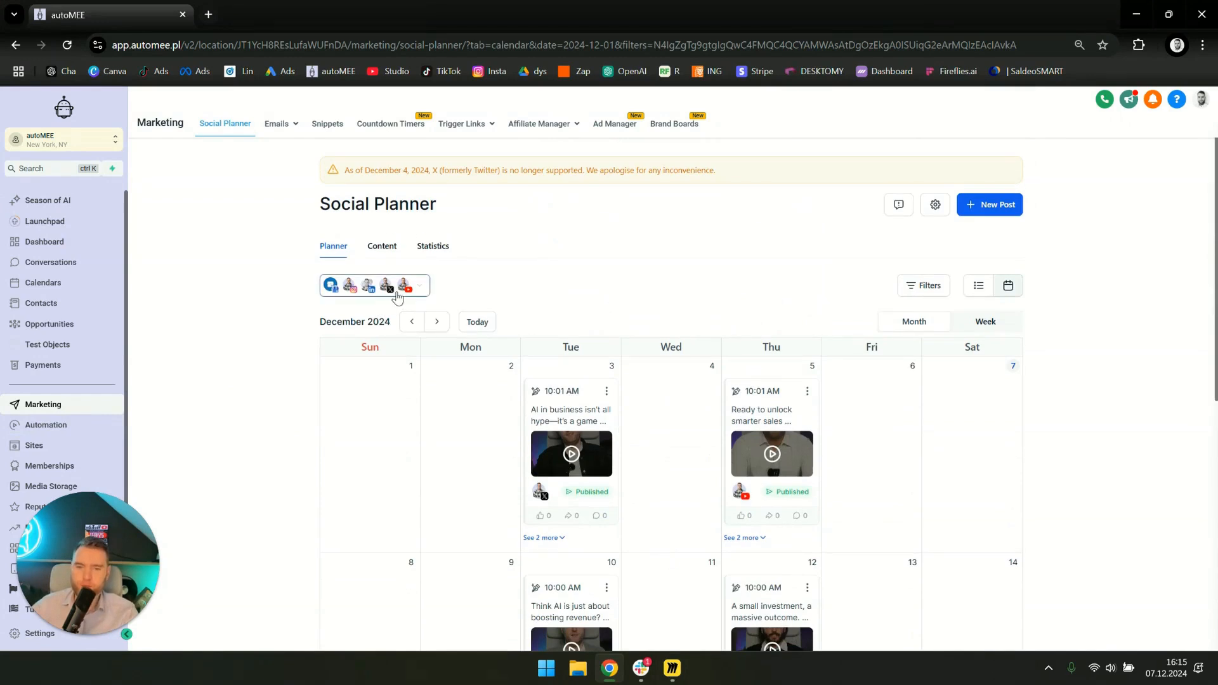
{"action": "mouse_move", "coordinate": [308, 424]}
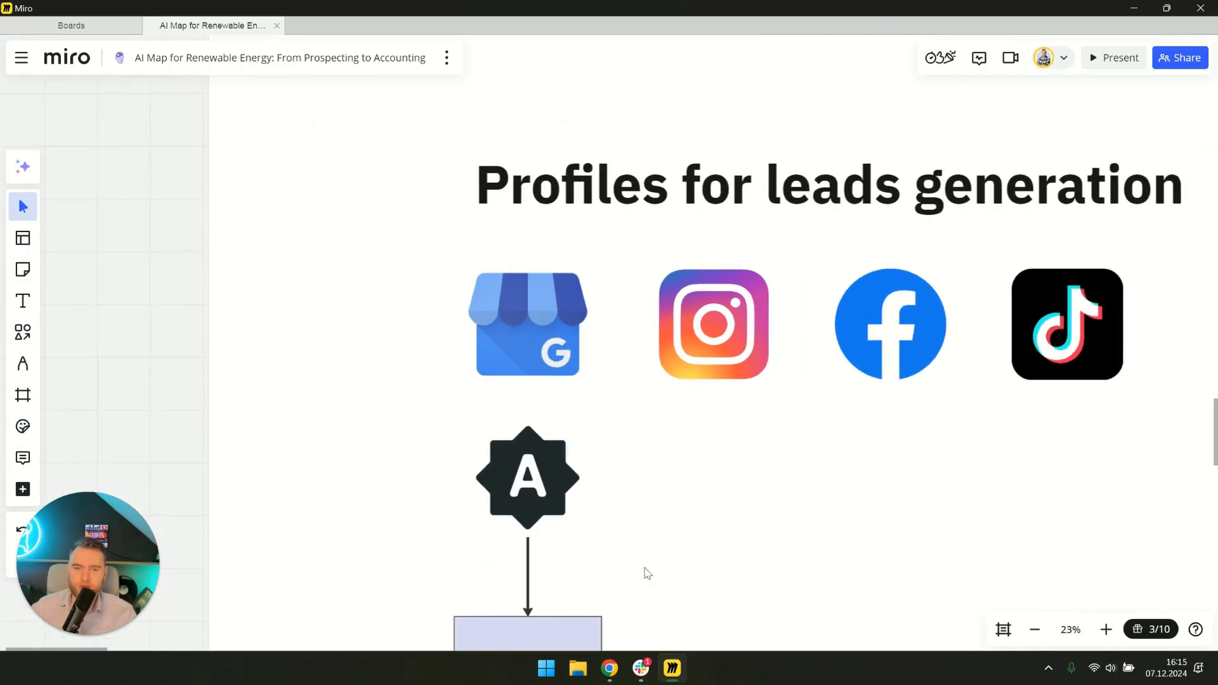
- Follow the review request flowchart down to 'AI automatically responds to reviews'
{"action": "scroll", "scroll_direction": "down", "scroll_amount": 3}
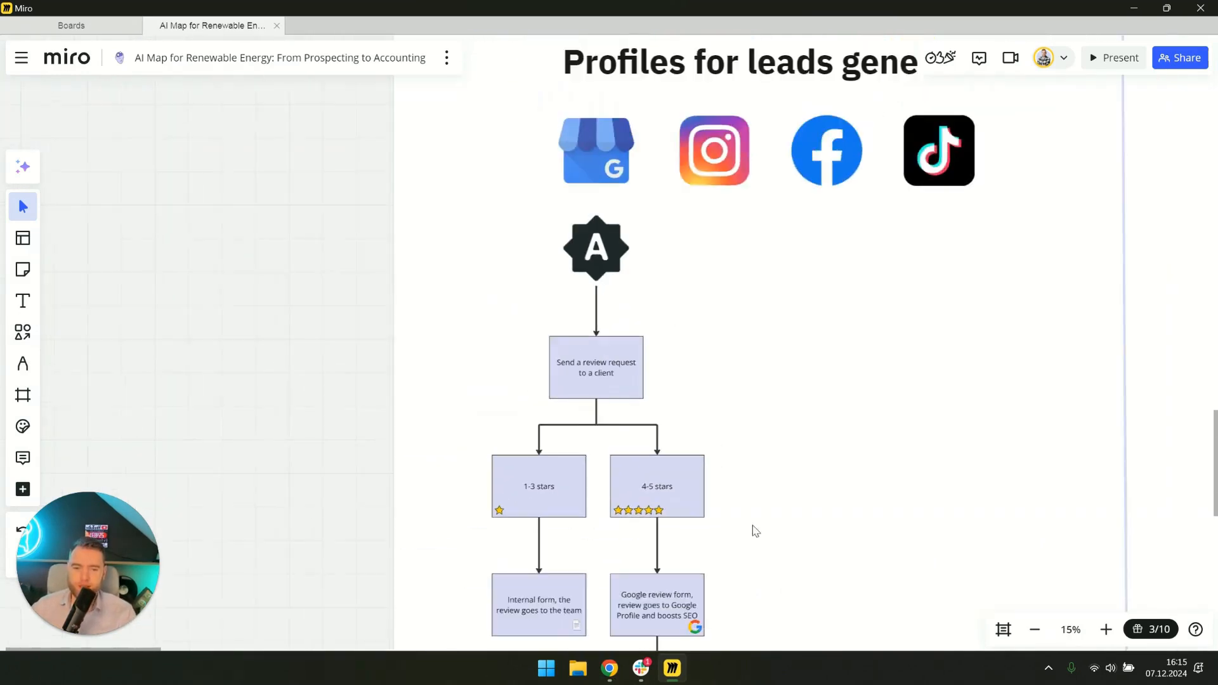
{"action": "scroll", "scroll_direction": "down", "scroll_amount": 3}
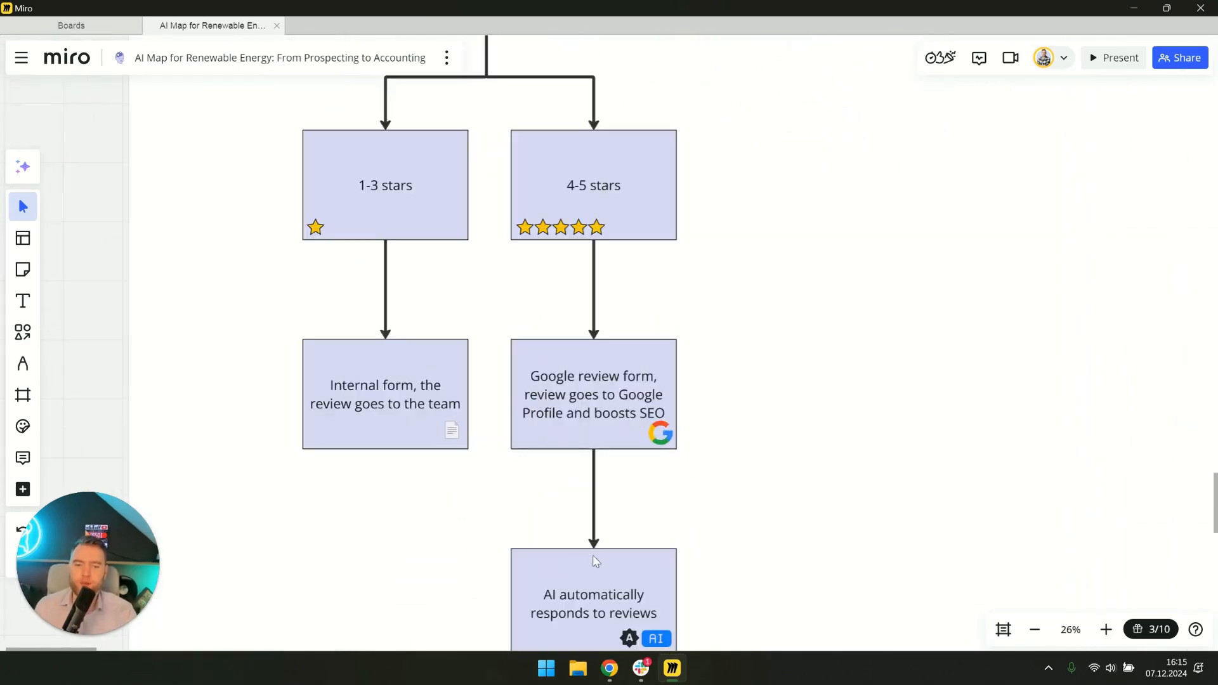
{"action": "scroll", "scroll_direction": "down", "scroll_amount": 3}
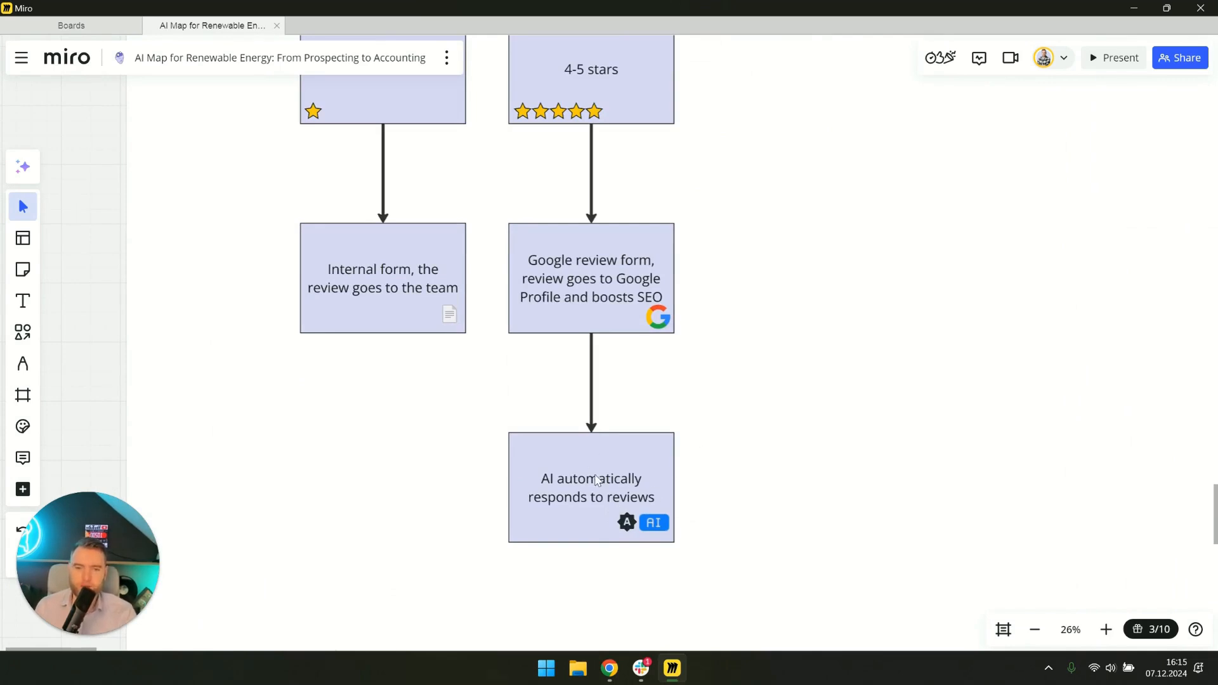
{"action": "scroll", "scroll_direction": "down", "scroll_amount": 3}
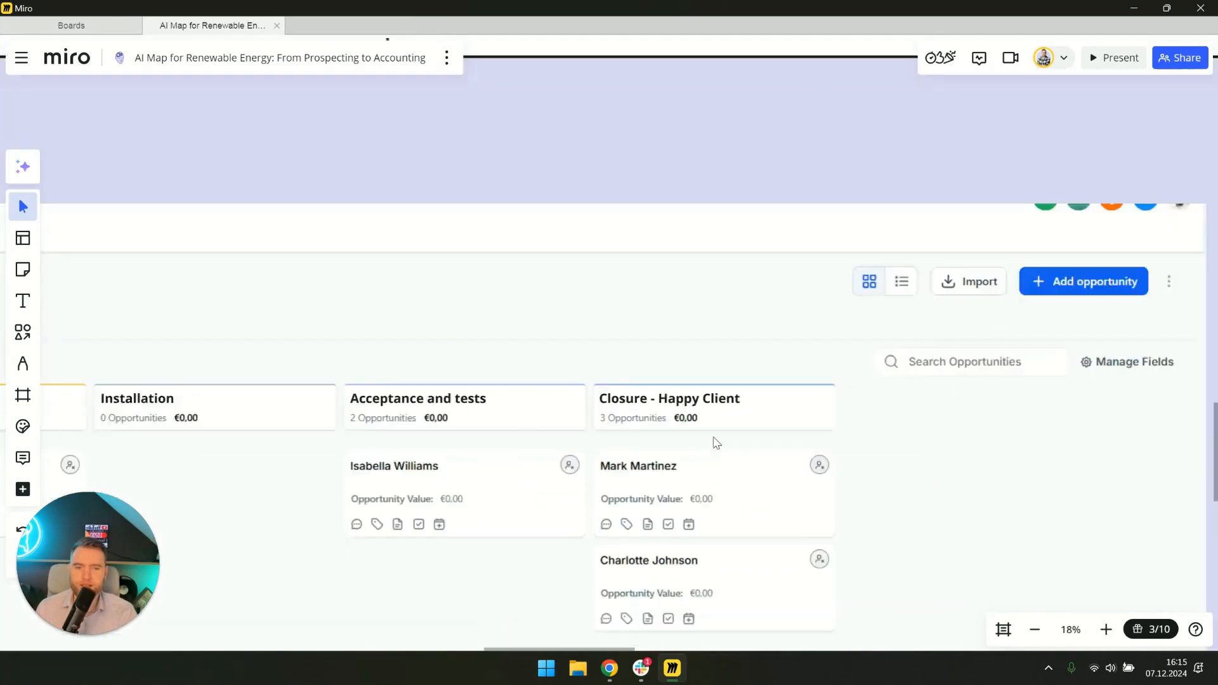
{"action": "scroll", "scroll_direction": "down", "scroll_amount": 3}
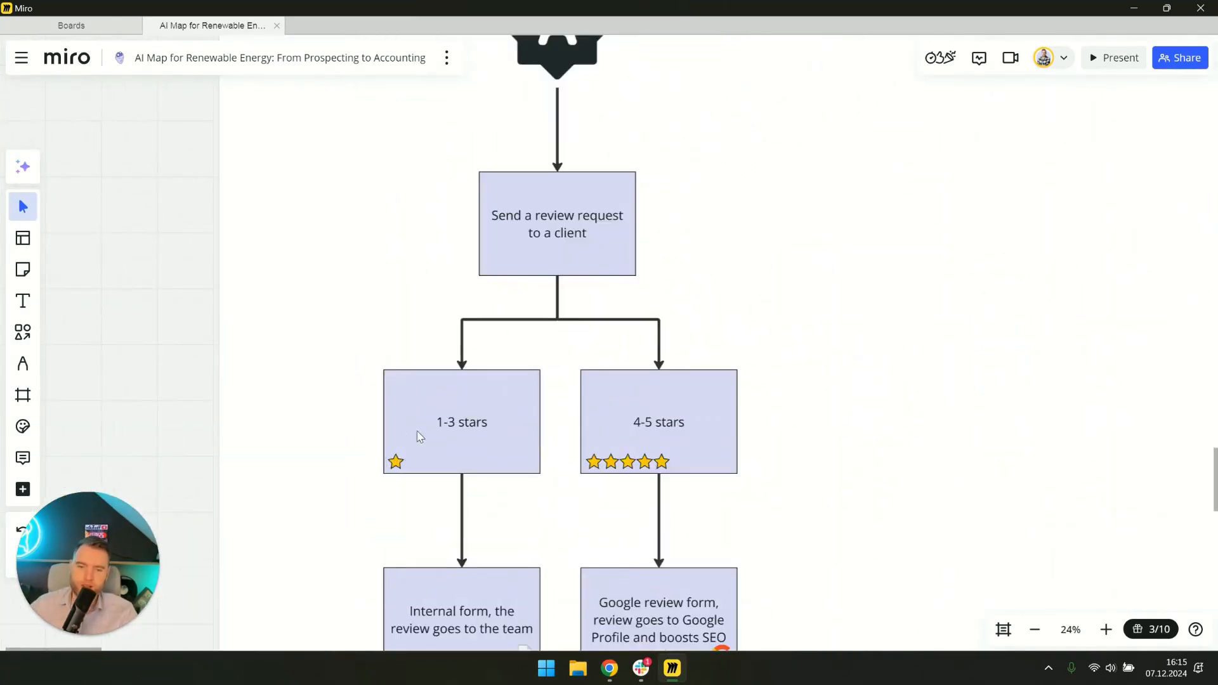
{"action": "mouse_move", "coordinate": [438, 432]}
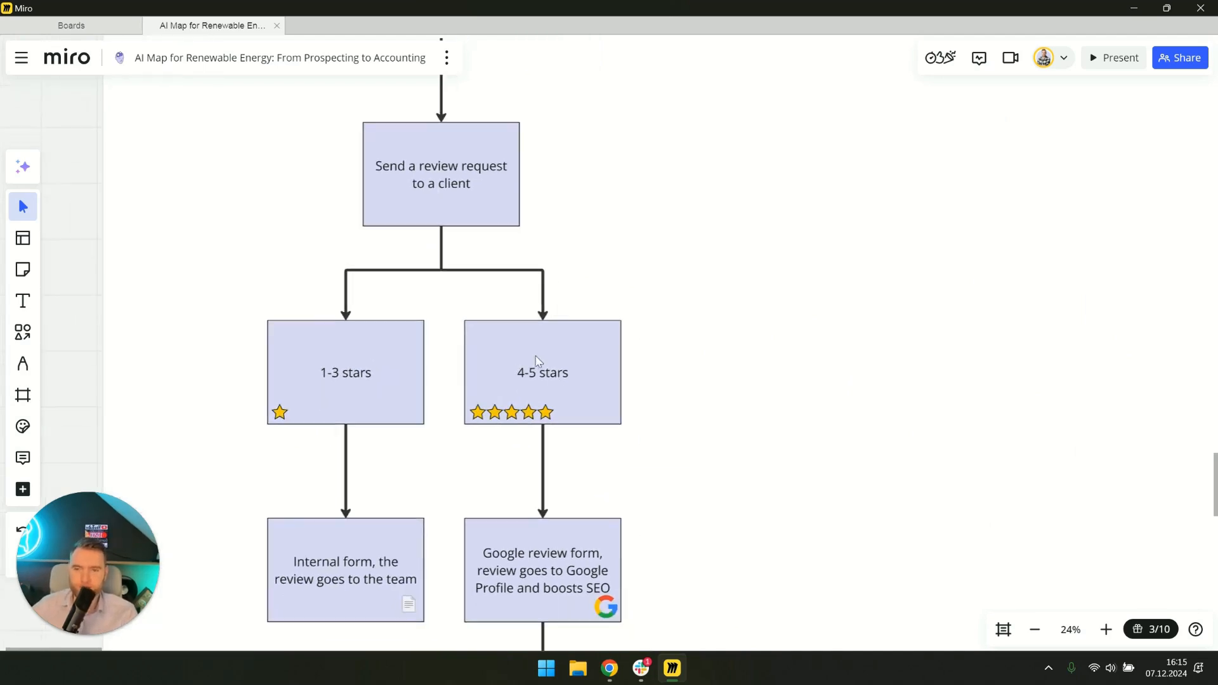
{"action": "scroll", "scroll_direction": "down", "scroll_amount": 3}
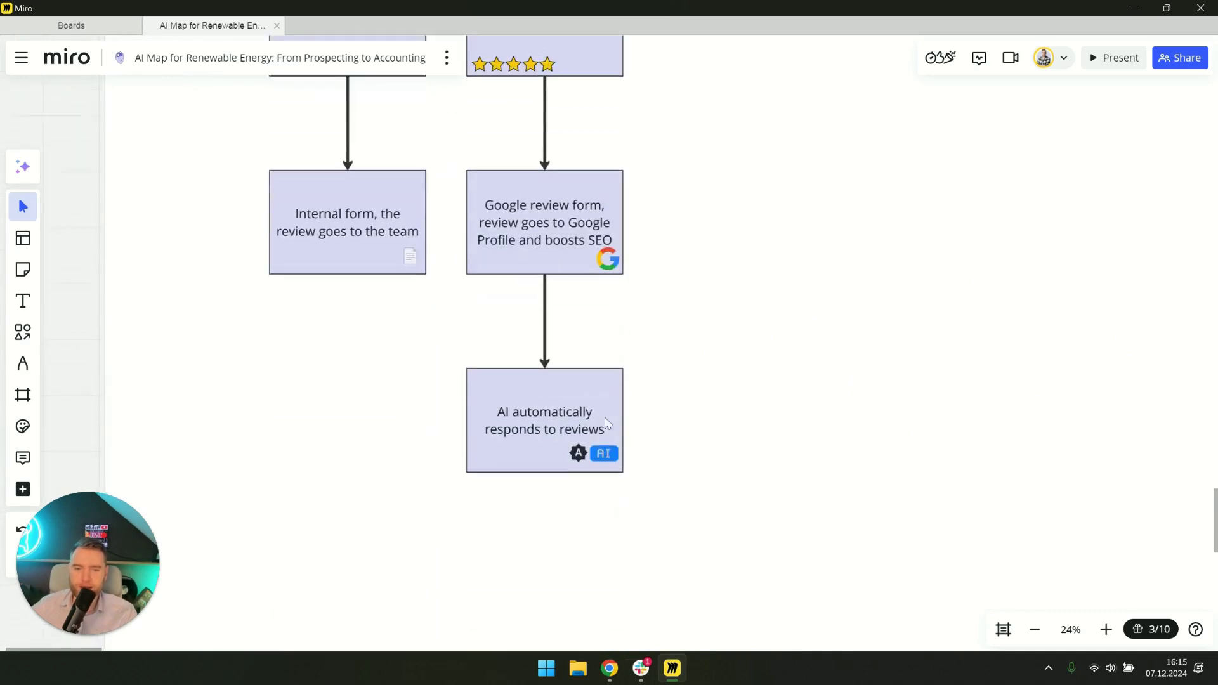
{"action": "scroll", "scroll_direction": "down", "scroll_amount": 3}
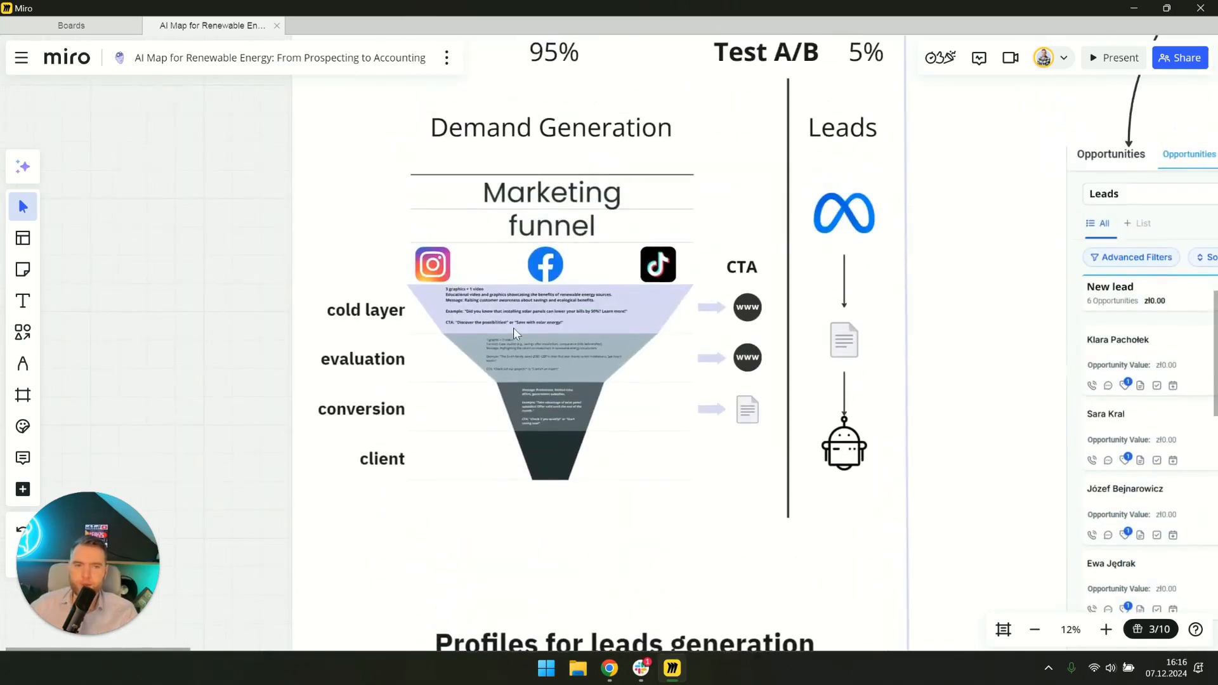
- Read each funnel layer's messages and CTAs, then zoom out to the funnel, Leads column and pipeline
{"action": "scroll", "scroll_direction": "down", "scroll_amount": 3}
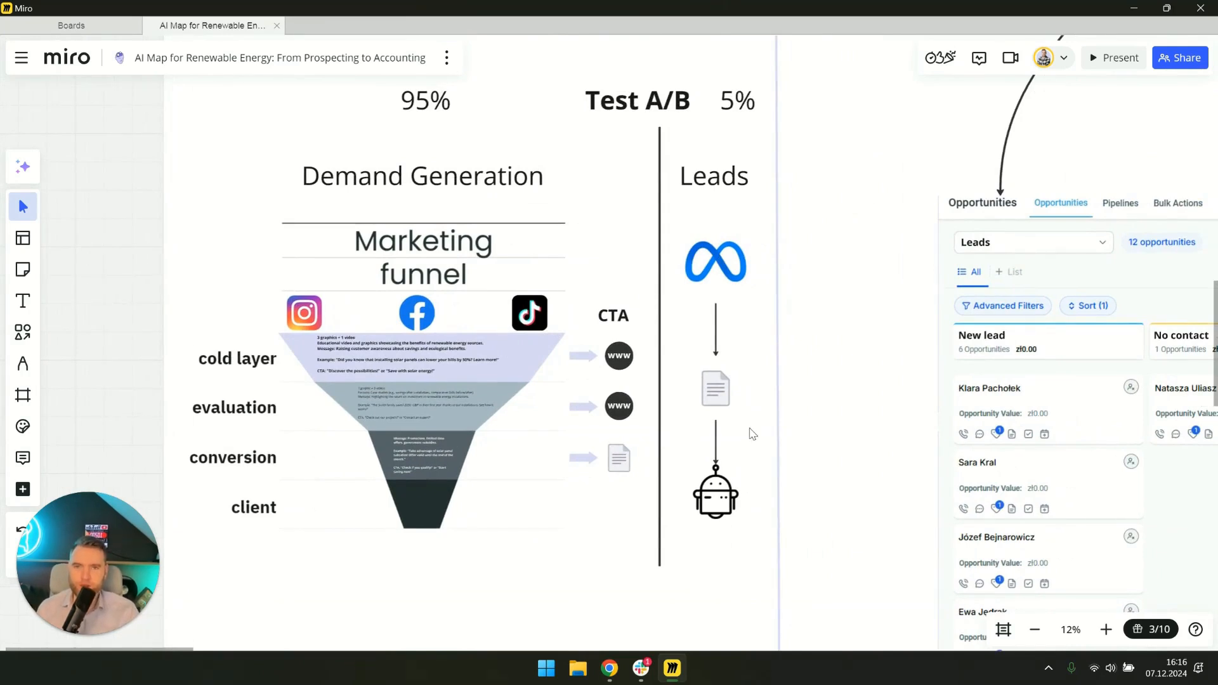
{"action": "mouse_move", "coordinate": [519, 406]}
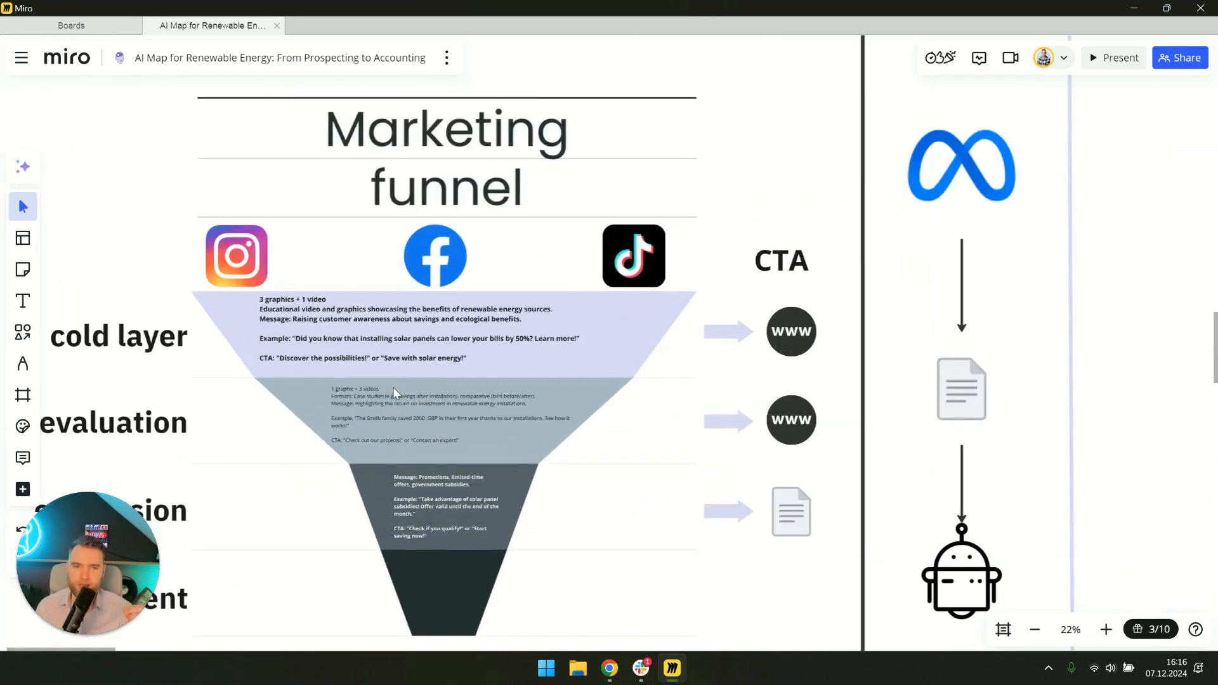
{"action": "mouse_move", "coordinate": [394, 205]}
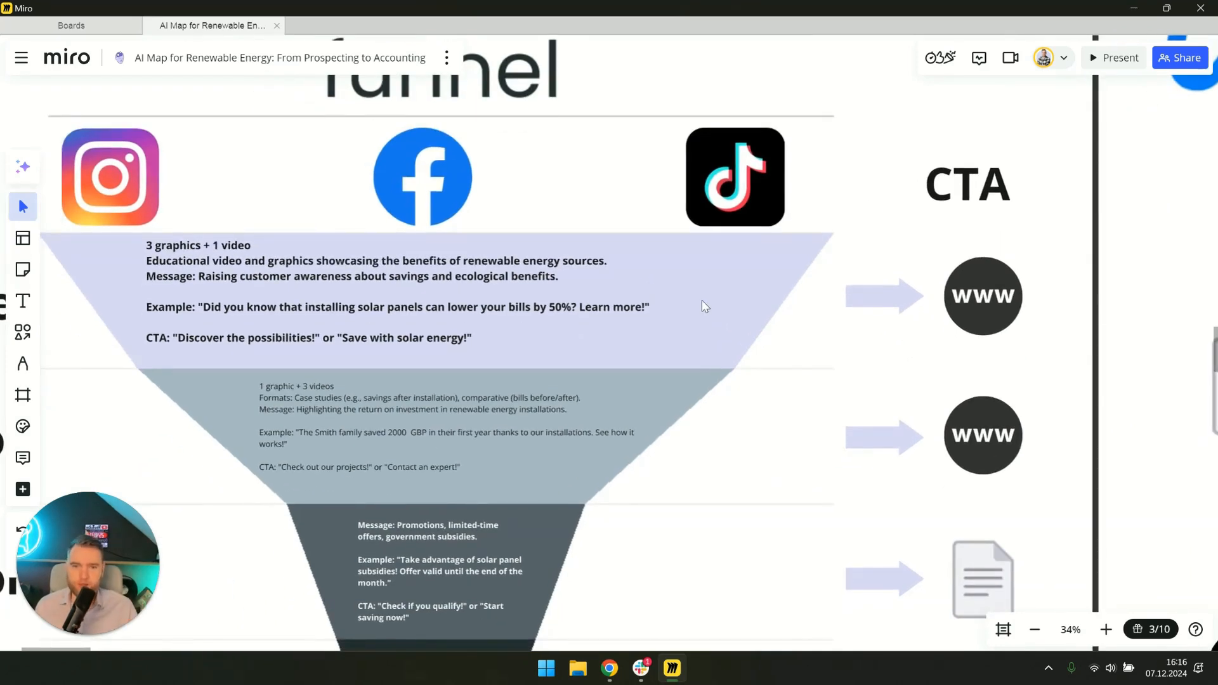
{"action": "scroll", "scroll_direction": "down", "scroll_amount": 3}
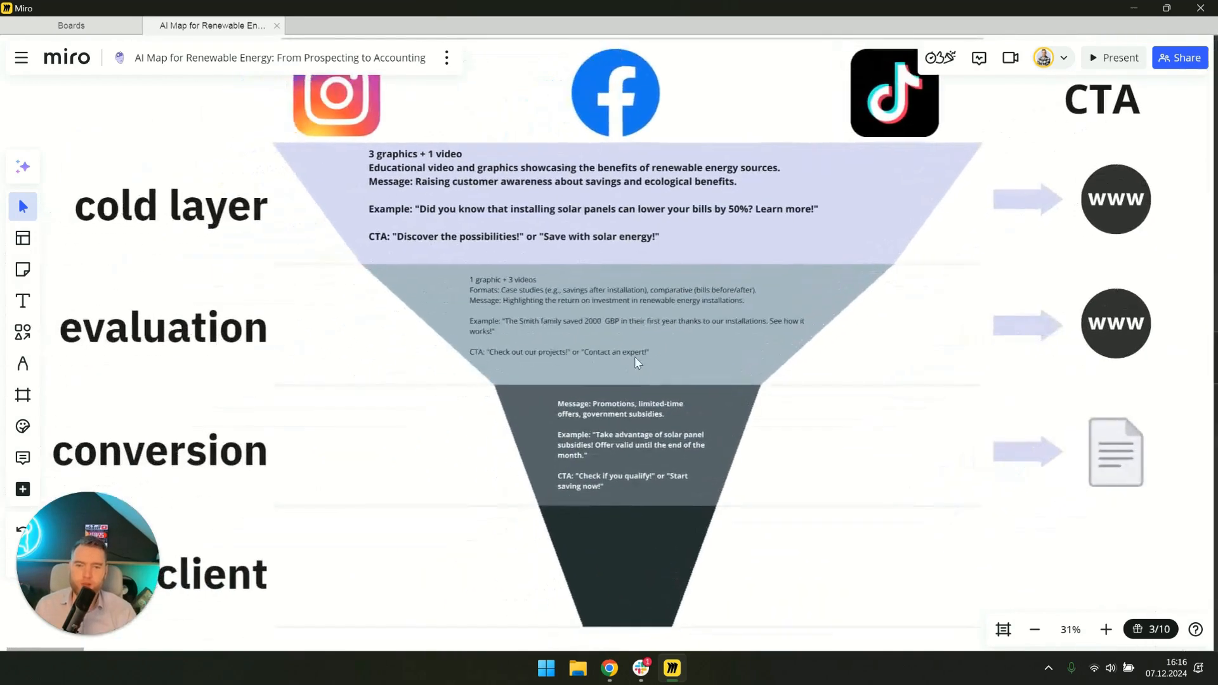
{"action": "mouse_move", "coordinate": [493, 312]}
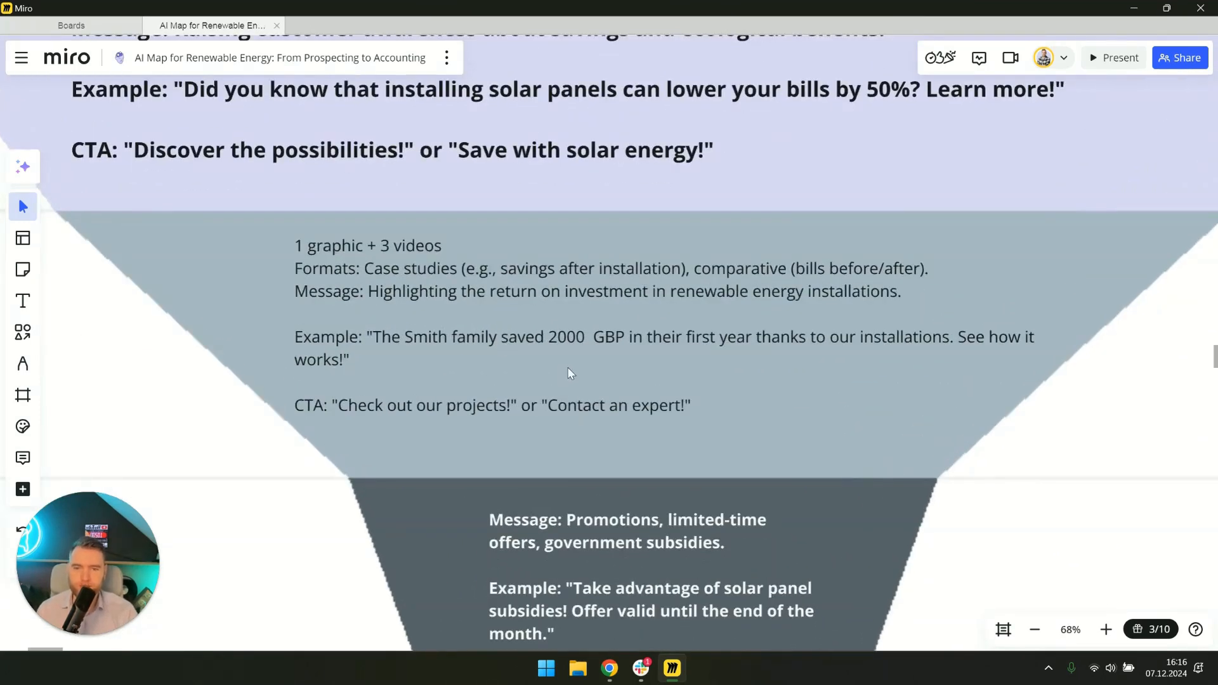
{"action": "mouse_move", "coordinate": [311, 254]}
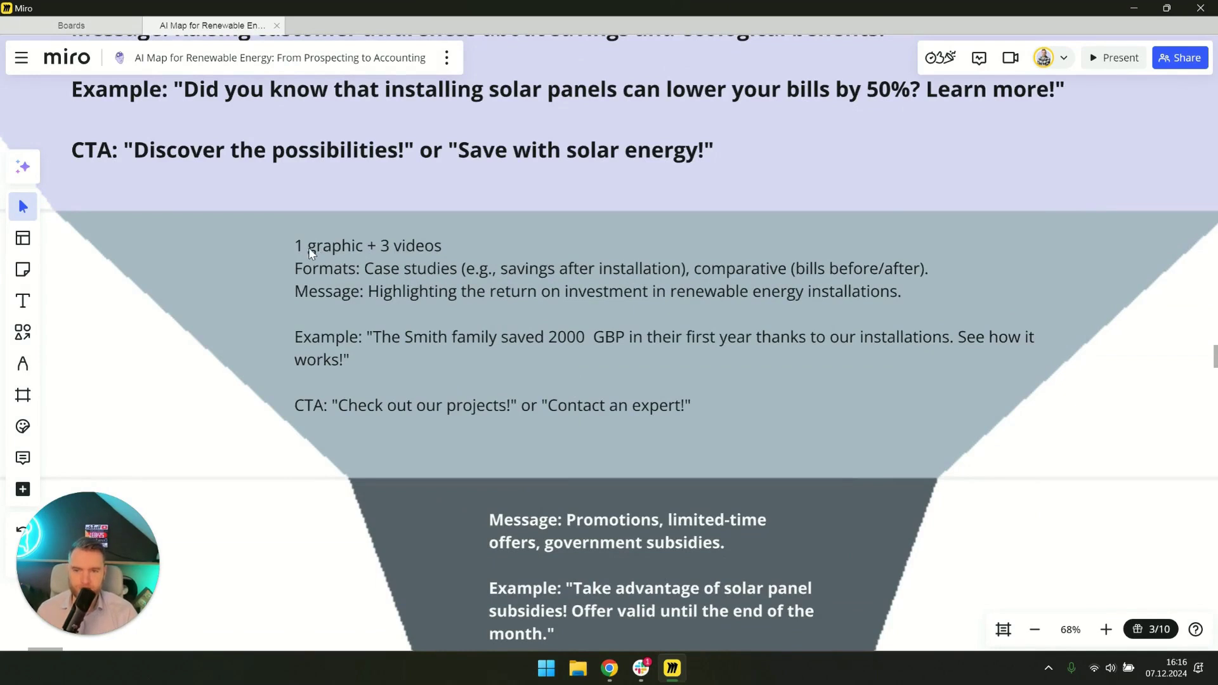
{"action": "mouse_move", "coordinate": [413, 253]}
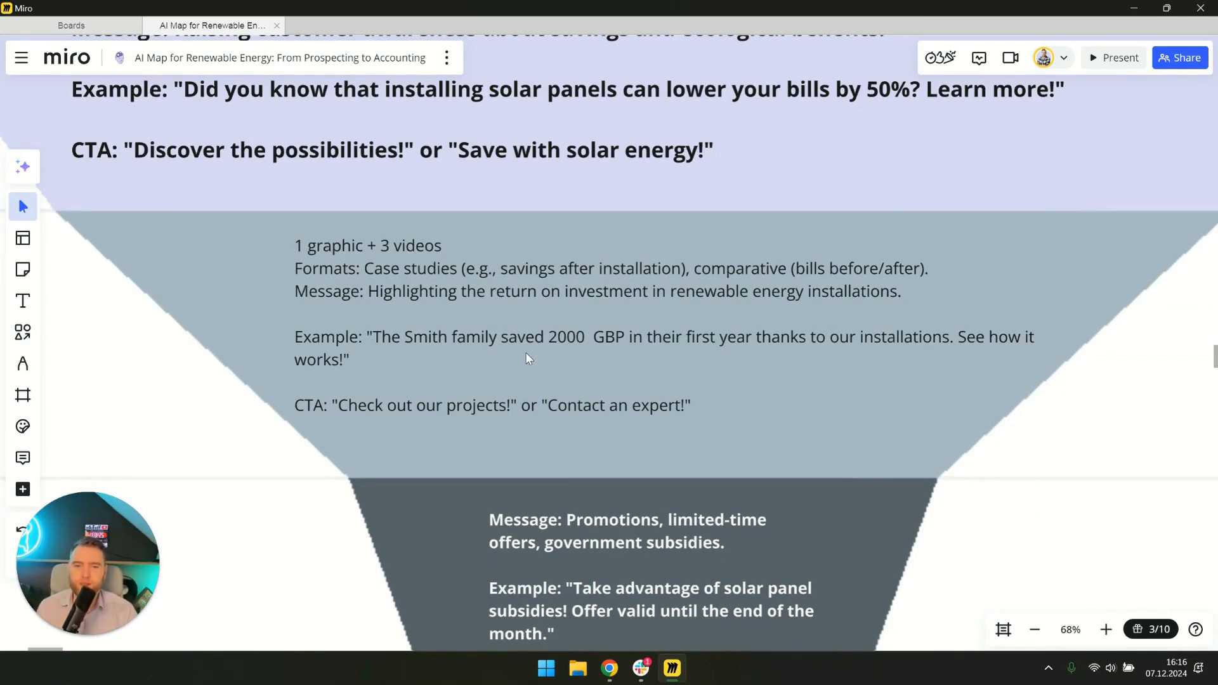
{"action": "mouse_move", "coordinate": [543, 368]}
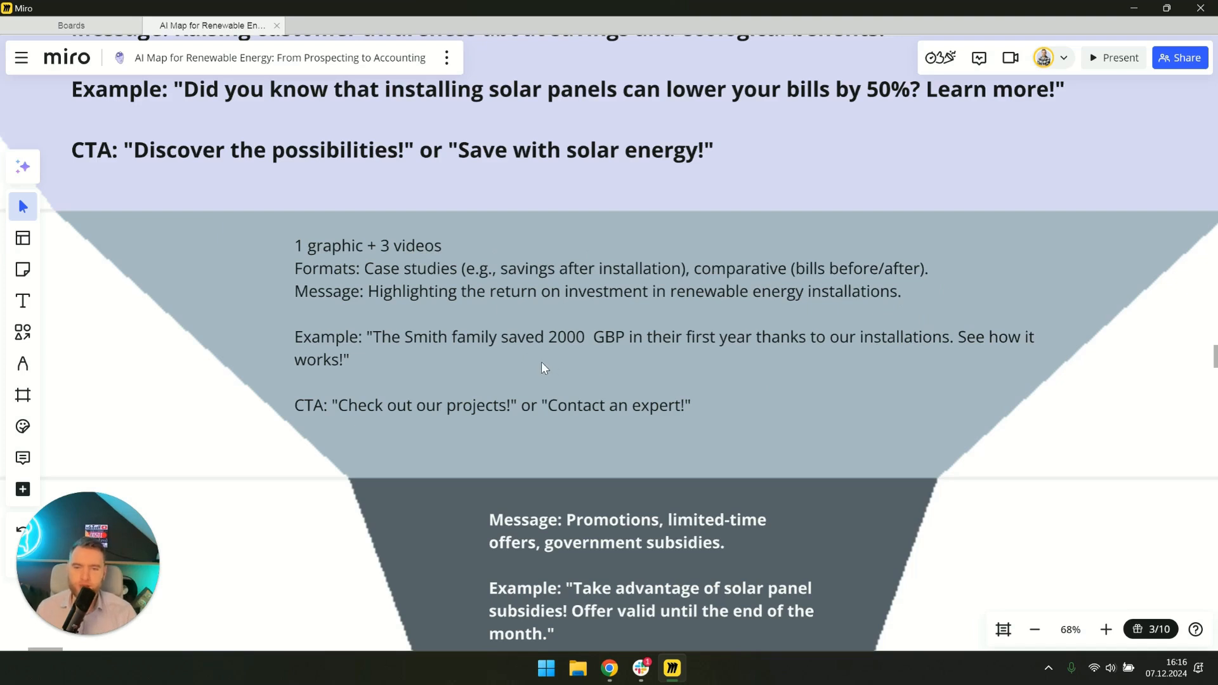
{"action": "mouse_move", "coordinate": [548, 349]}
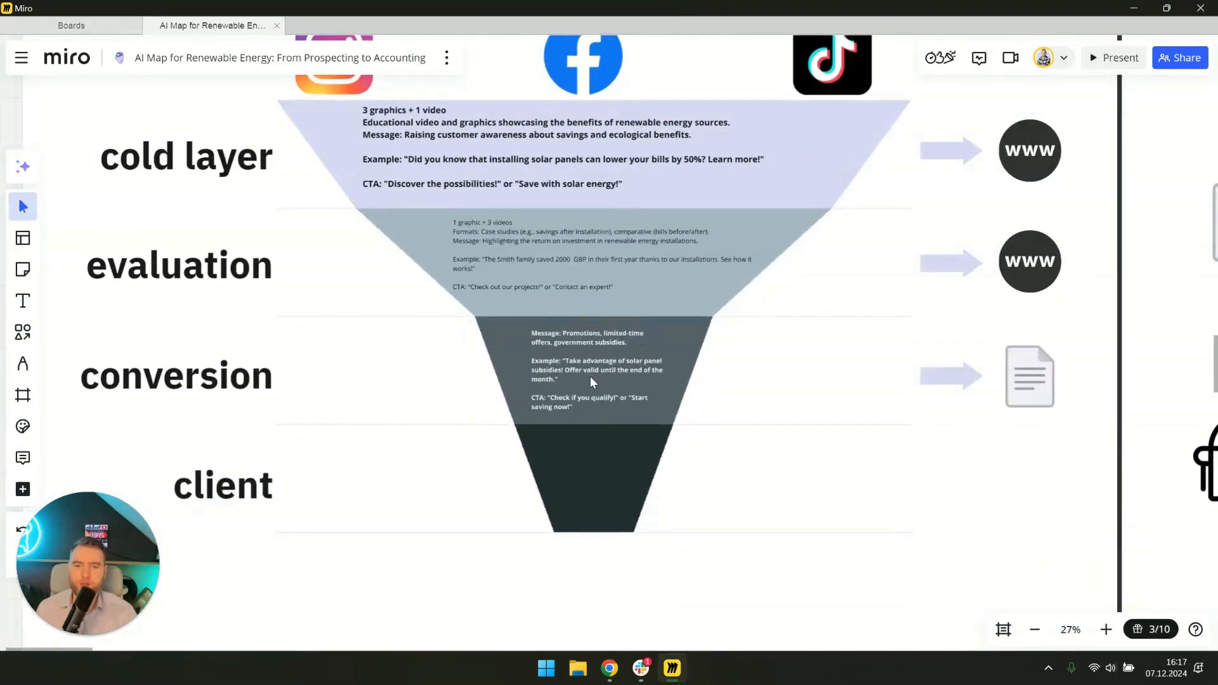
{"action": "mouse_move", "coordinate": [345, 102]}
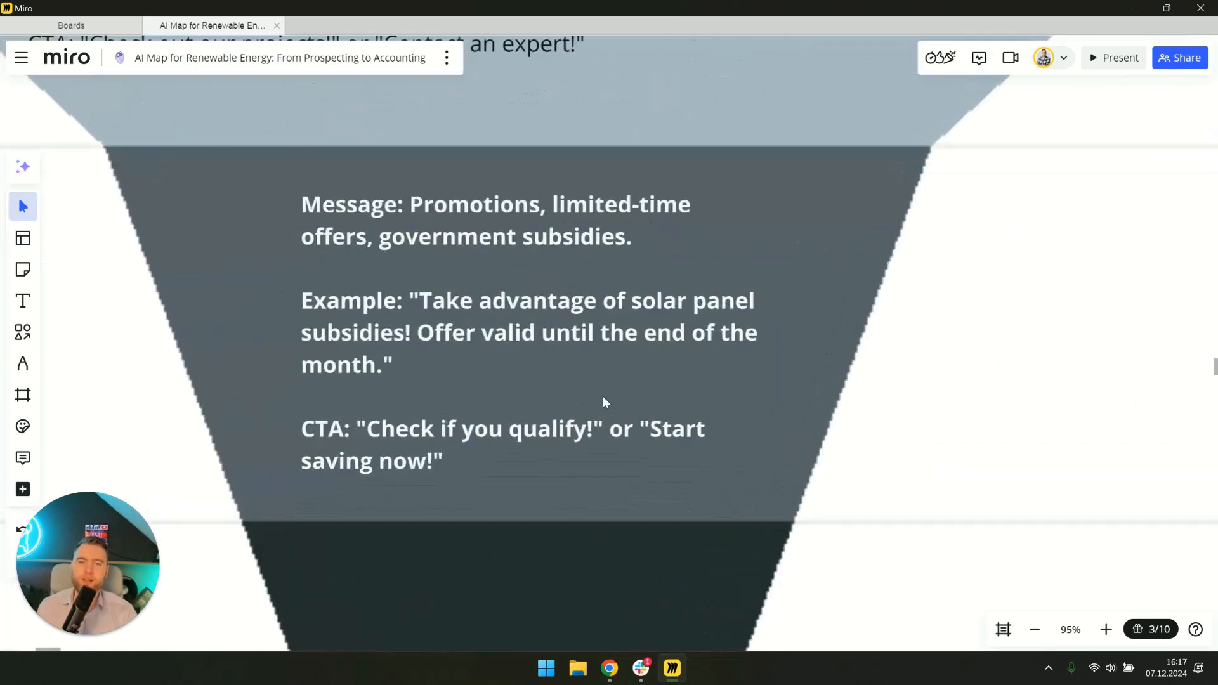
{"action": "mouse_move", "coordinate": [491, 406]}
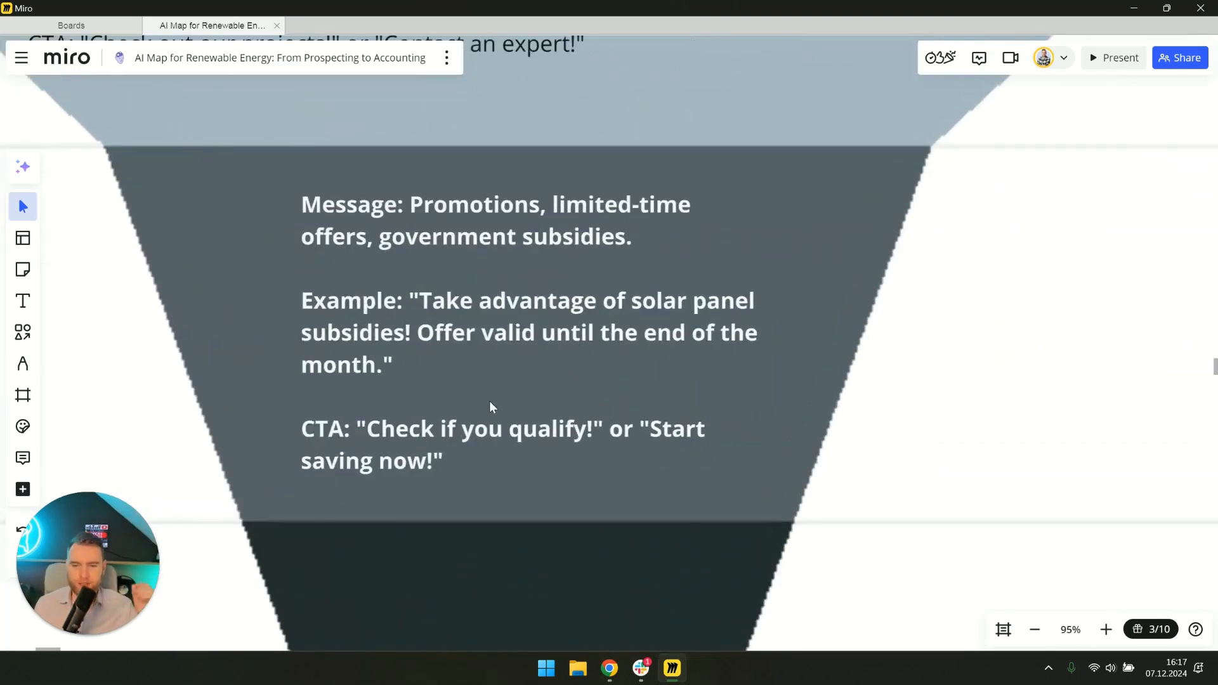
{"action": "mouse_move", "coordinate": [618, 446]}
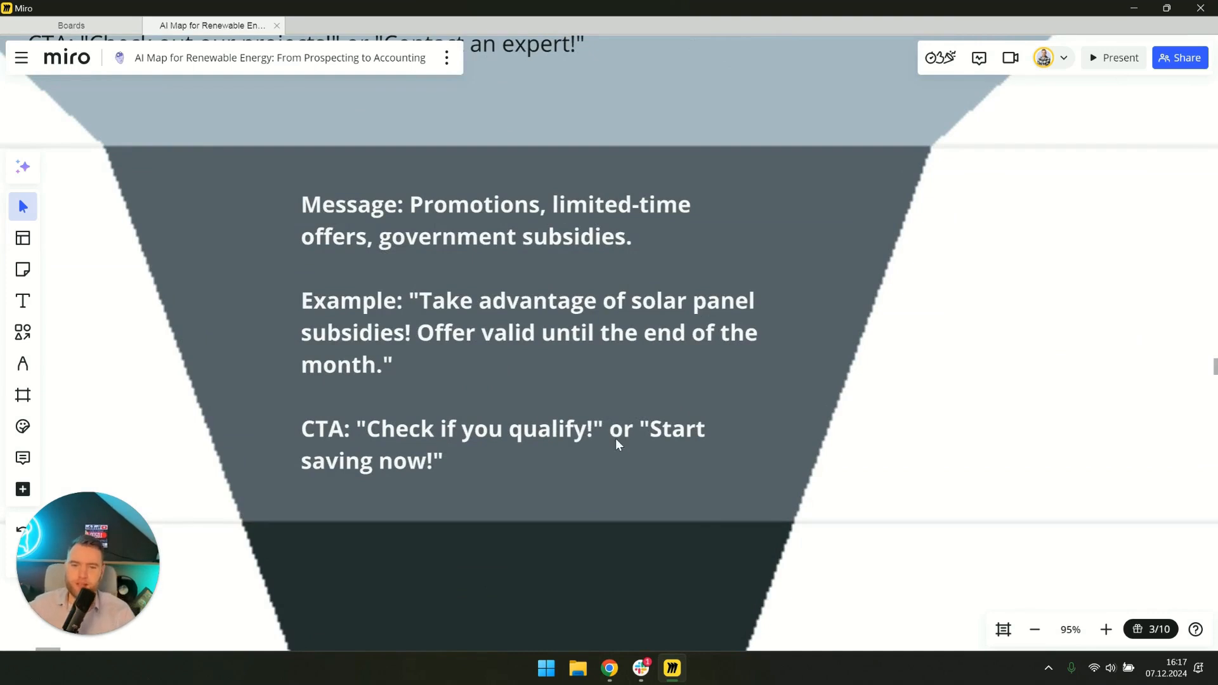
{"action": "mouse_move", "coordinate": [789, 356]}
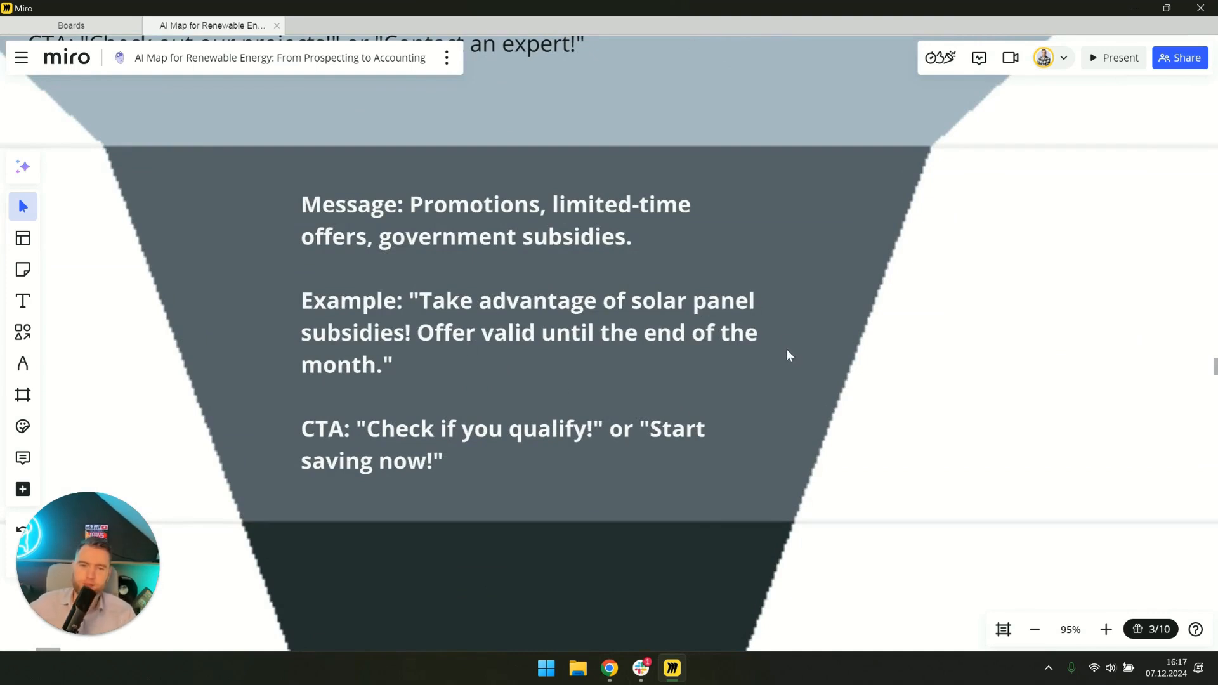
{"action": "scroll", "scroll_direction": "down", "scroll_amount": 3}
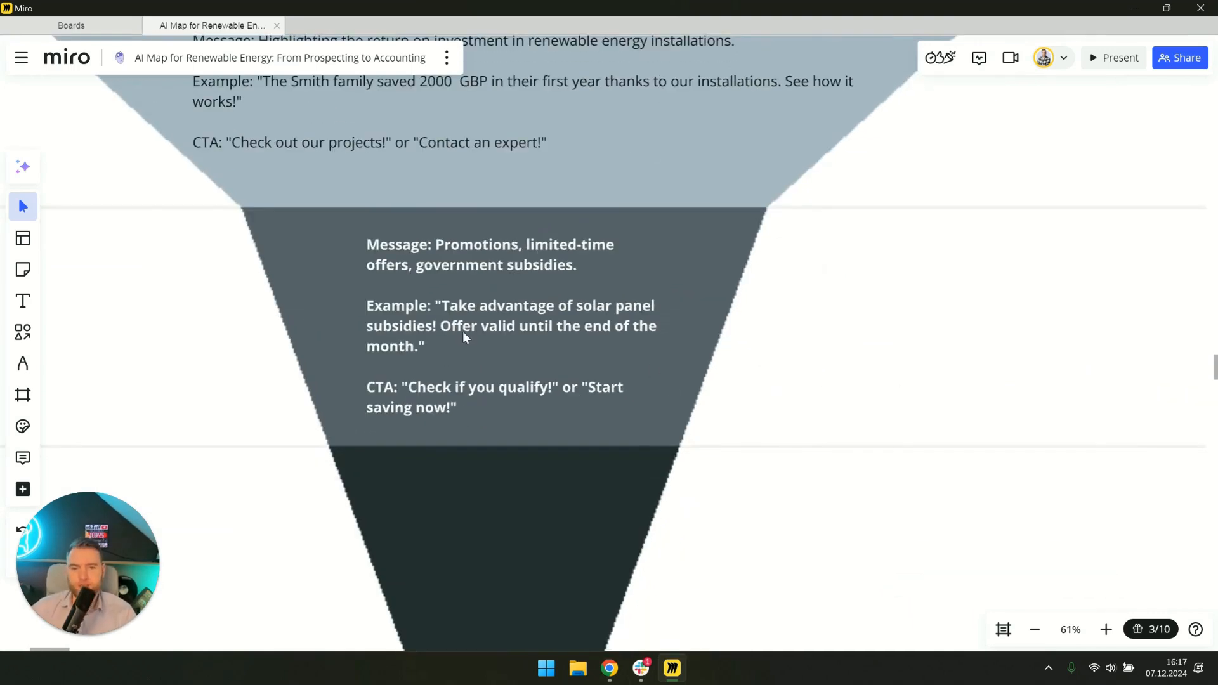
{"action": "scroll", "scroll_direction": "down", "scroll_amount": 3}
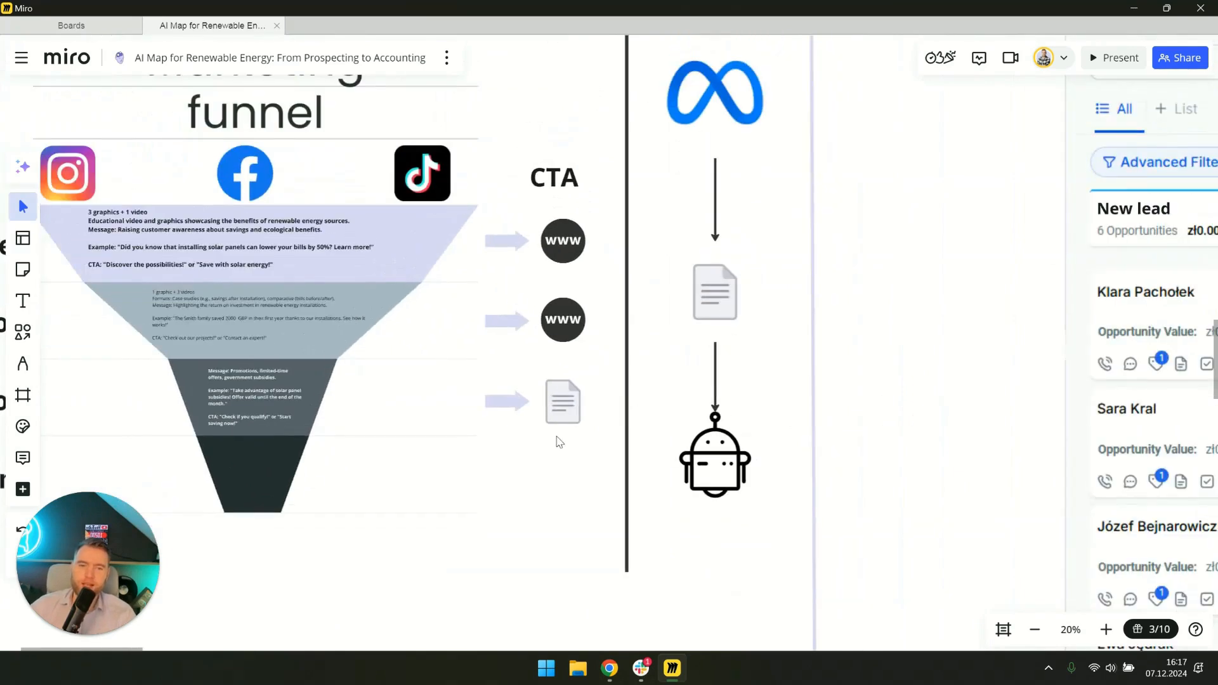
{"action": "mouse_move", "coordinate": [562, 424]}
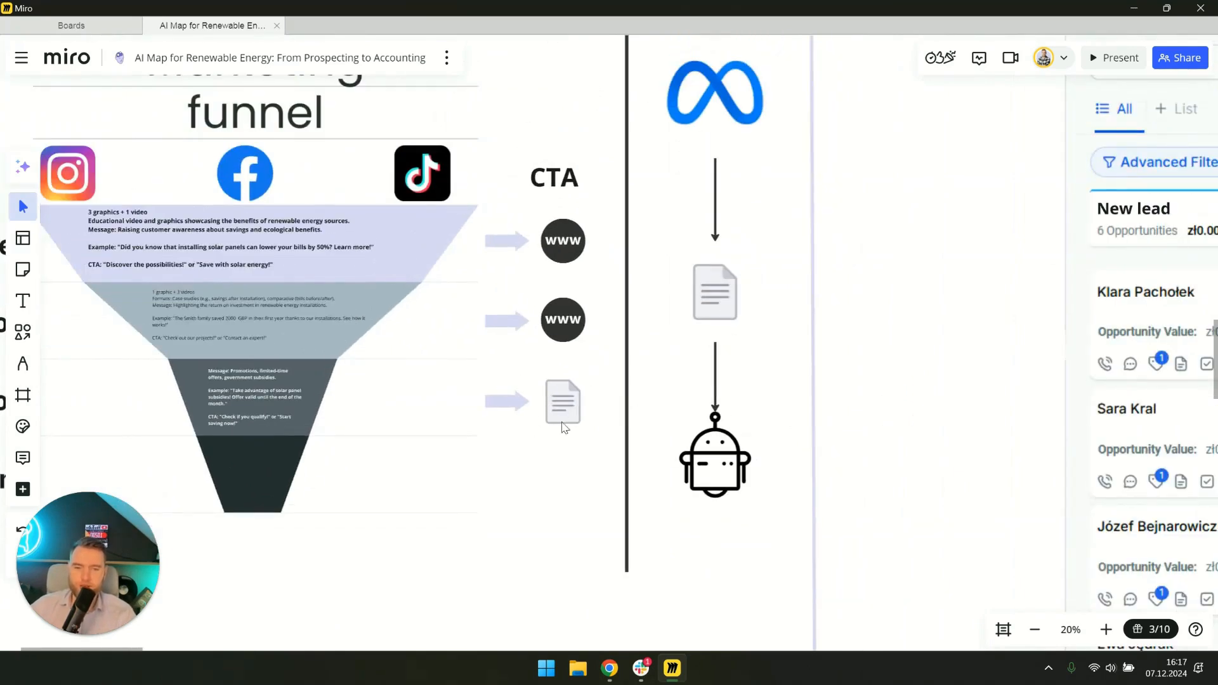
{"action": "mouse_move", "coordinate": [540, 429]}
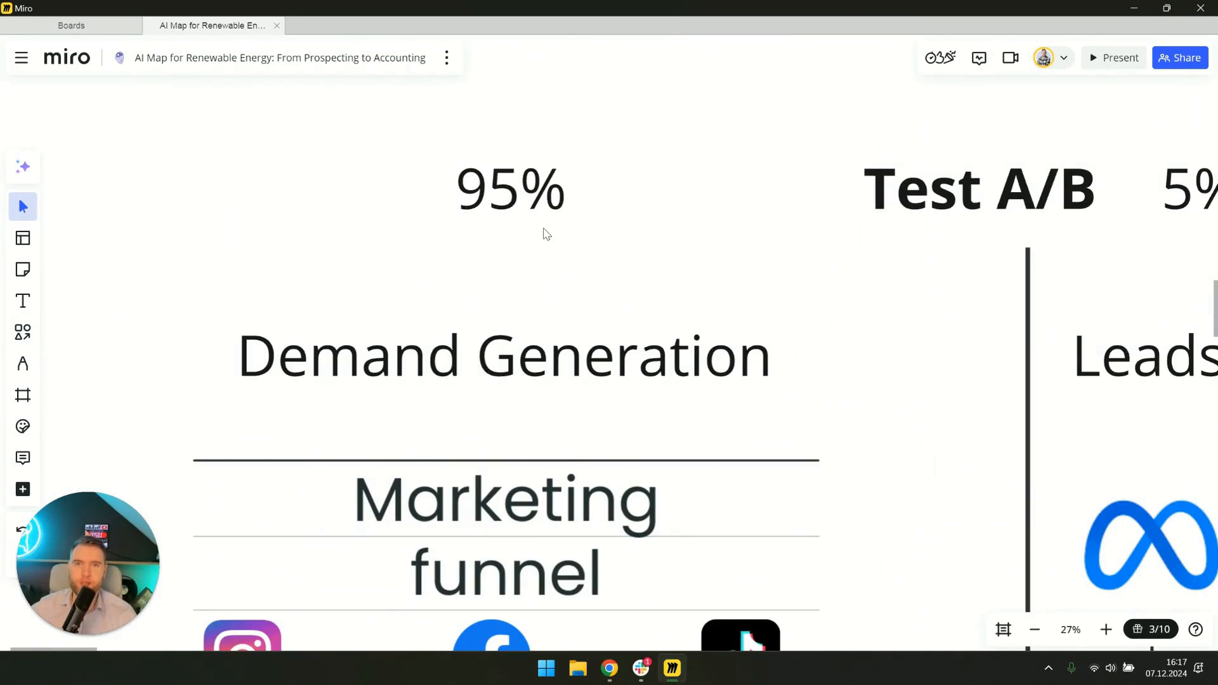
{"action": "mouse_move", "coordinate": [566, 218]}
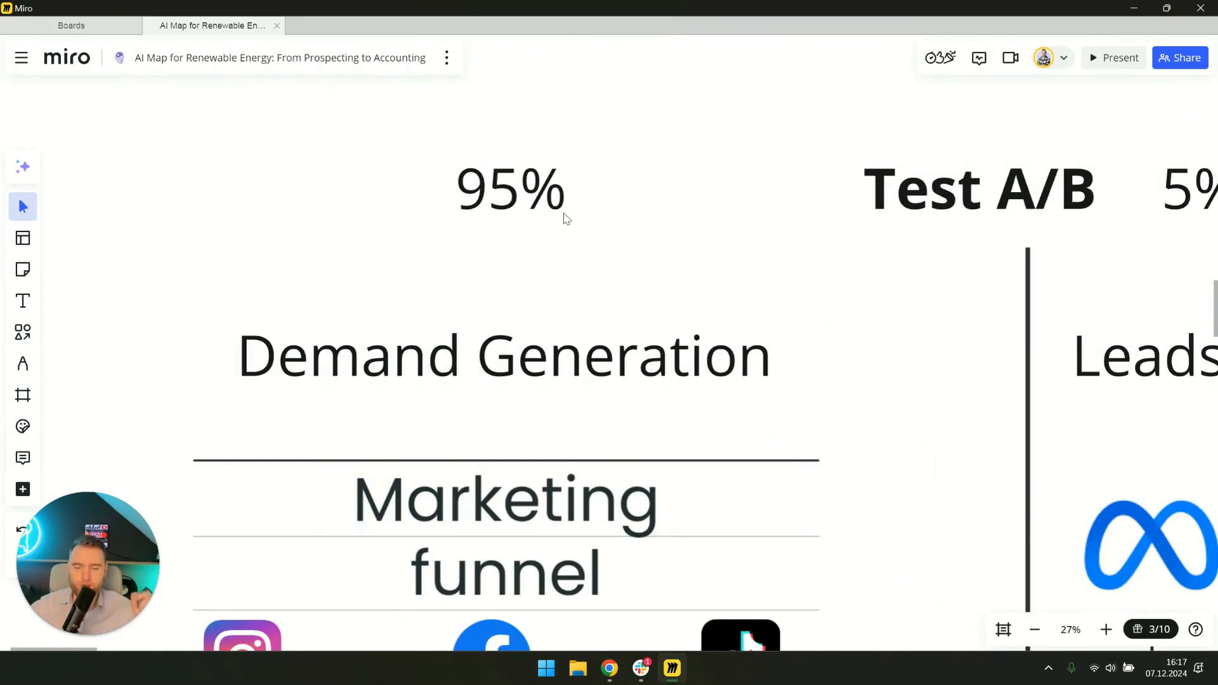
- Zoom from the Marketing Strategy overview into the welcome message through Follow up #3
{"action": "scroll", "scroll_direction": "down", "scroll_amount": 3}
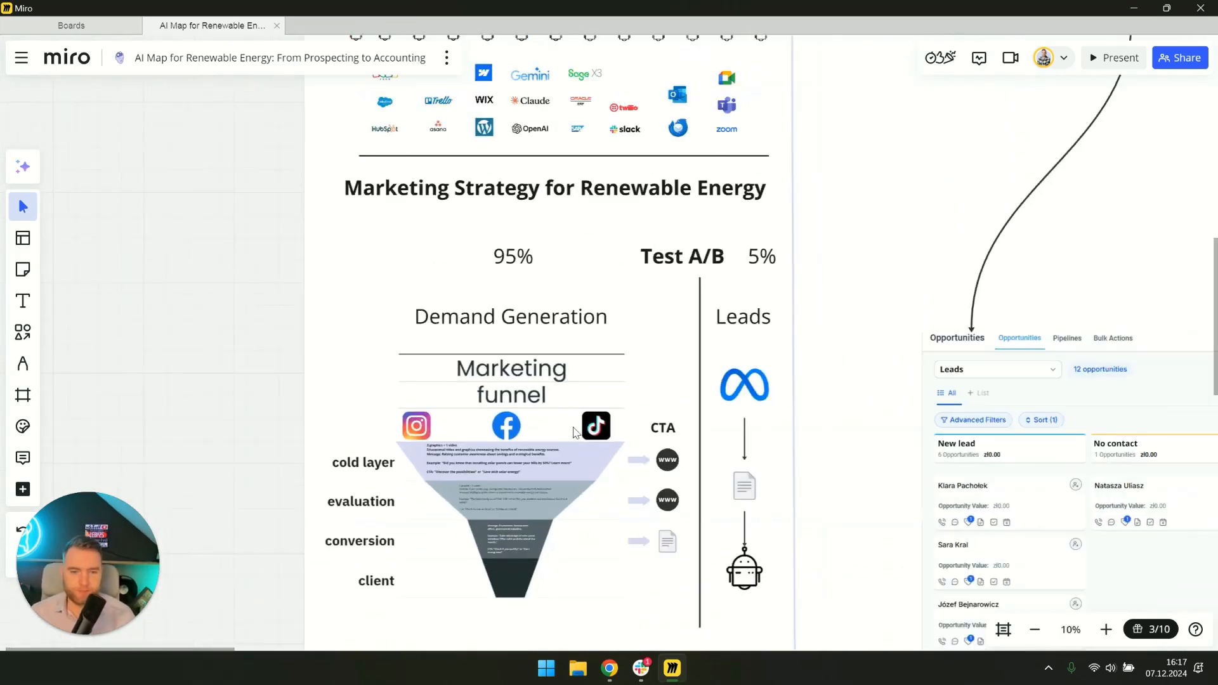
{"action": "scroll", "scroll_direction": "down", "scroll_amount": 3}
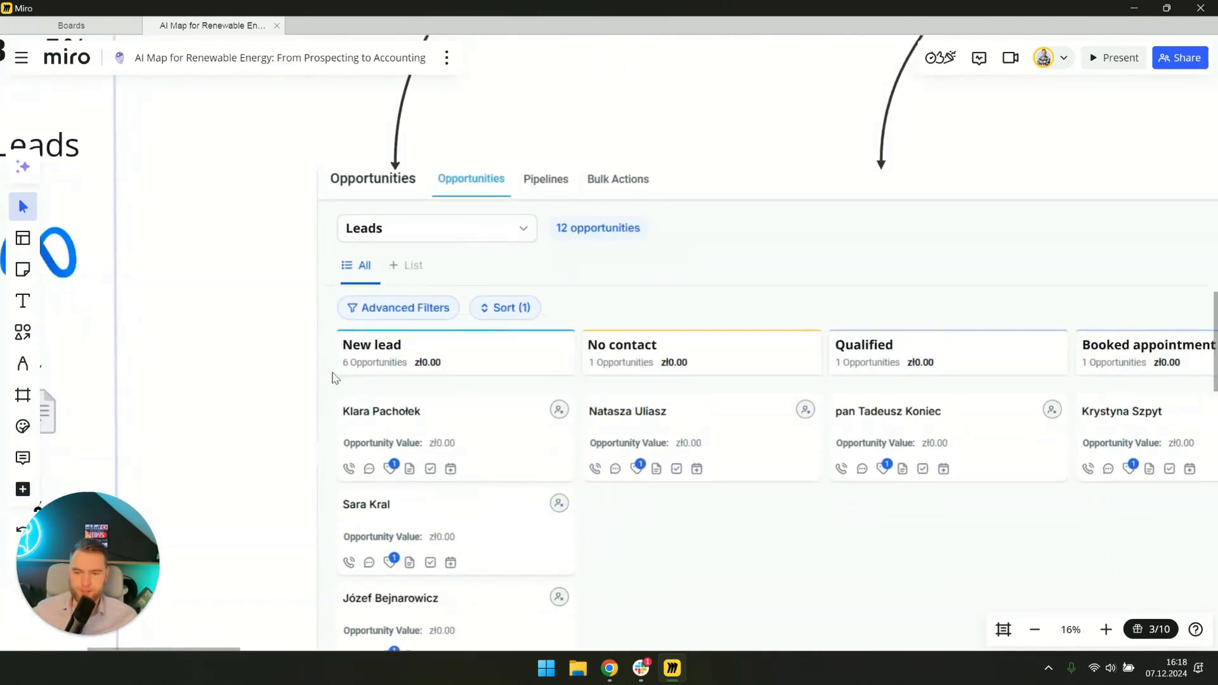
{"action": "mouse_move", "coordinate": [278, 311]}
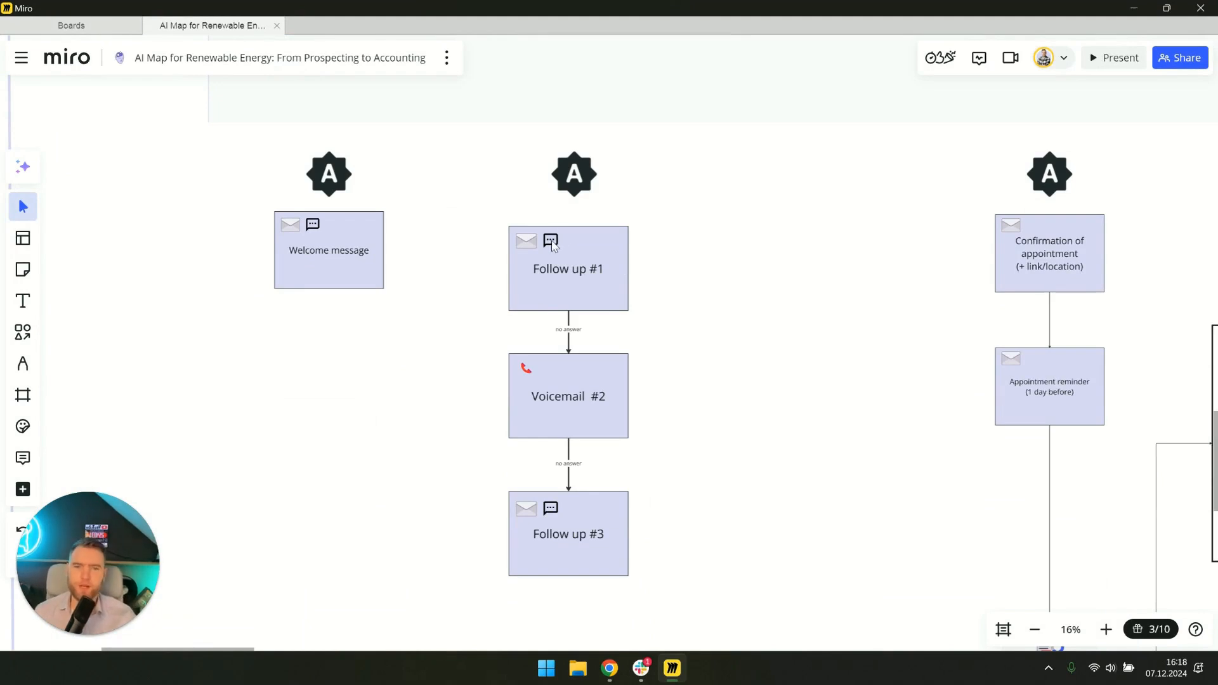
{"action": "mouse_move", "coordinate": [520, 378]}
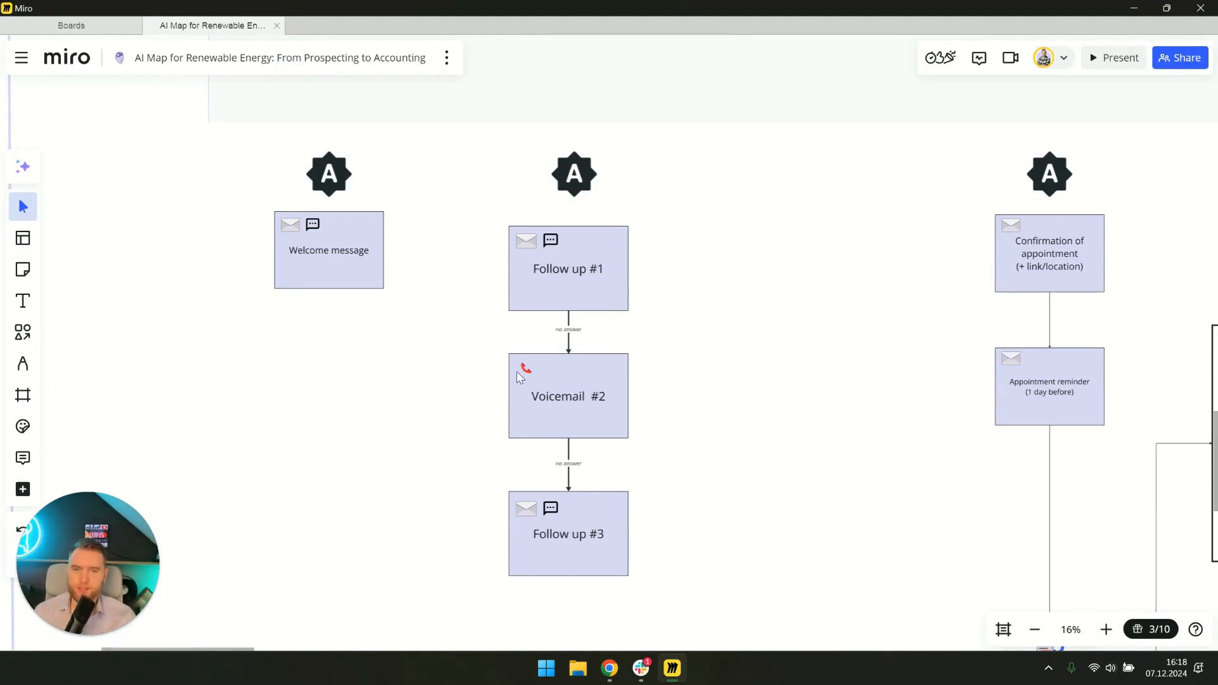
{"action": "mouse_move", "coordinate": [584, 502]}
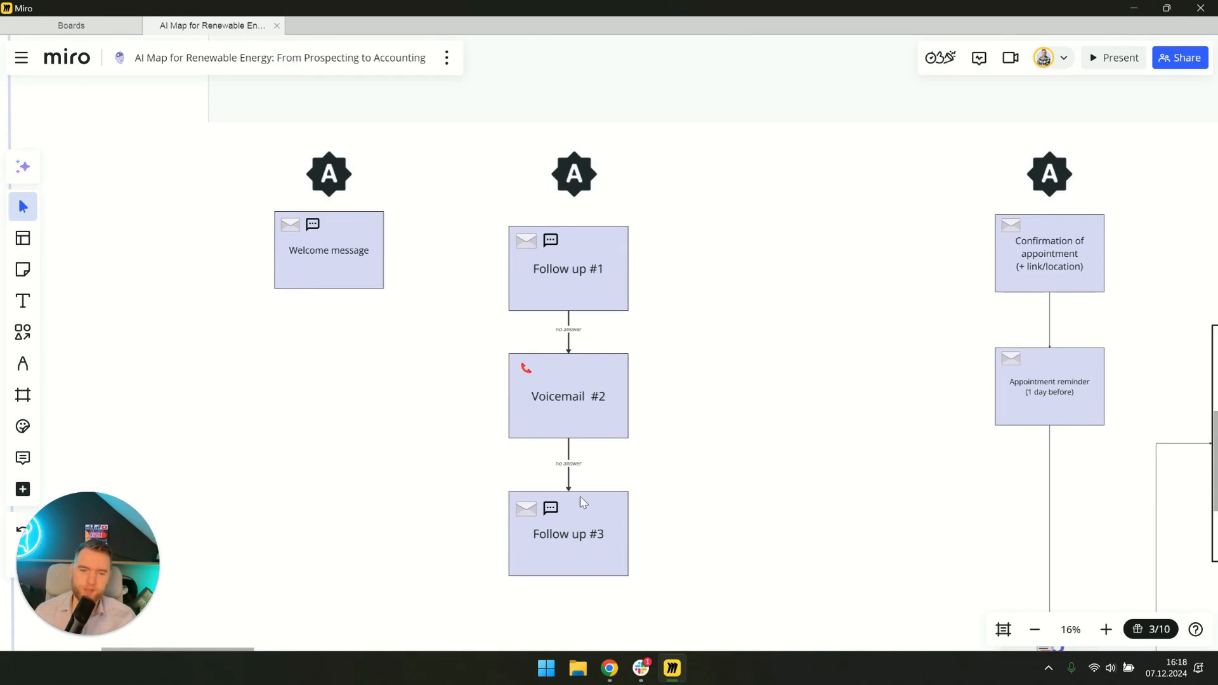
- Pan across the chatbot and voicebot diagrams to the New lead–New Client pipeline
{"action": "scroll", "scroll_direction": "down", "scroll_amount": 3}
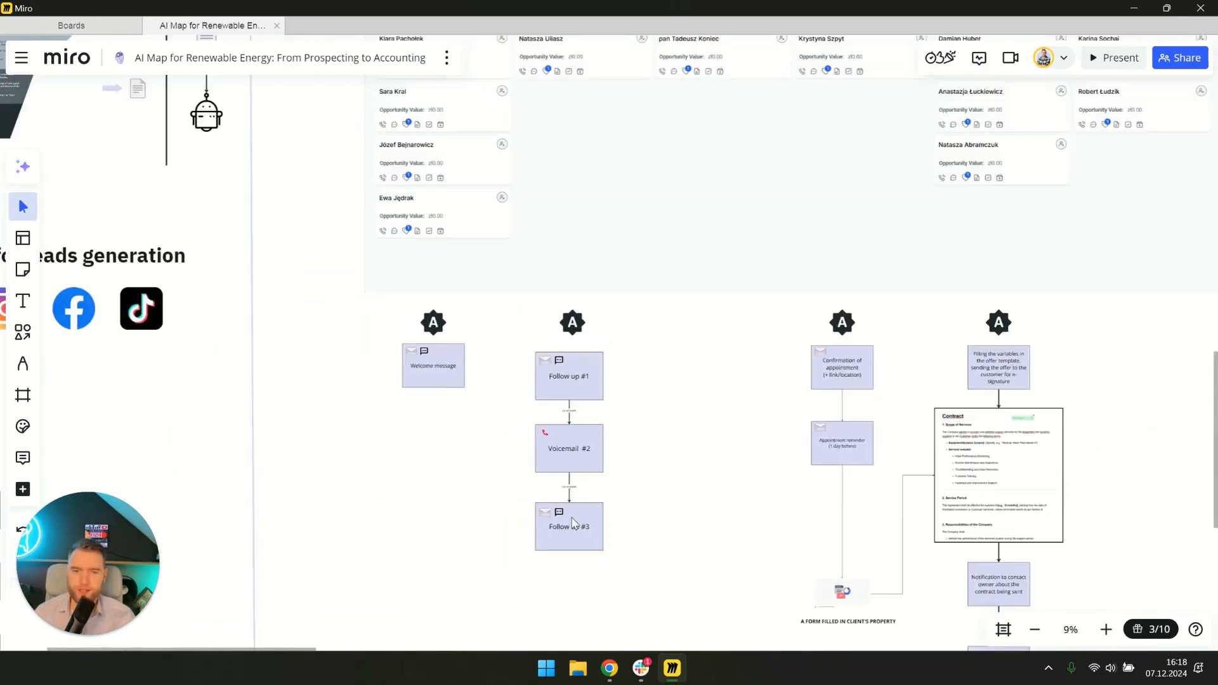
{"action": "scroll", "scroll_direction": "down", "scroll_amount": 3}
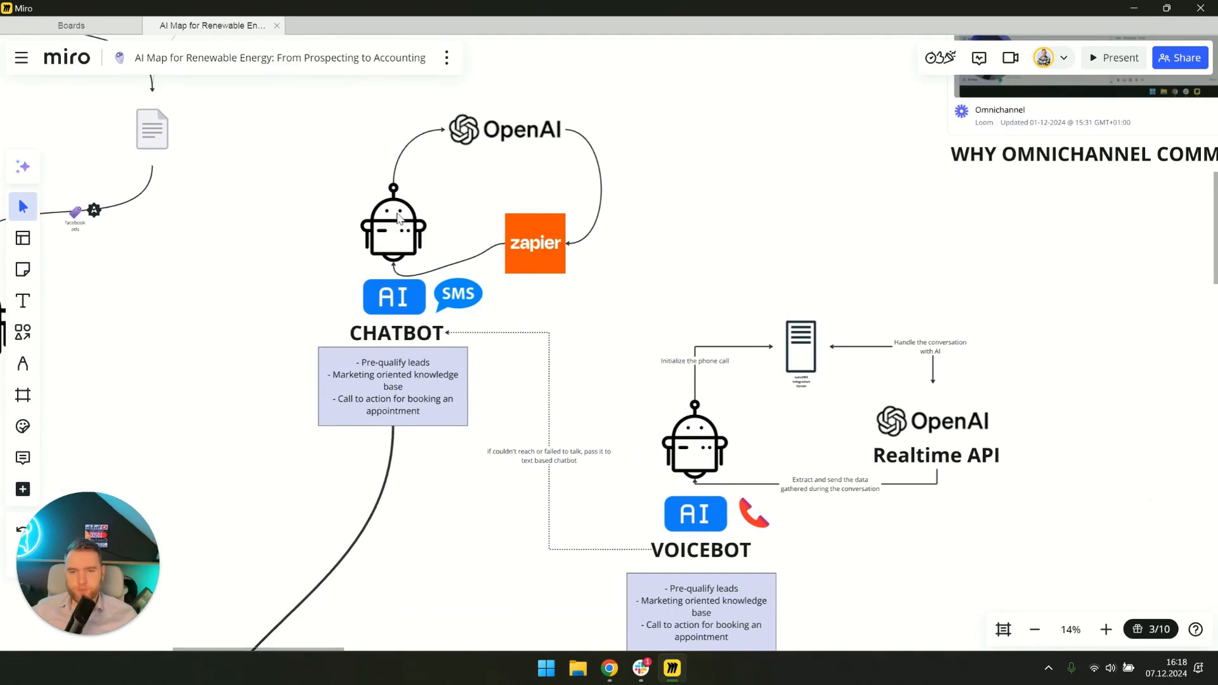
{"action": "mouse_move", "coordinate": [576, 340]}
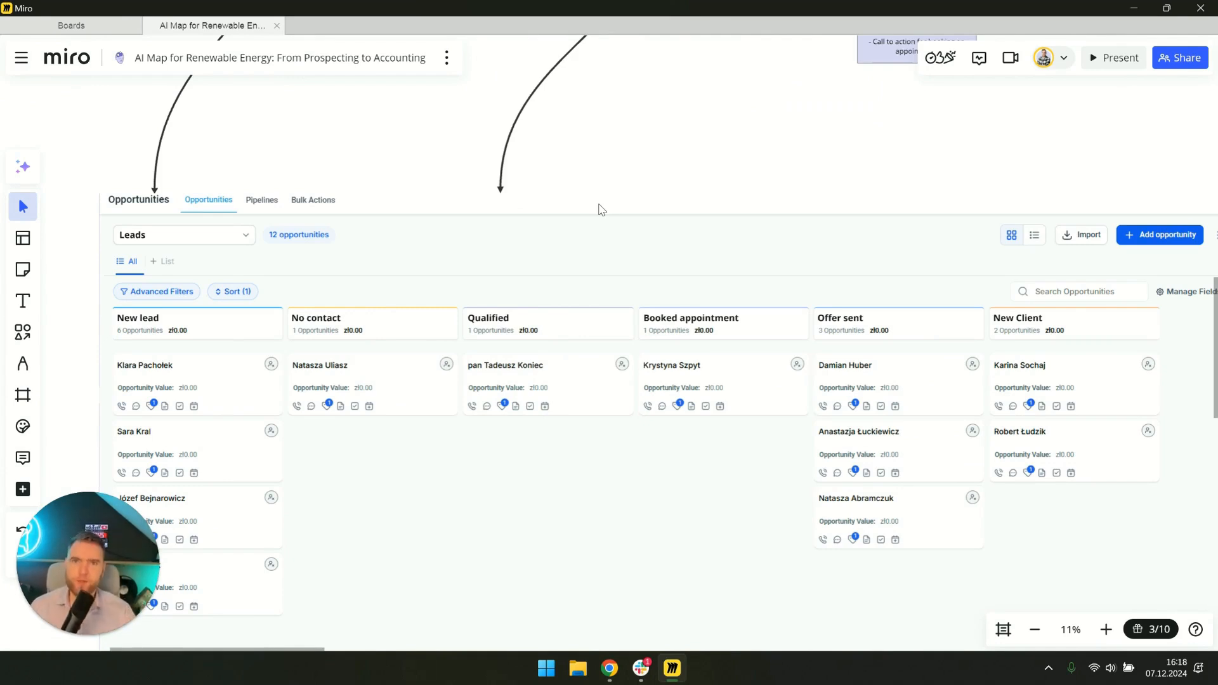
{"action": "mouse_move", "coordinate": [617, 176]}
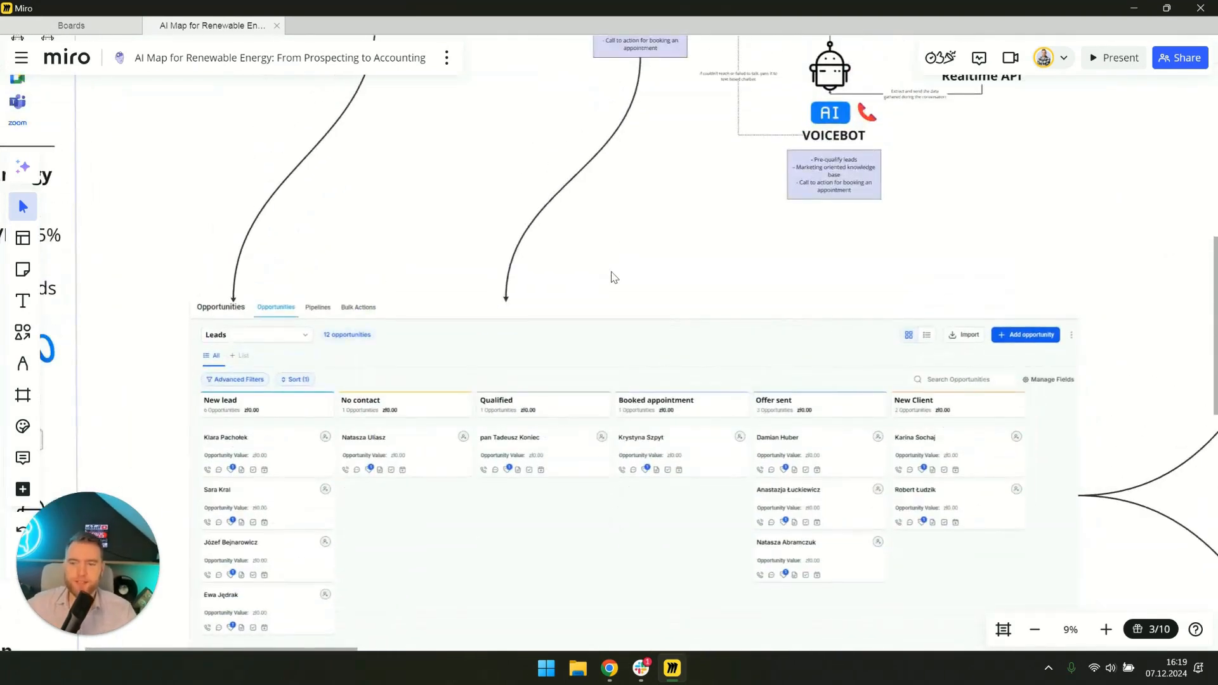
- Select the embedded client property form card and open its source page in the browser
{"action": "left_click_drag", "start_coordinate": [614, 277], "coordinate": [664, 481]}
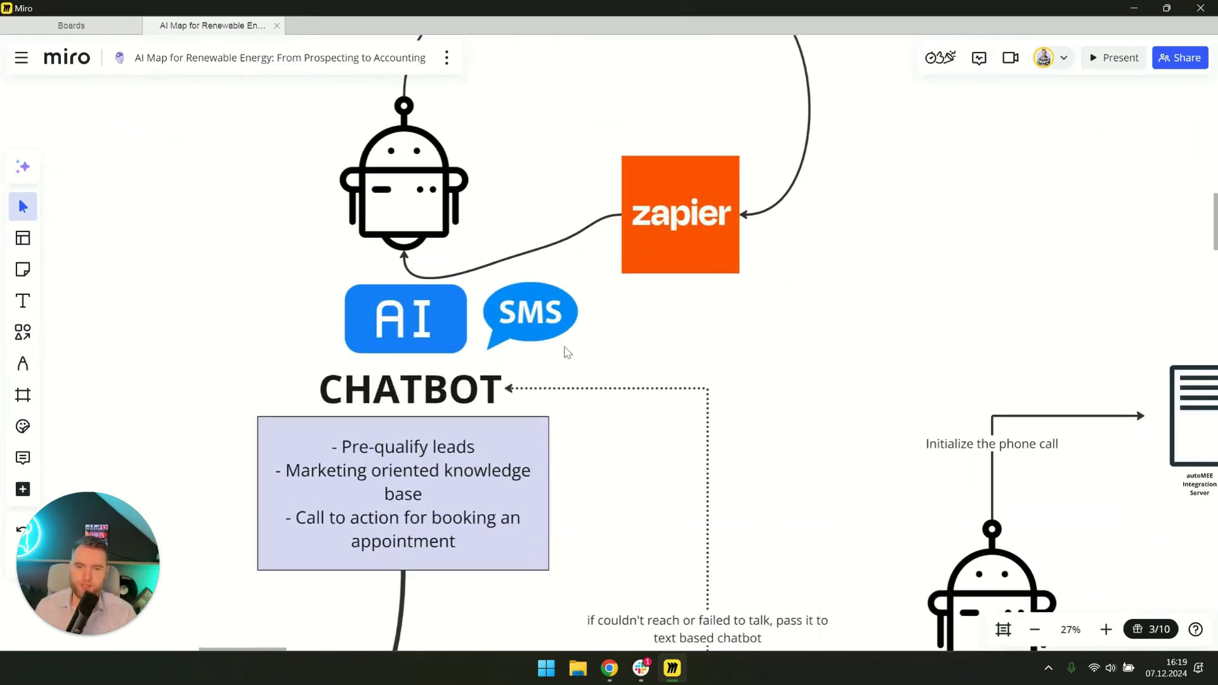
{"action": "scroll", "scroll_direction": "down", "scroll_amount": 3}
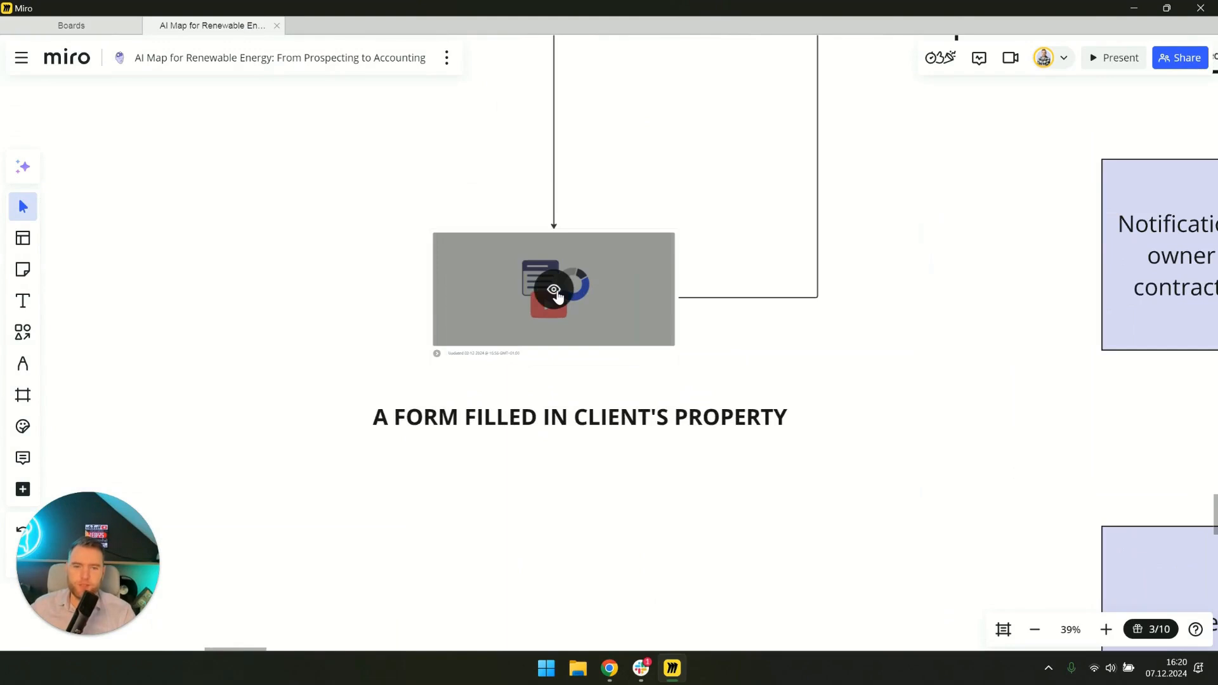
{"action": "left_click", "coordinate": [554, 293]}
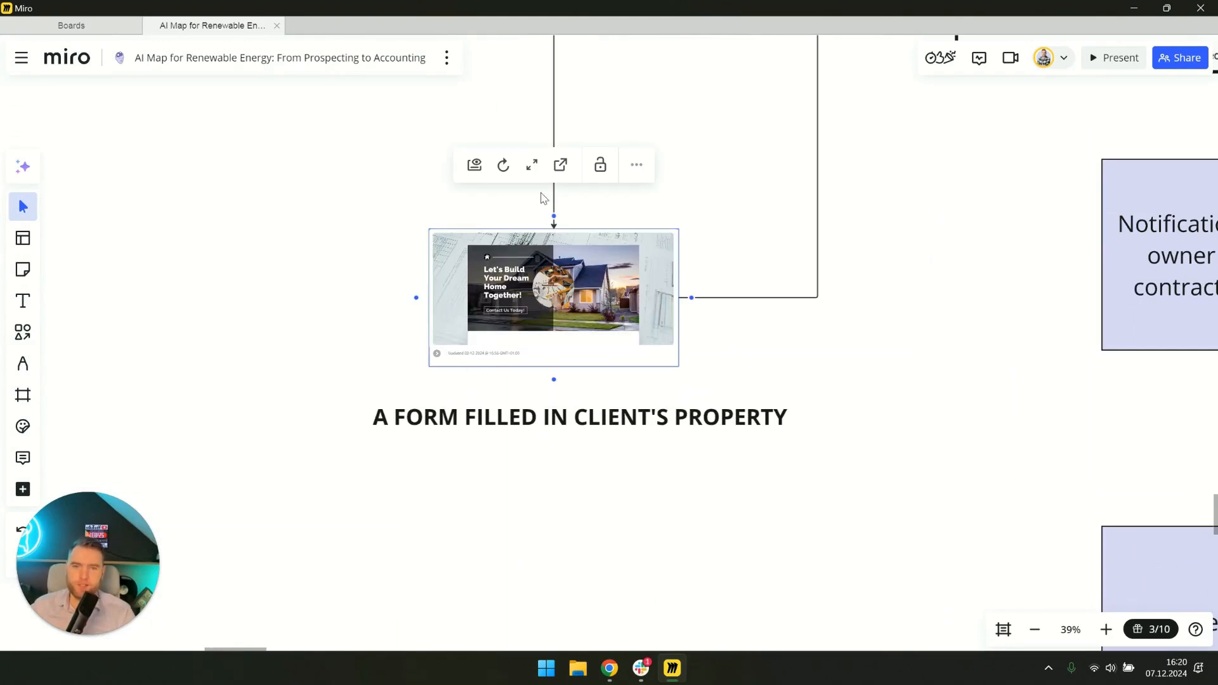
{"action": "mouse_move", "coordinate": [560, 166]}
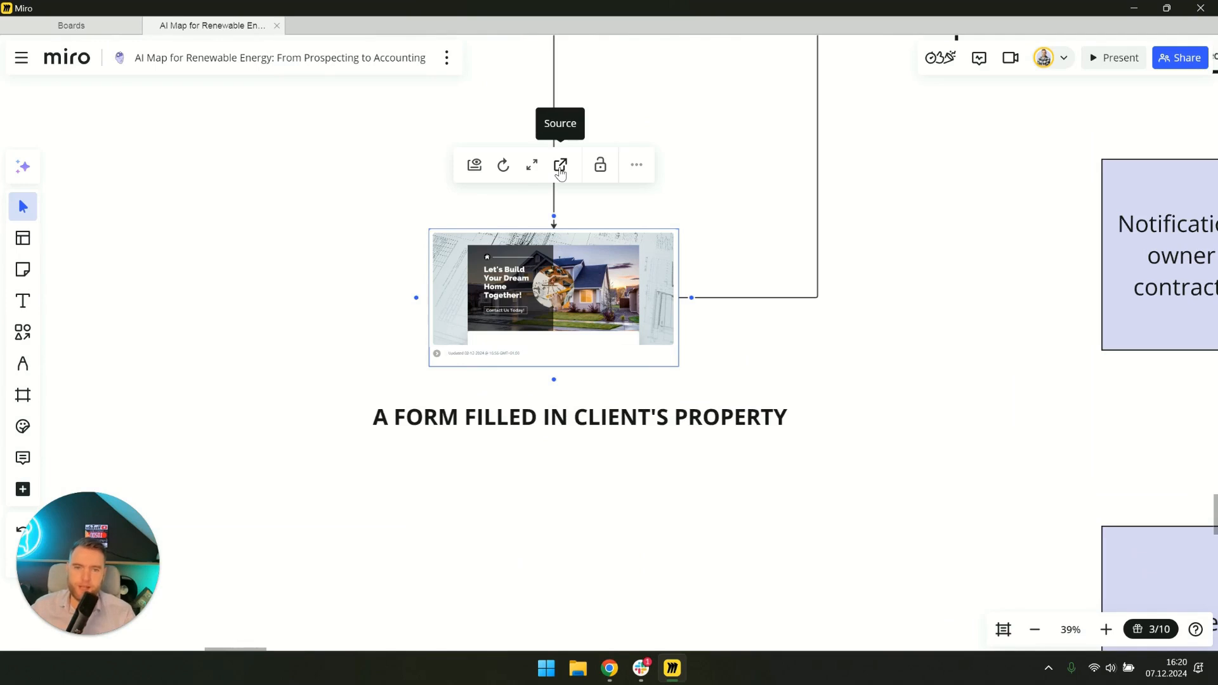
{"action": "left_click", "coordinate": [559, 166]}
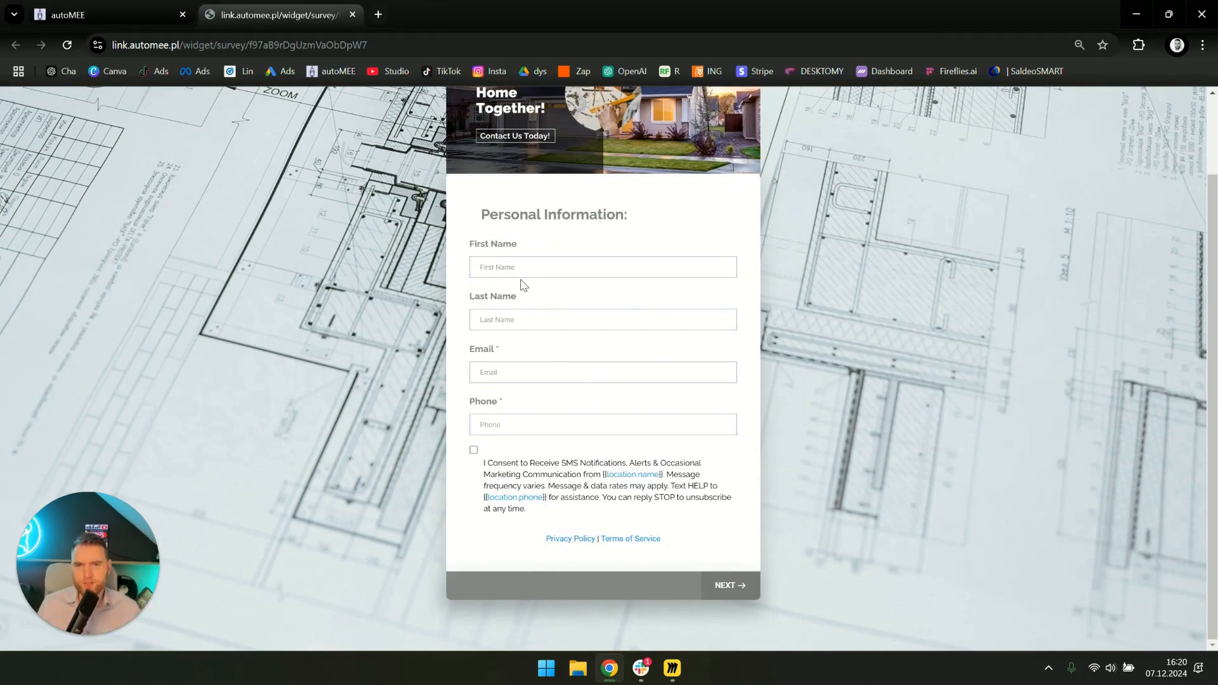
{"action": "mouse_move", "coordinate": [536, 247]}
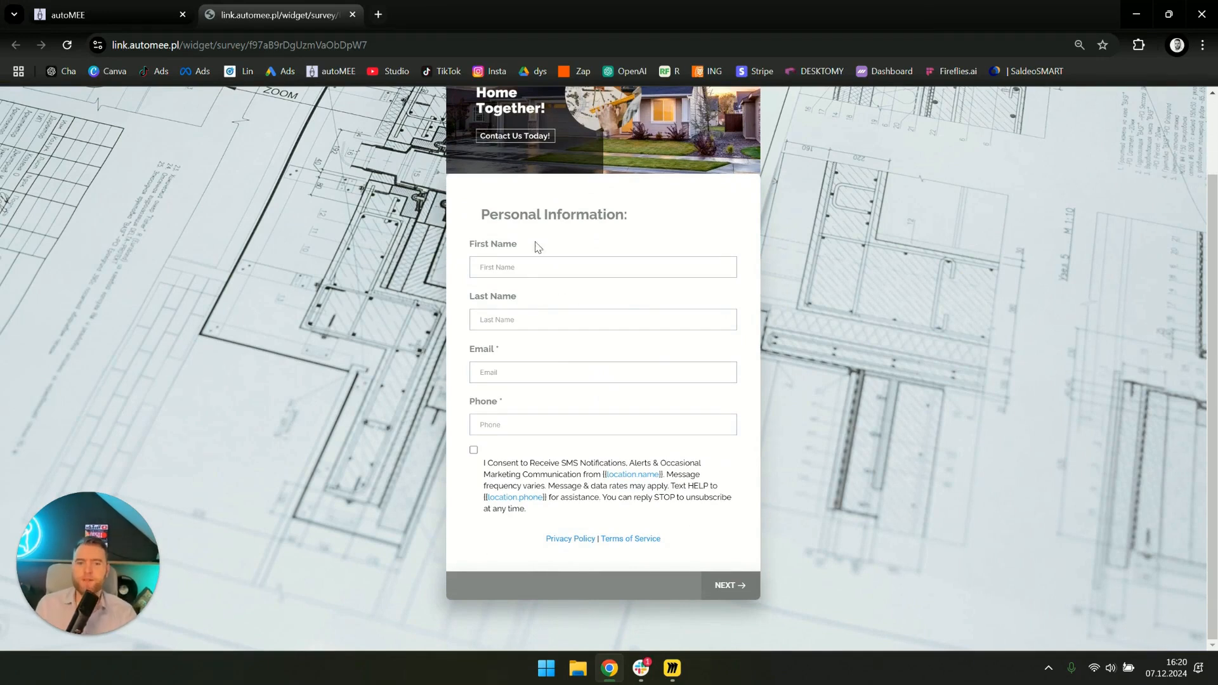
- Return from the property form's Personal Information fields to the Miro board
{"action": "left_click", "coordinate": [95, 13]}
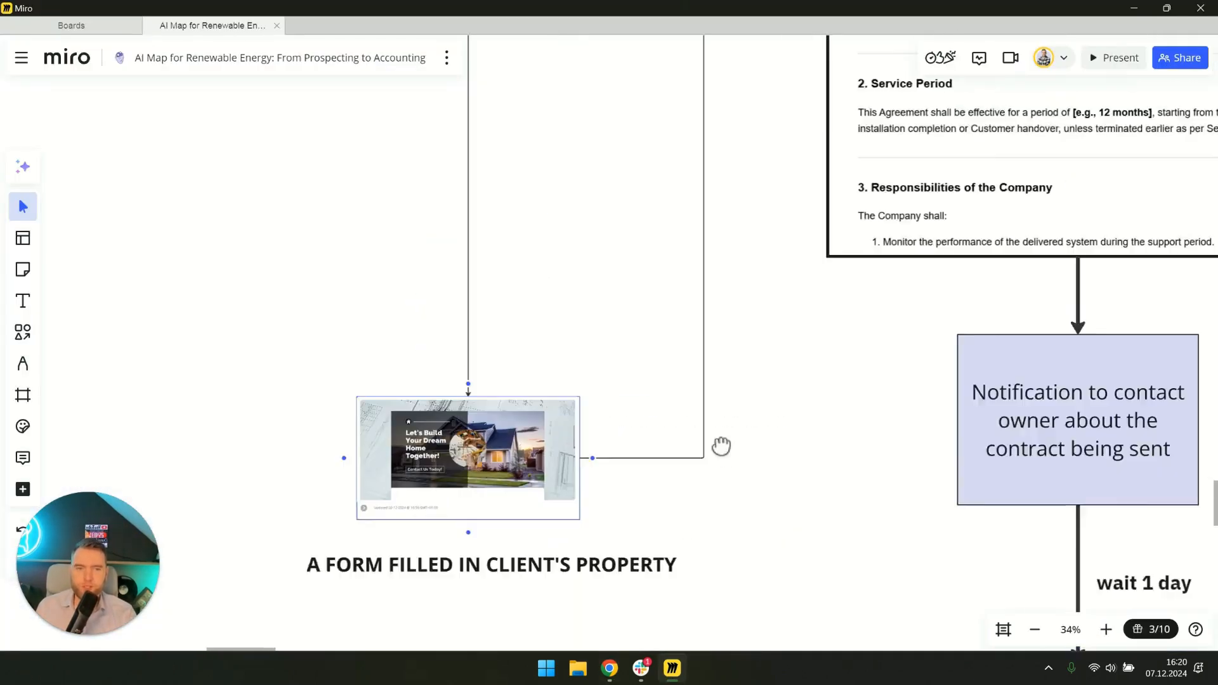
- Zoom out past the contract and testimonial steps and drag to the omnichannel video
{"action": "scroll", "scroll_direction": "down", "scroll_amount": 3}
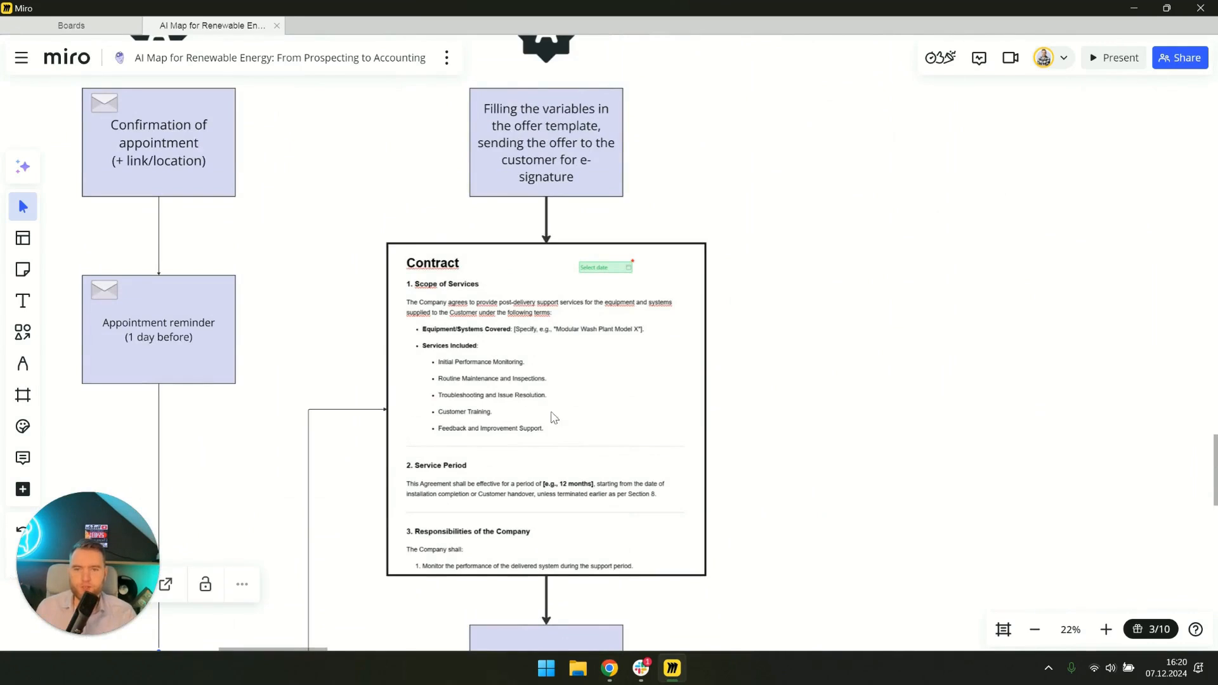
{"action": "mouse_move", "coordinate": [634, 306]}
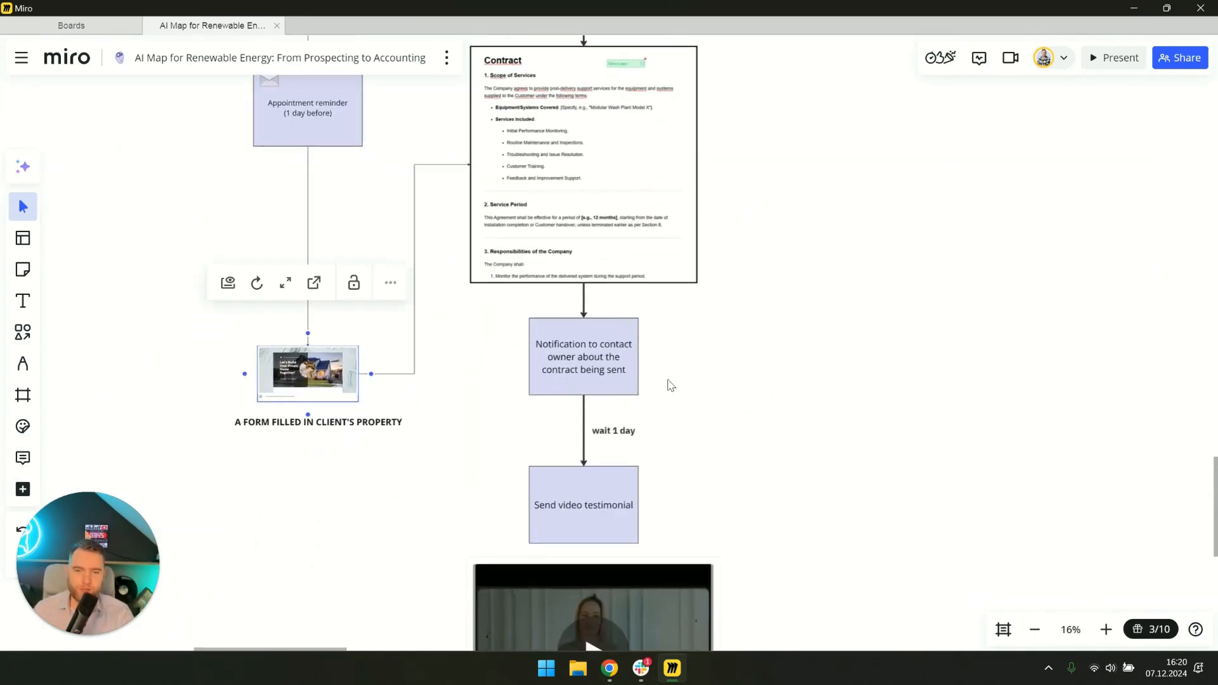
{"action": "mouse_move", "coordinate": [713, 476]}
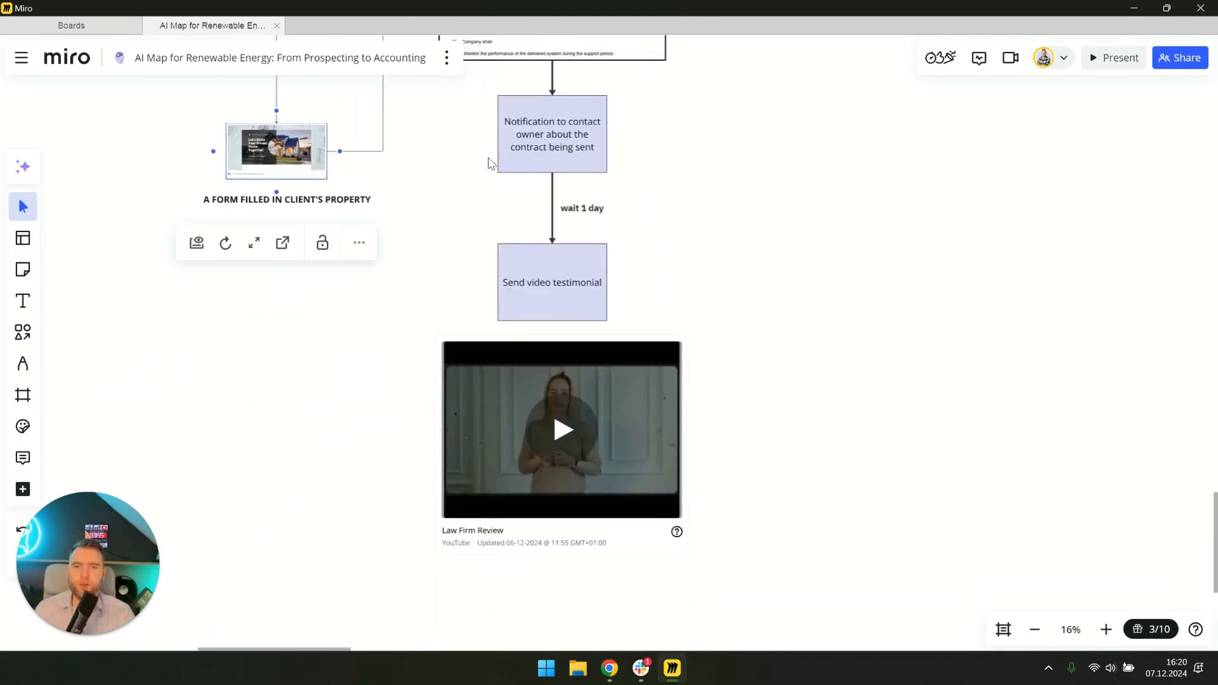
{"action": "mouse_move", "coordinate": [577, 217]}
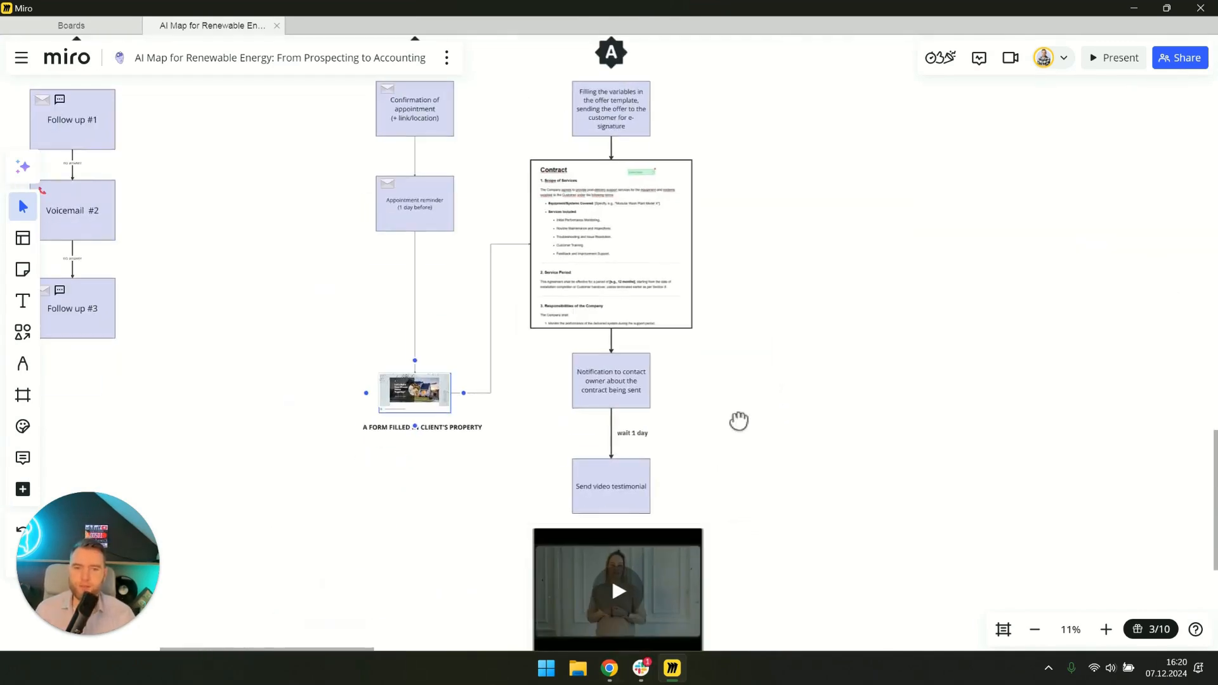
{"action": "scroll", "scroll_direction": "down", "scroll_amount": 3}
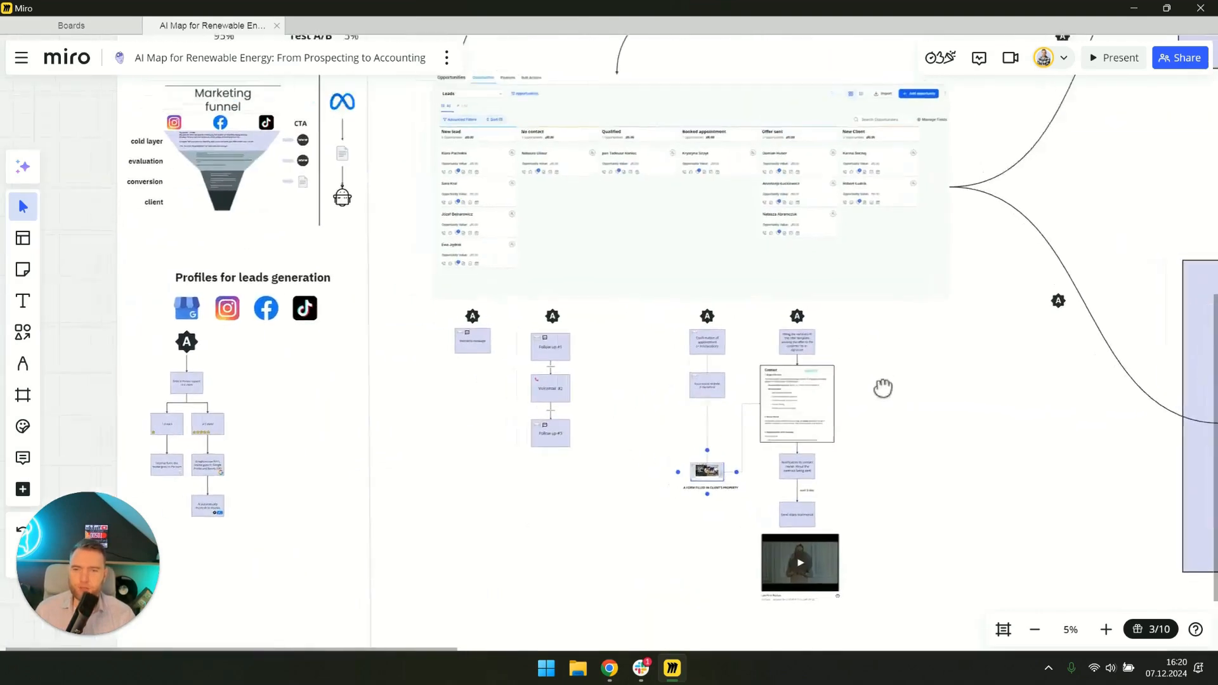
{"action": "left_click_drag", "start_coordinate": [883, 389], "coordinate": [766, 569]}
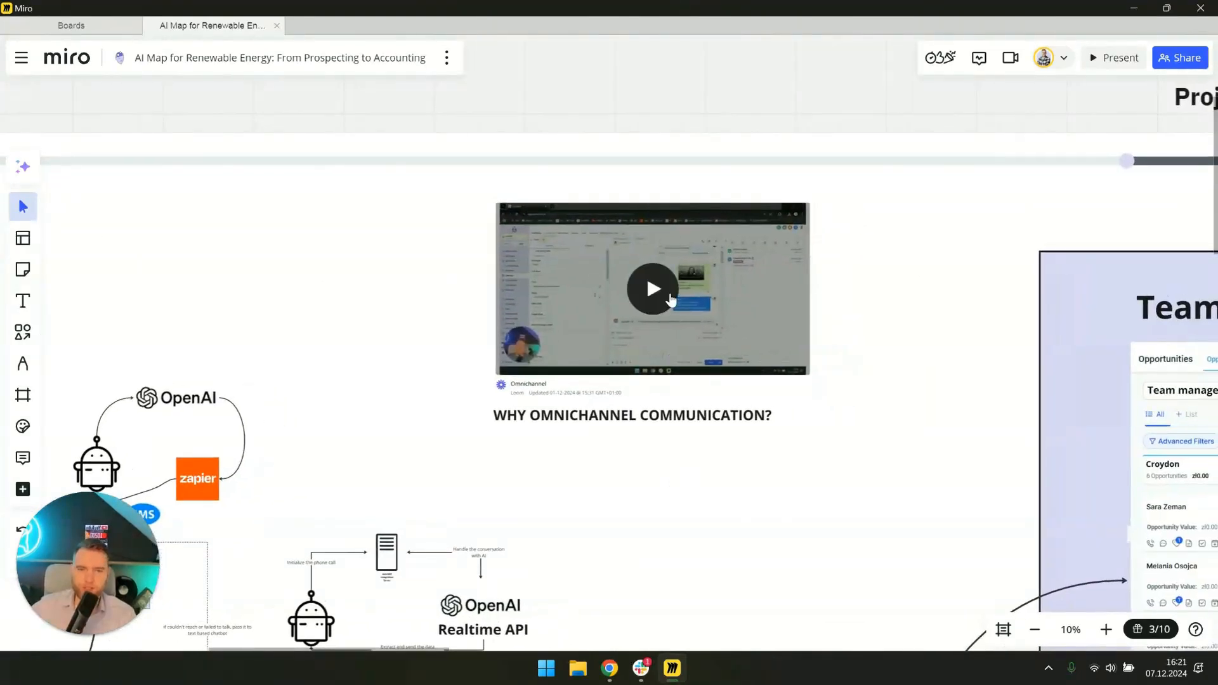
{"action": "mouse_move", "coordinate": [620, 558]}
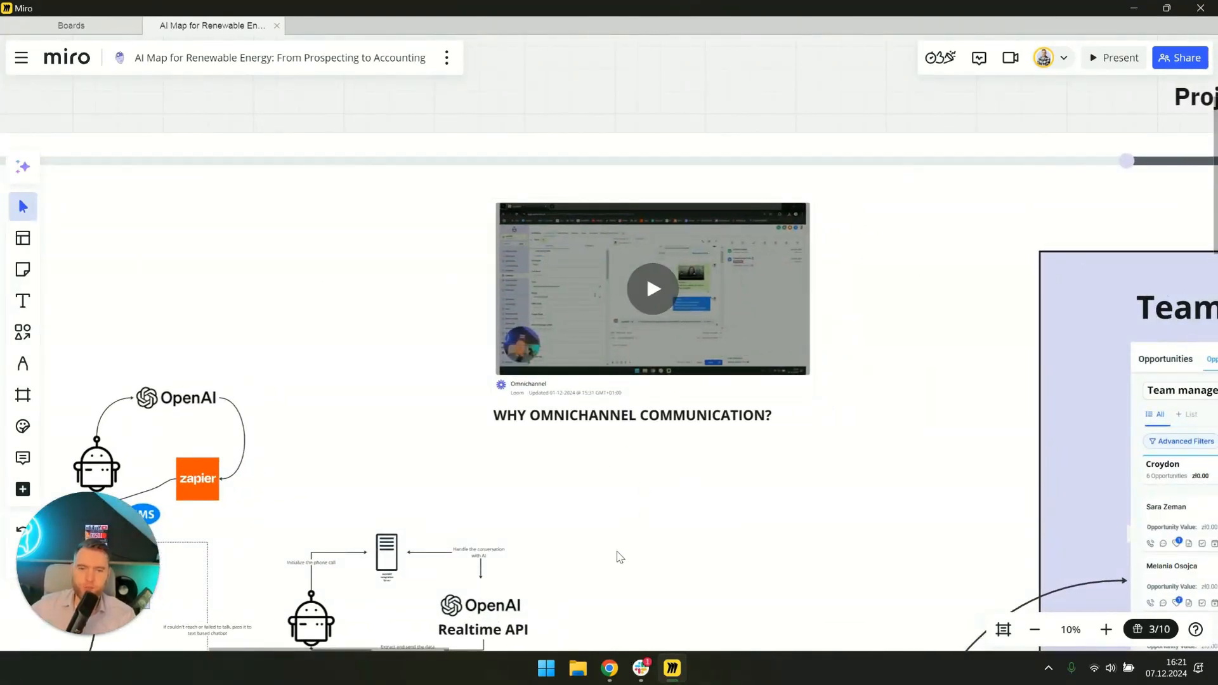
{"action": "mouse_move", "coordinate": [642, 540]}
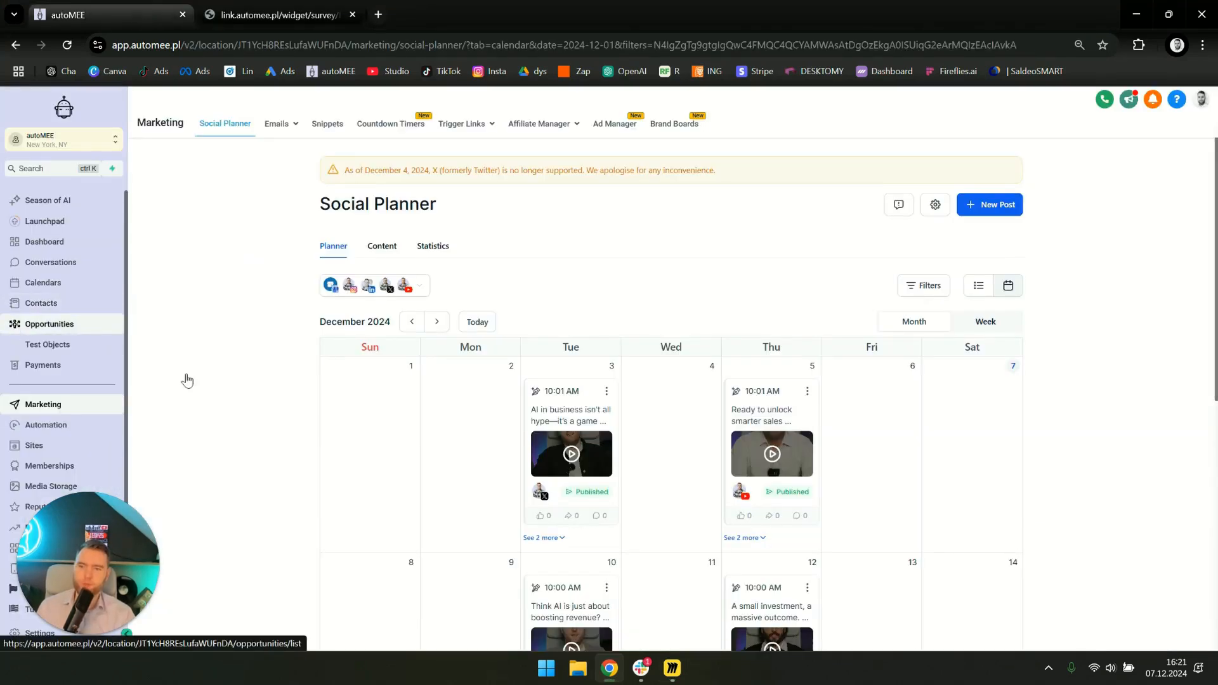
- Open autoMEE's Opportunities pipeline and scroll across its stages through Offer Sent
{"action": "left_click", "coordinate": [49, 324]}
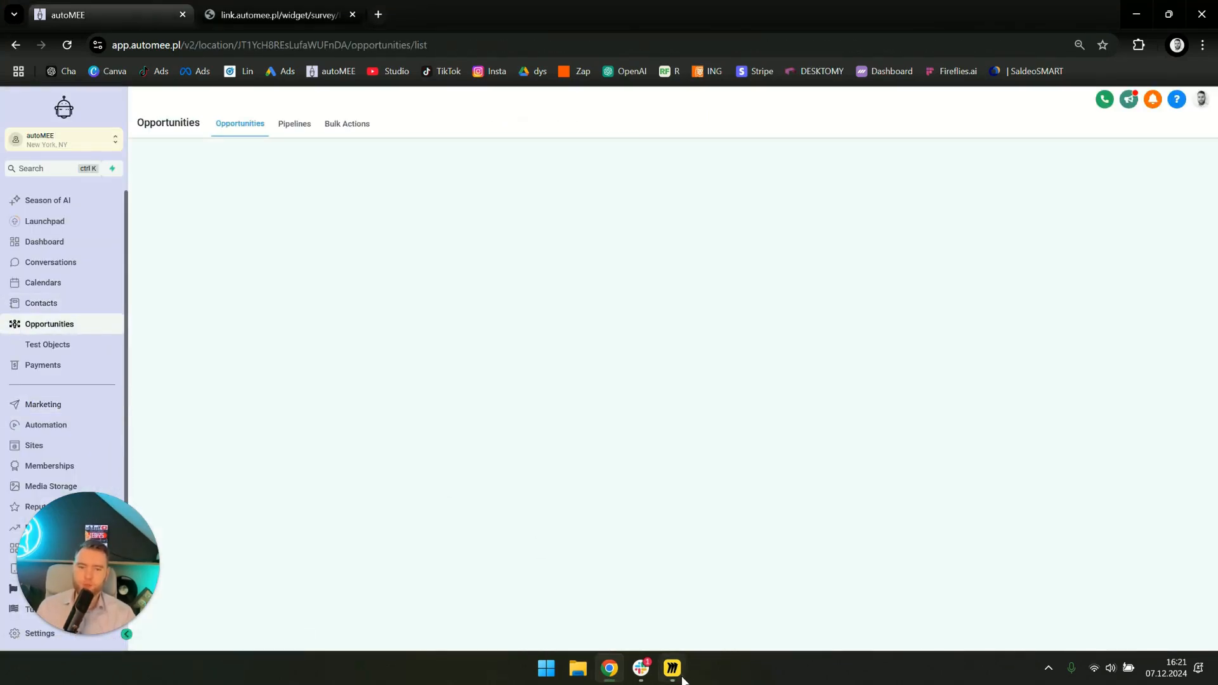
{"action": "left_click", "coordinate": [669, 669]}
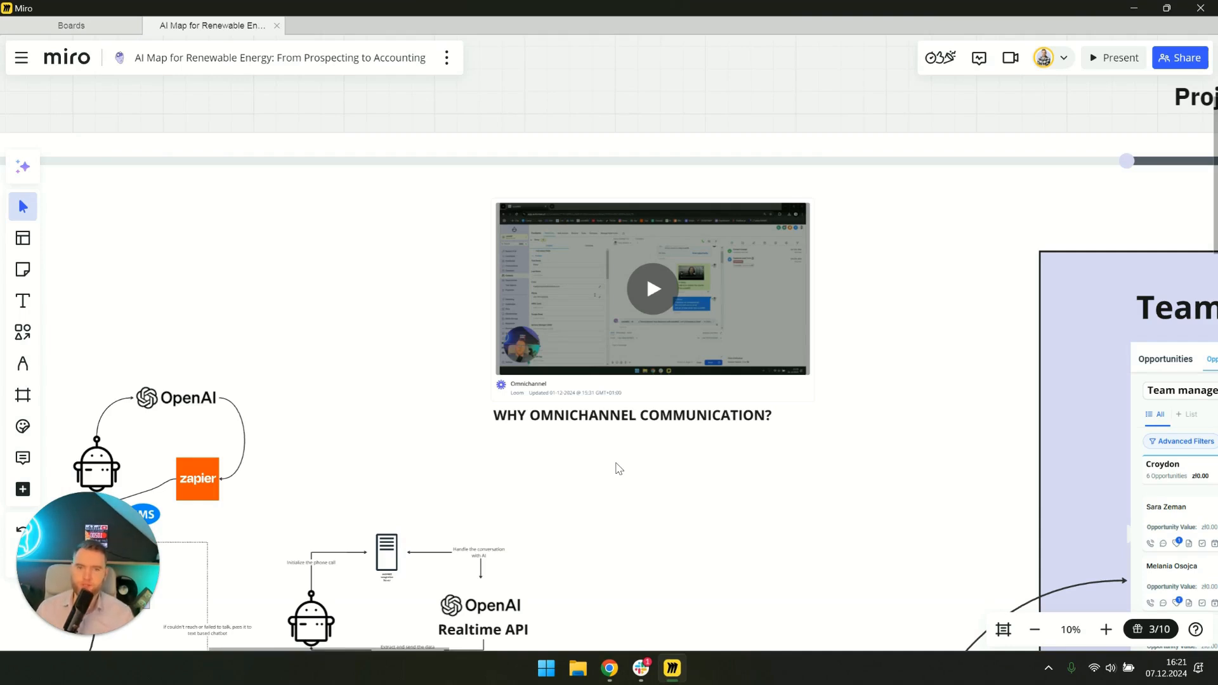
{"action": "mouse_move", "coordinate": [611, 322]}
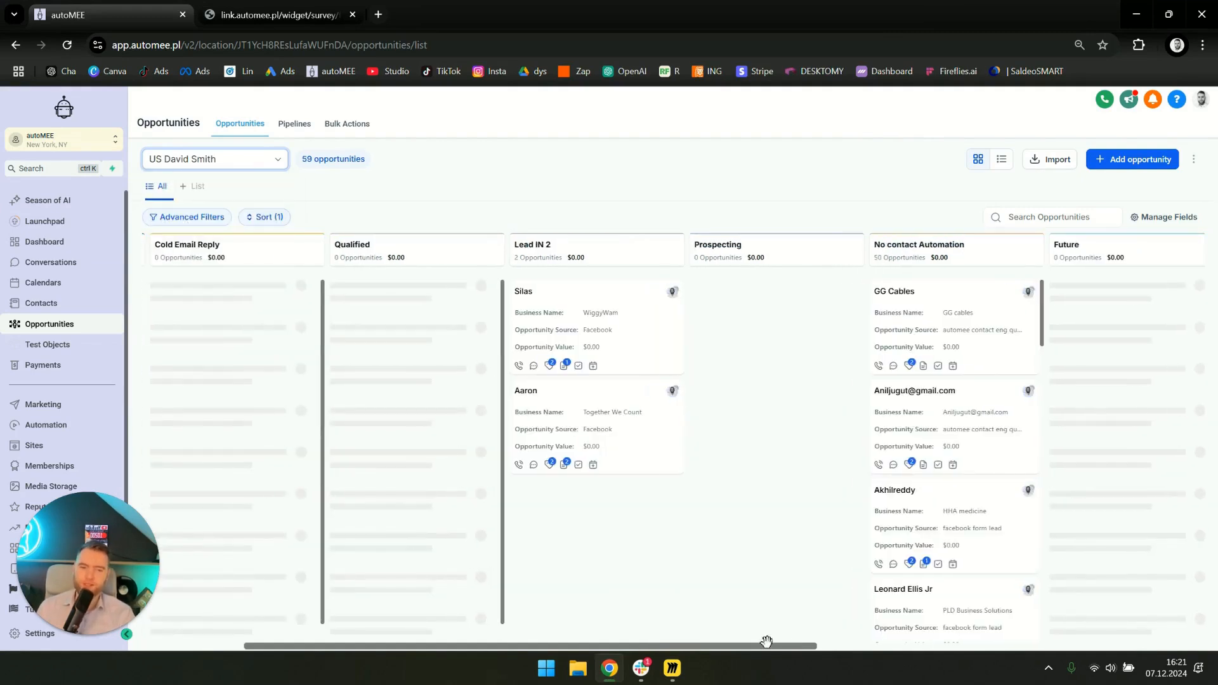
{"action": "scroll", "scroll_direction": "right", "scroll_amount": 3}
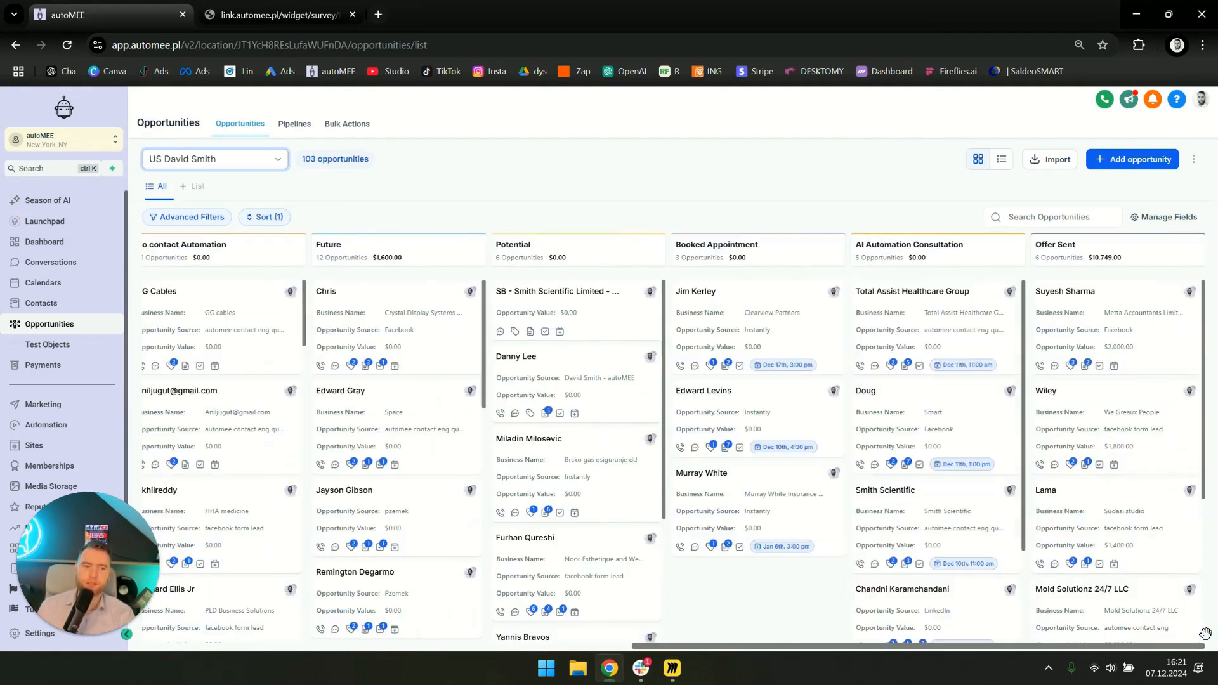
{"action": "mouse_move", "coordinate": [1063, 299]}
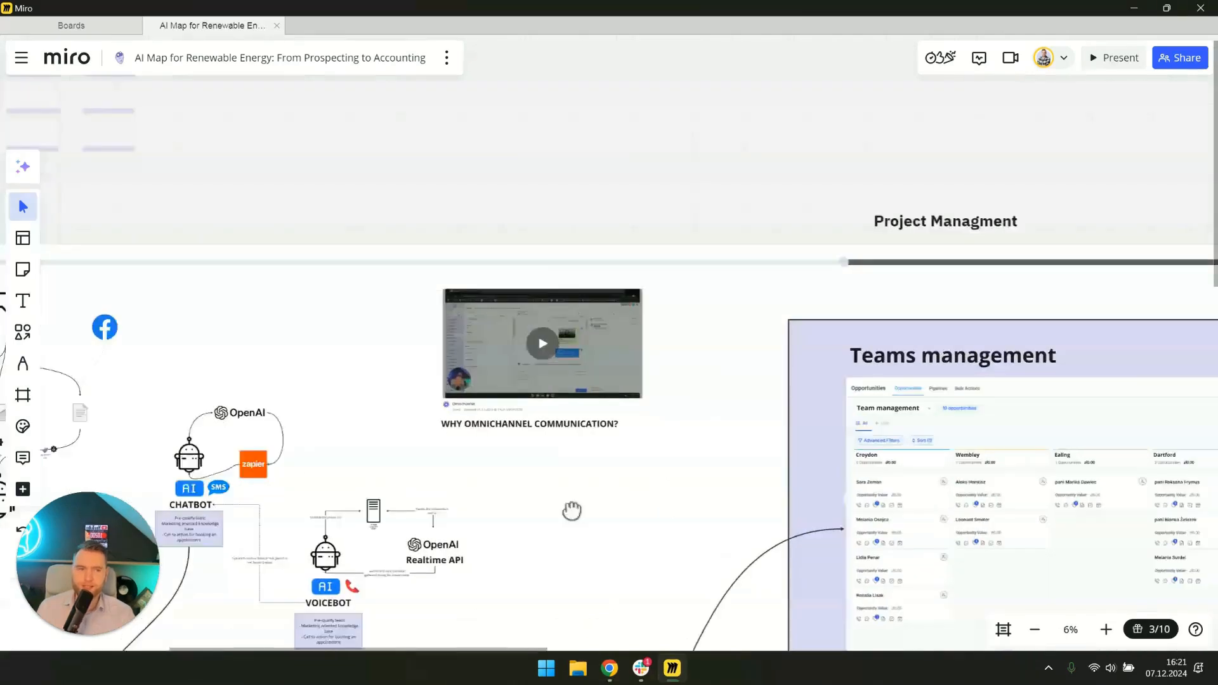
- Pan through Teams management to the uploads box, then switch to autoMEE's contact page
{"action": "left_click_drag", "start_coordinate": [571, 510], "coordinate": [350, 335]}
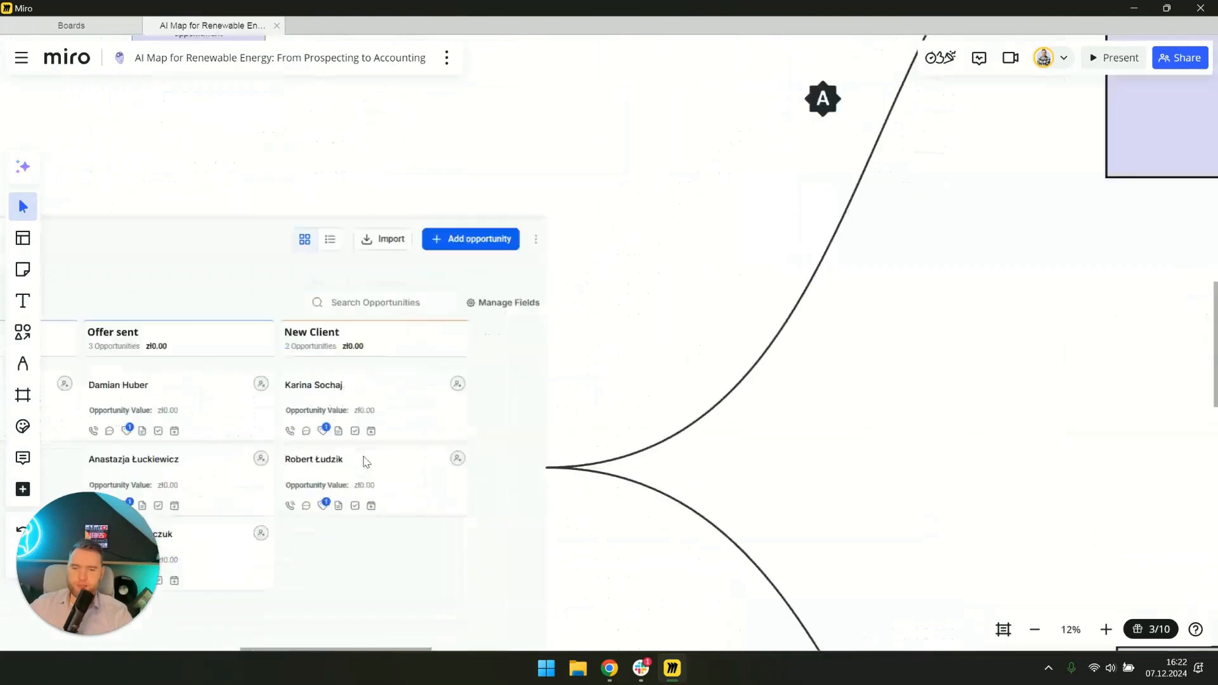
{"action": "scroll", "scroll_direction": "down", "scroll_amount": 3}
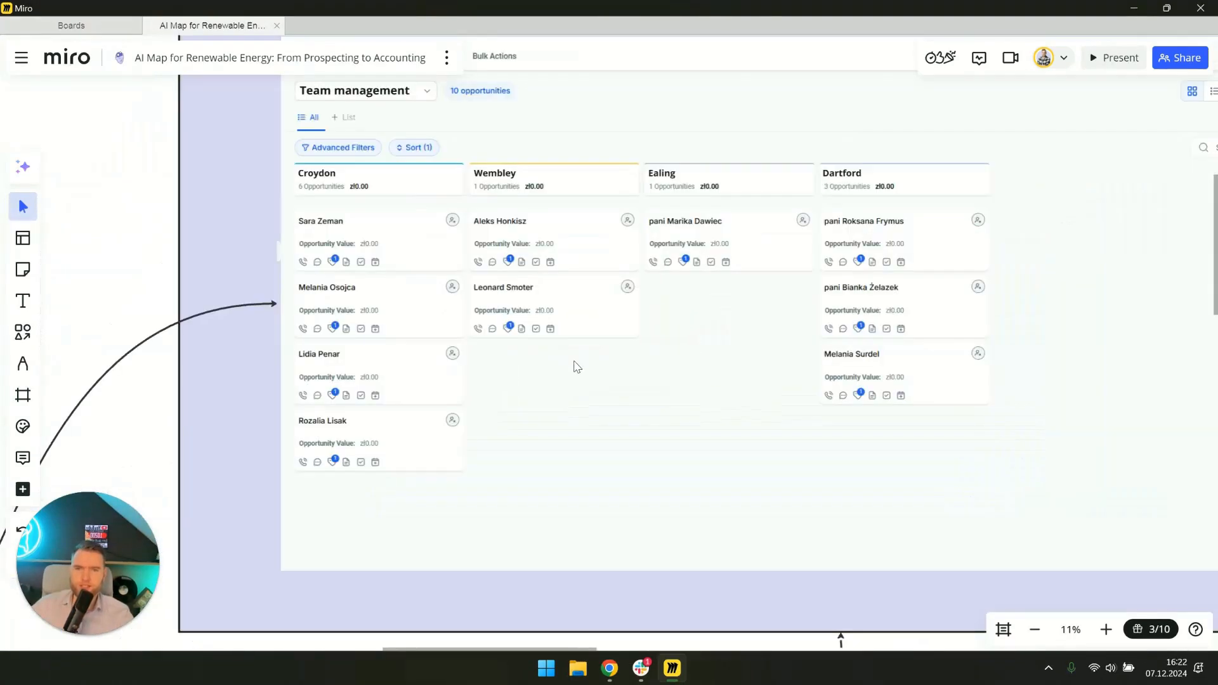
{"action": "mouse_move", "coordinate": [608, 251]}
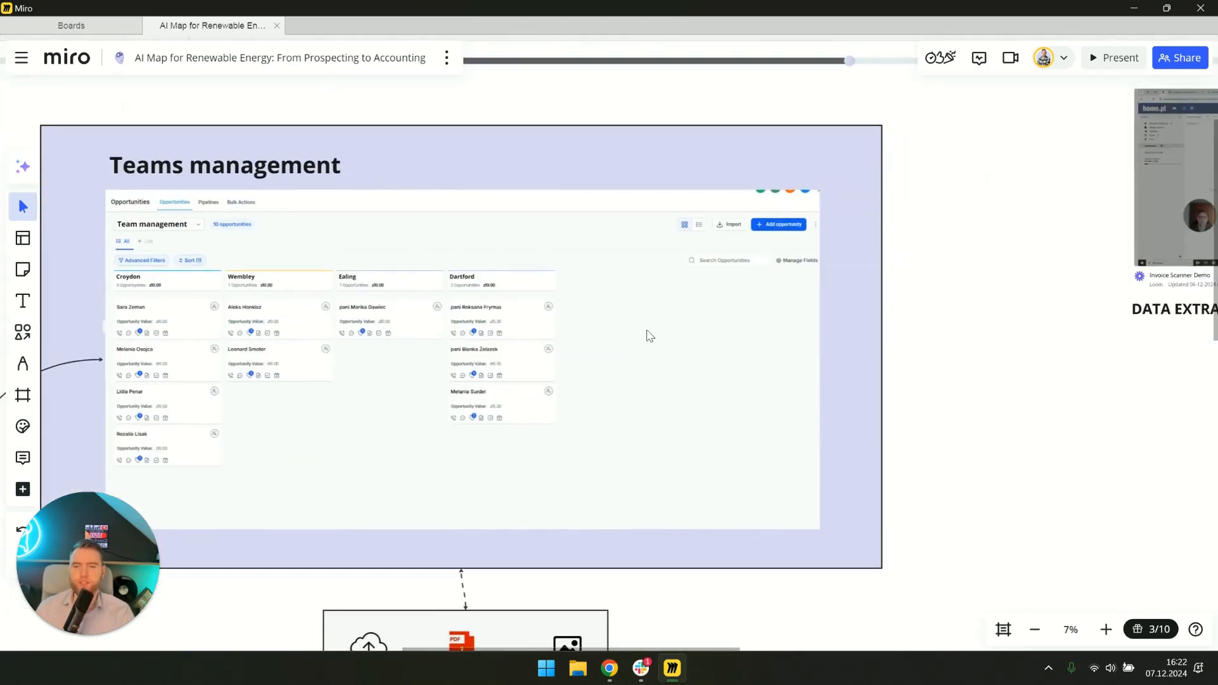
{"action": "scroll", "scroll_direction": "down", "scroll_amount": 3}
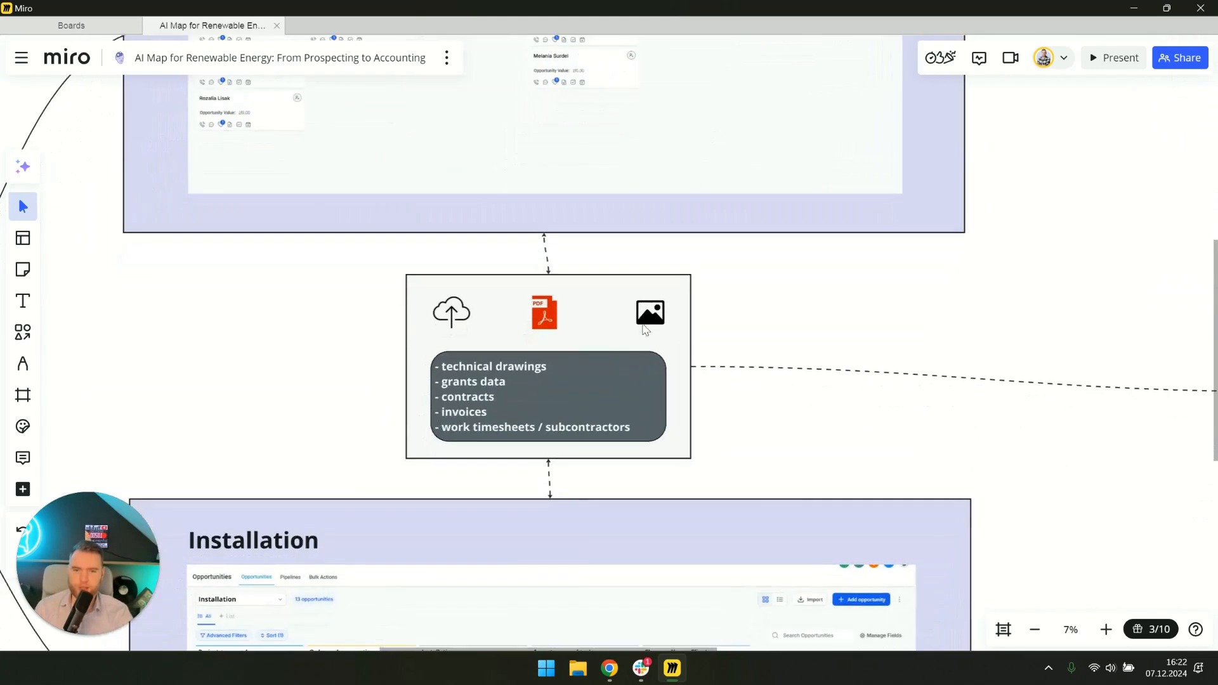
{"action": "left_click", "coordinate": [1105, 629]}
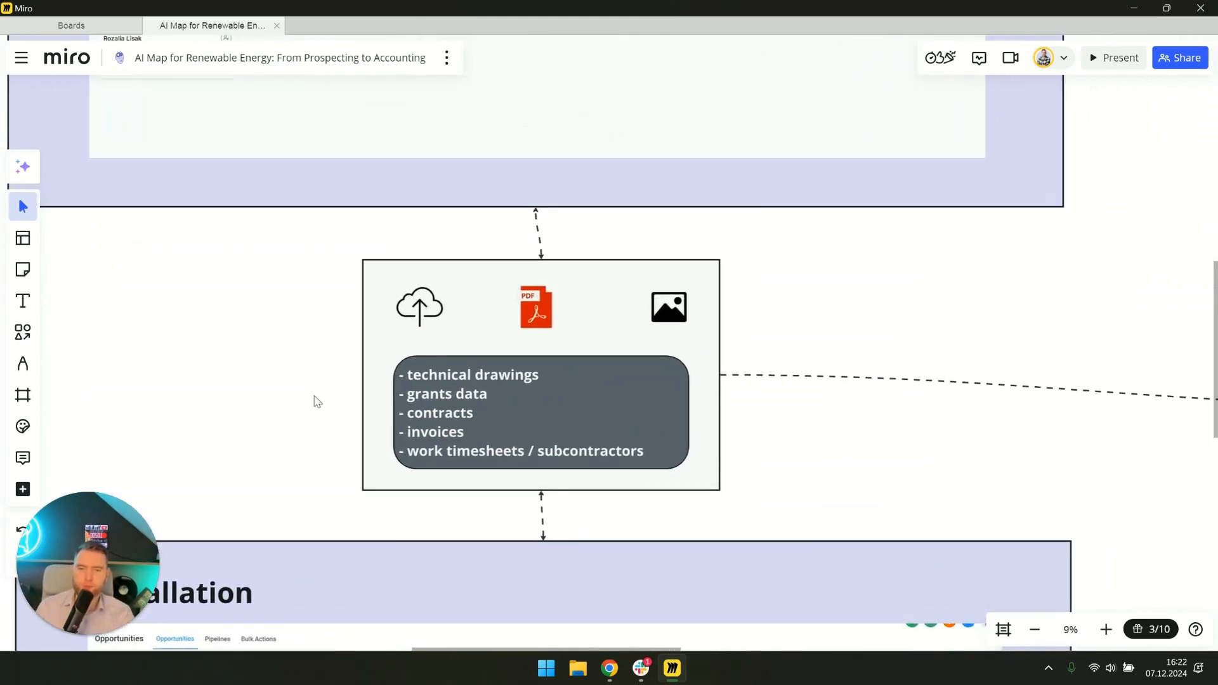
{"action": "mouse_move", "coordinate": [464, 387]}
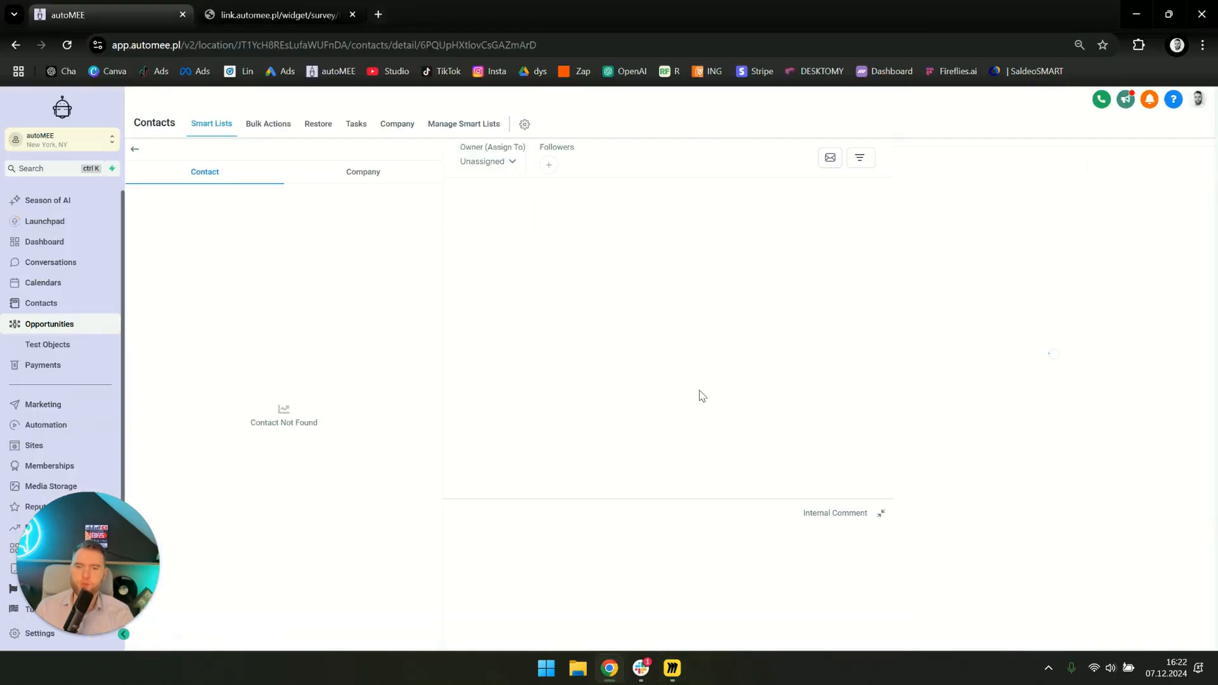
{"action": "mouse_move", "coordinate": [905, 543]}
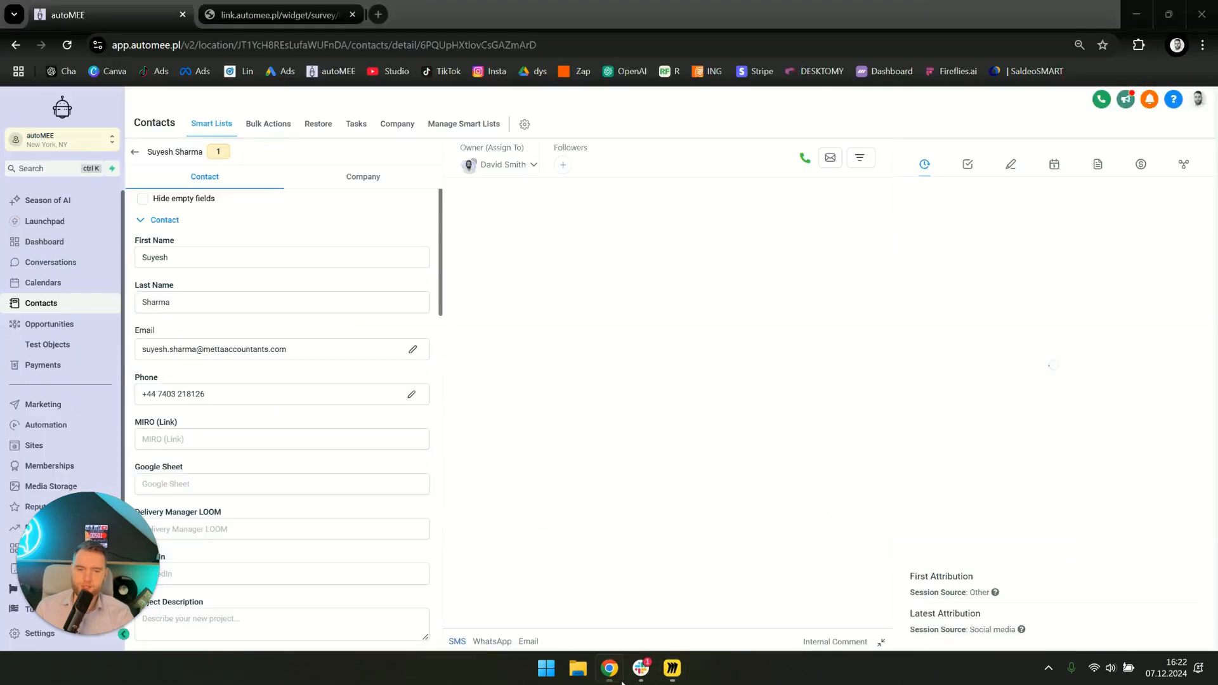
- Return to the Miro board, back on the document storage section
{"action": "left_click", "coordinate": [671, 668]}
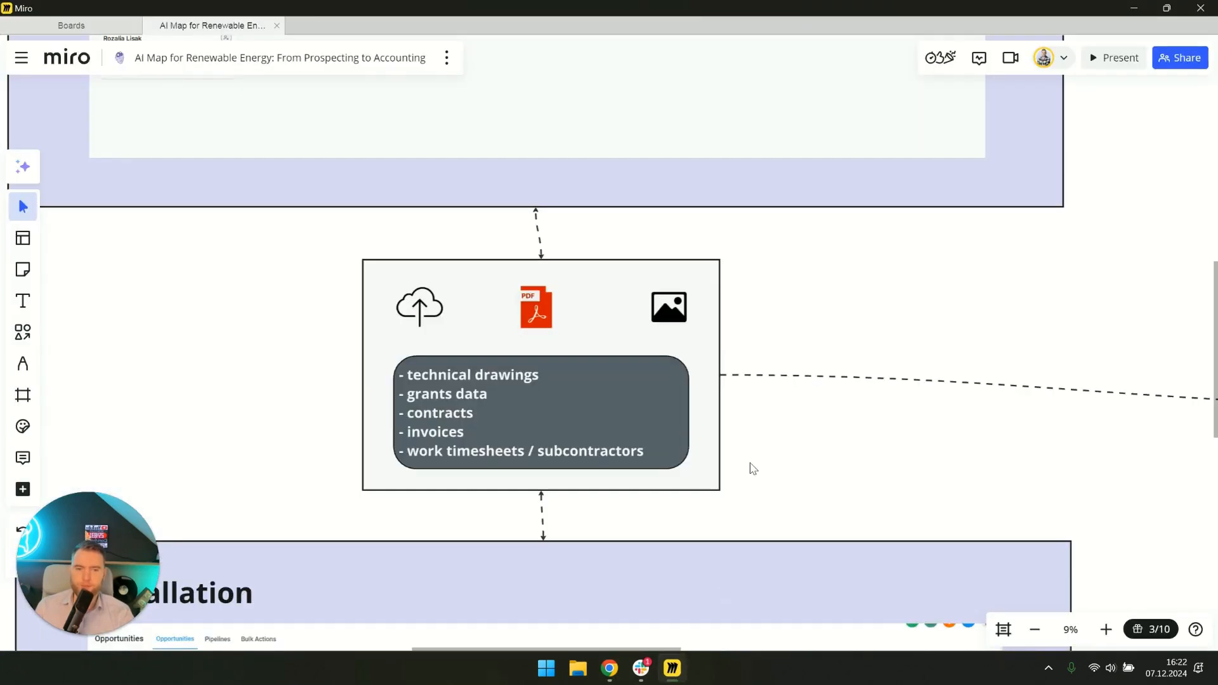
{"action": "mouse_move", "coordinate": [425, 420]}
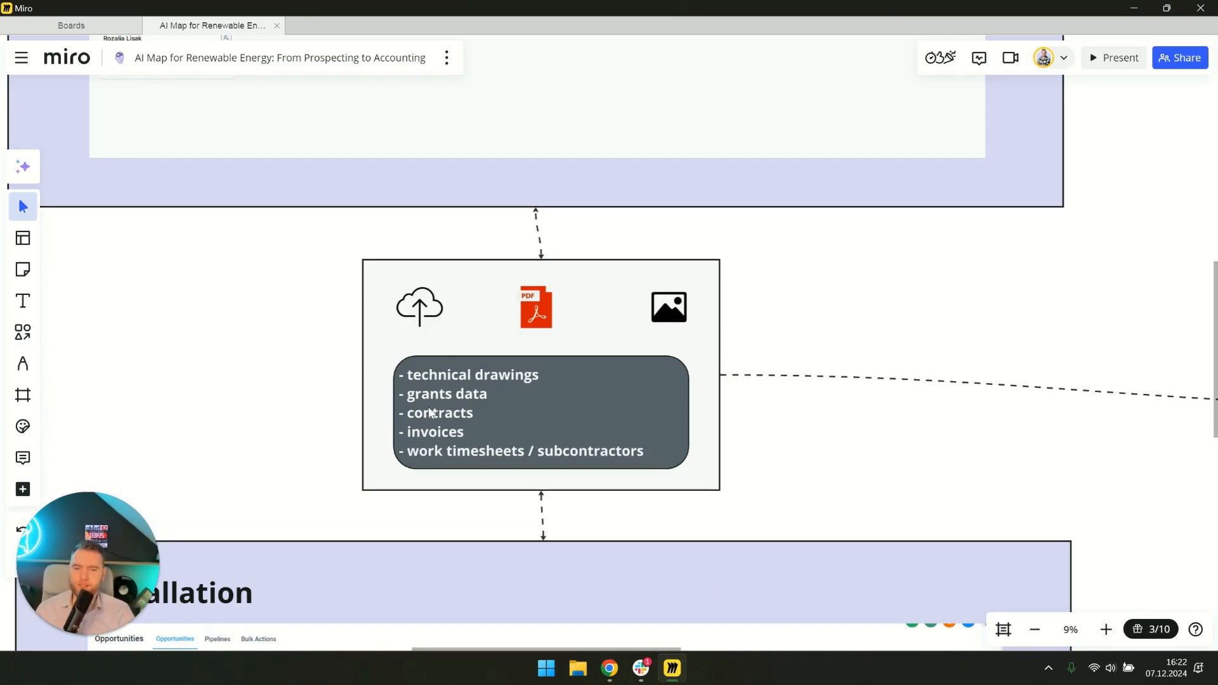
{"action": "mouse_move", "coordinate": [663, 422]}
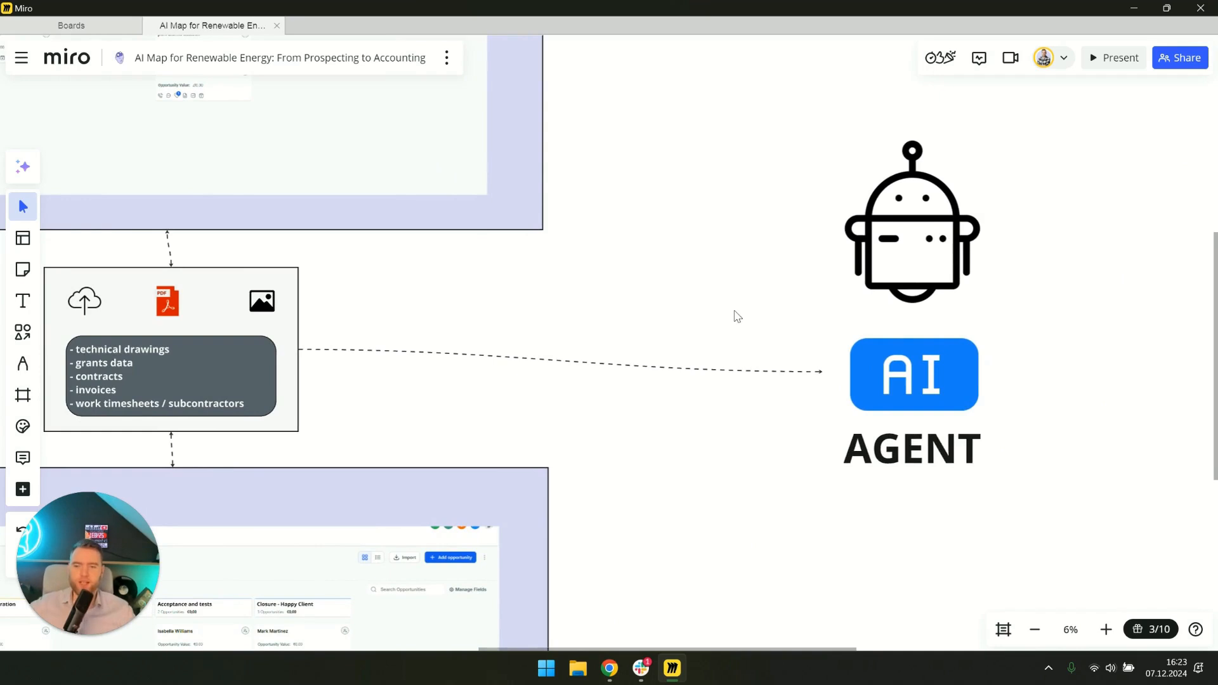
{"action": "mouse_move", "coordinate": [754, 323]}
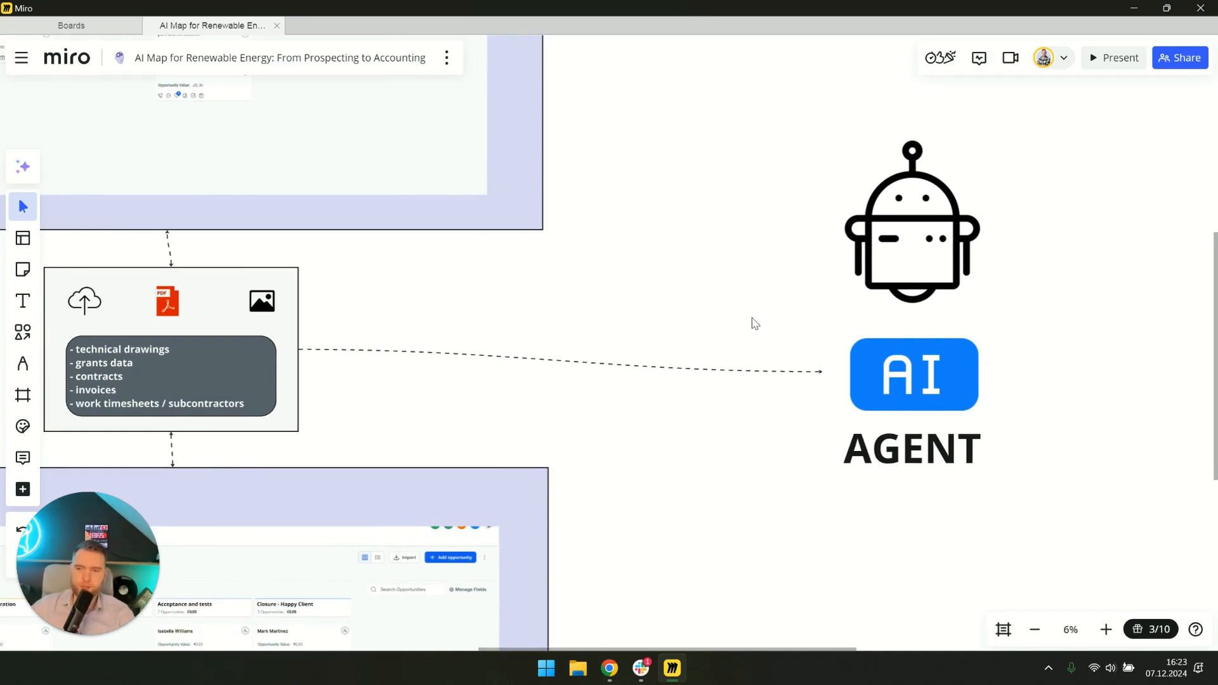
- Scroll past the AI Agent graphic to the Finances&HR 'Data extraction with AI' video
{"action": "scroll", "scroll_direction": "down", "scroll_amount": 3}
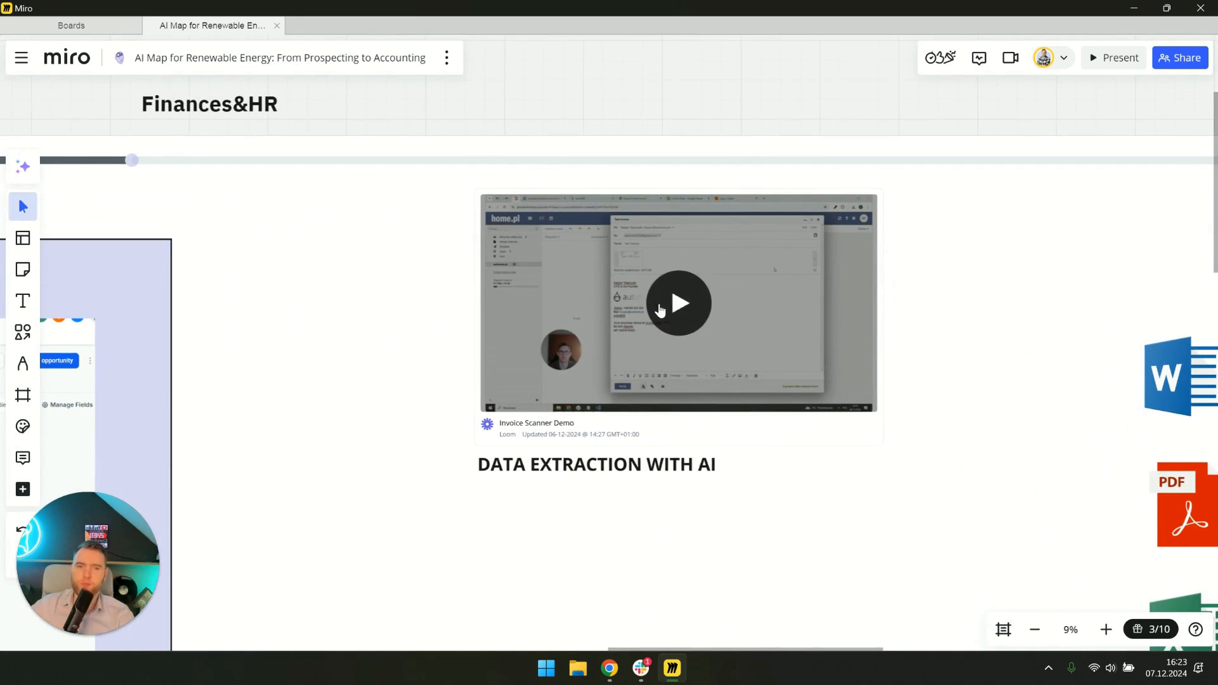
{"action": "mouse_move", "coordinate": [722, 315]}
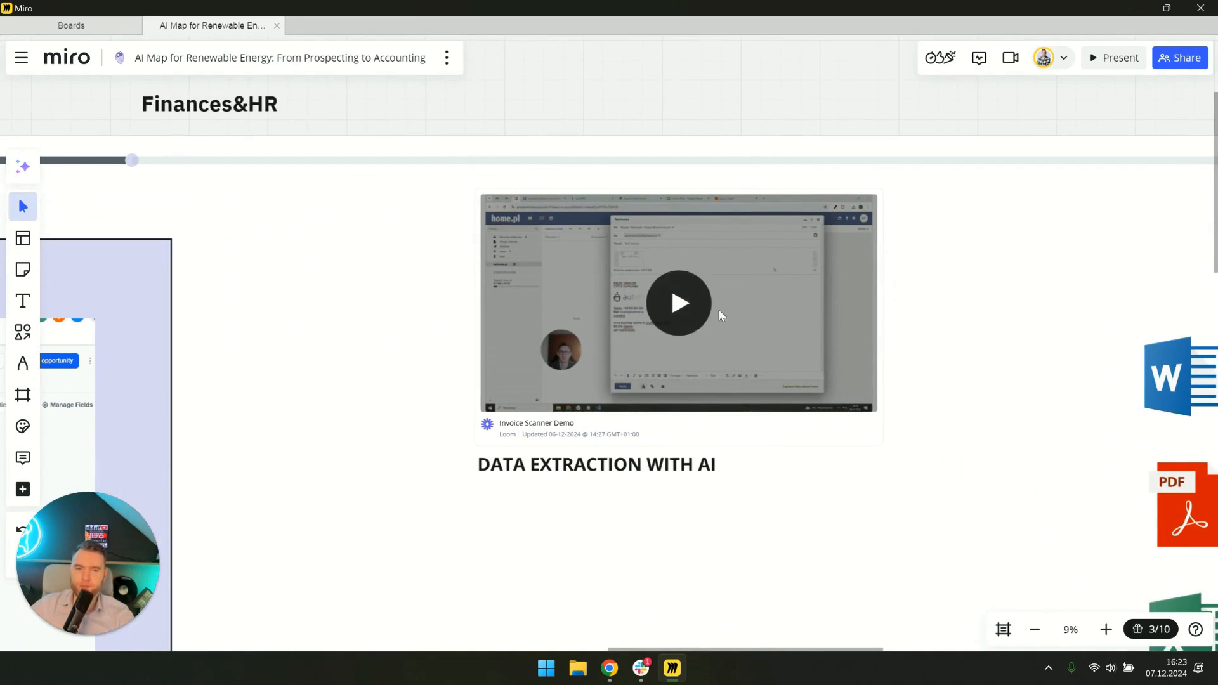
{"action": "mouse_move", "coordinate": [818, 537]}
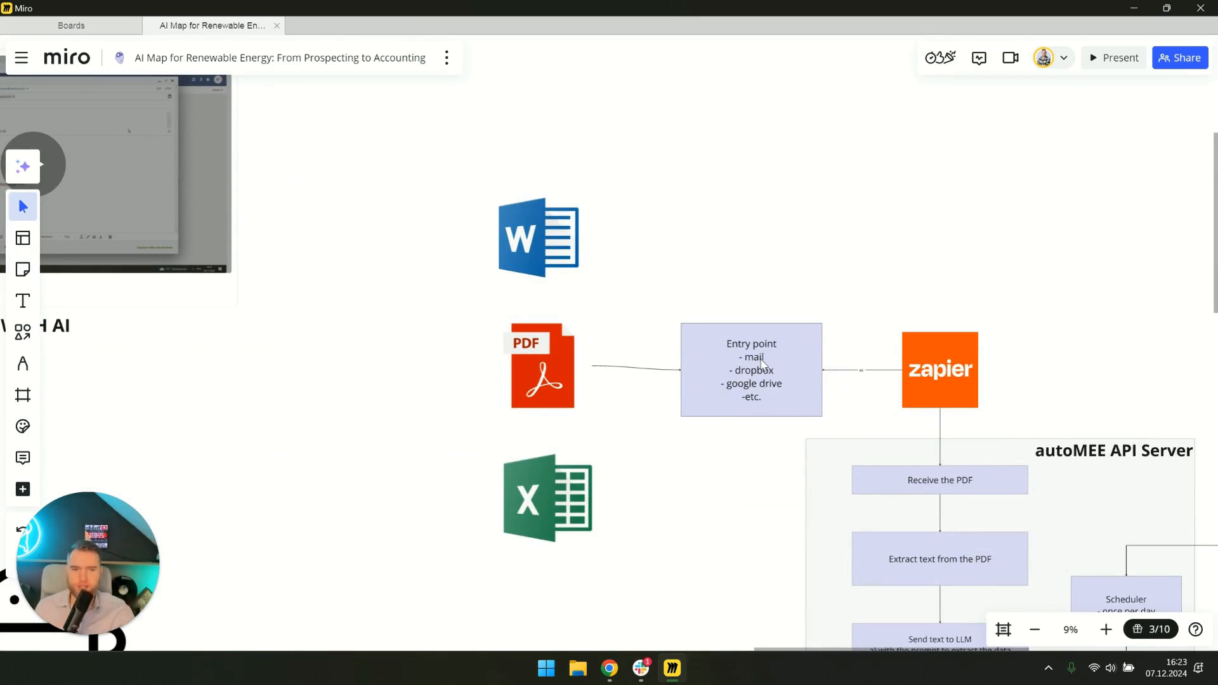
{"action": "mouse_move", "coordinate": [730, 525]}
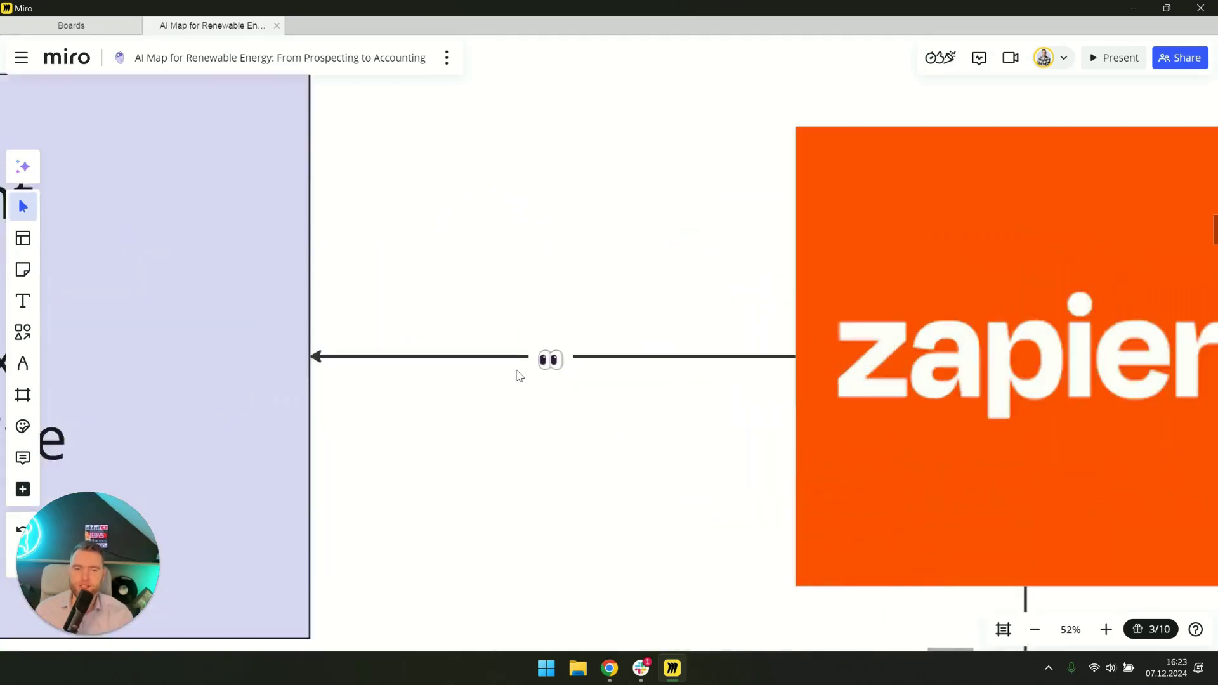
- Zoom out to frame the autoMEE API Server with Scheduler, API/ERP and Excel database
{"action": "scroll", "scroll_direction": "down", "scroll_amount": 3}
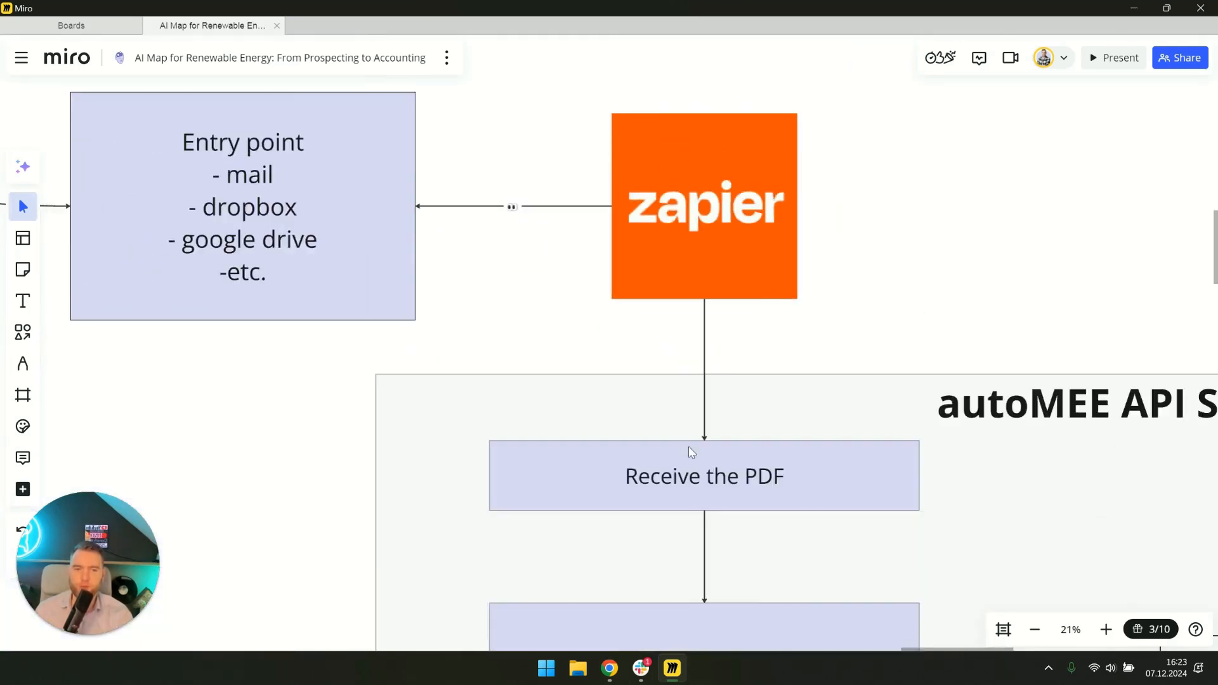
{"action": "scroll", "scroll_direction": "down", "scroll_amount": 3}
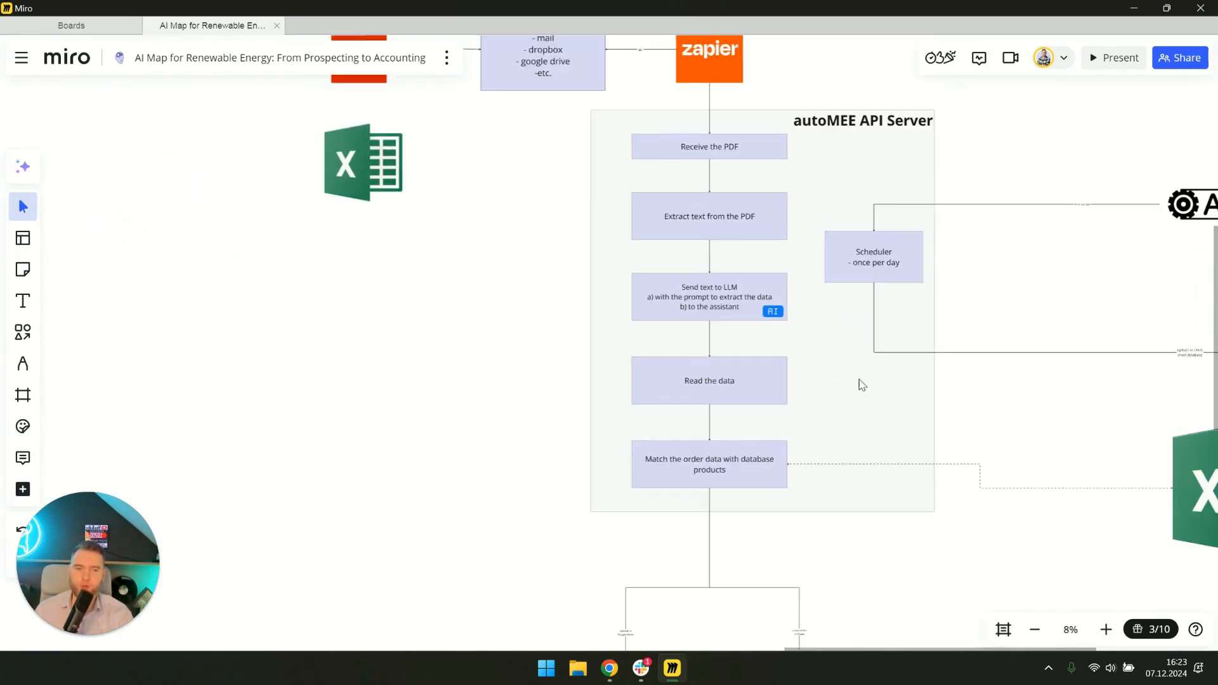
{"action": "mouse_move", "coordinate": [915, 440]}
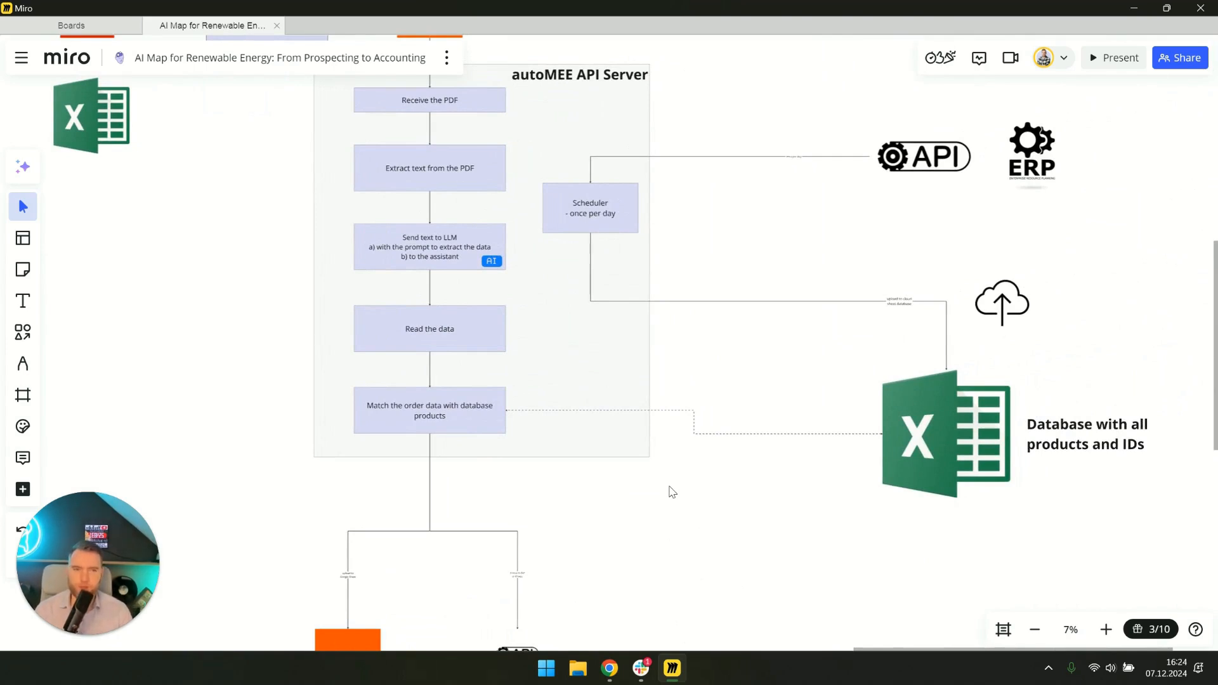
- Zoom into the extraction flow, then out to 3% showing AI Agent, Teams management and Installation
{"action": "scroll", "scroll_direction": "down", "scroll_amount": 3}
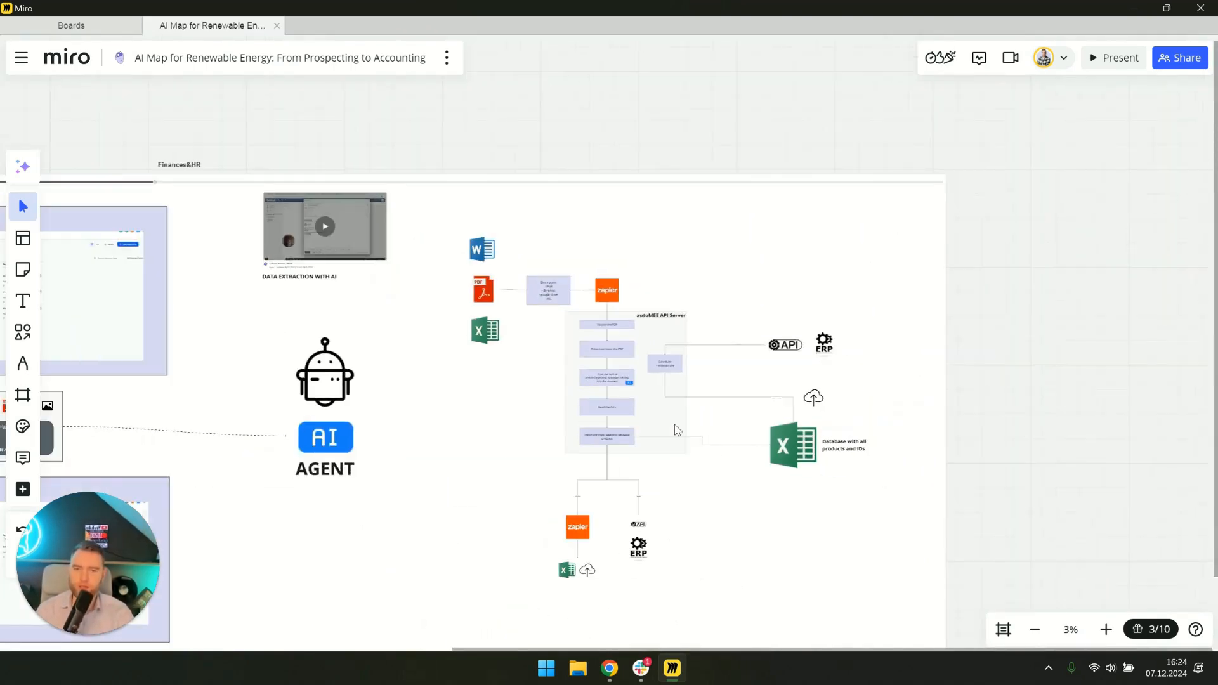
{"action": "mouse_move", "coordinate": [699, 356]}
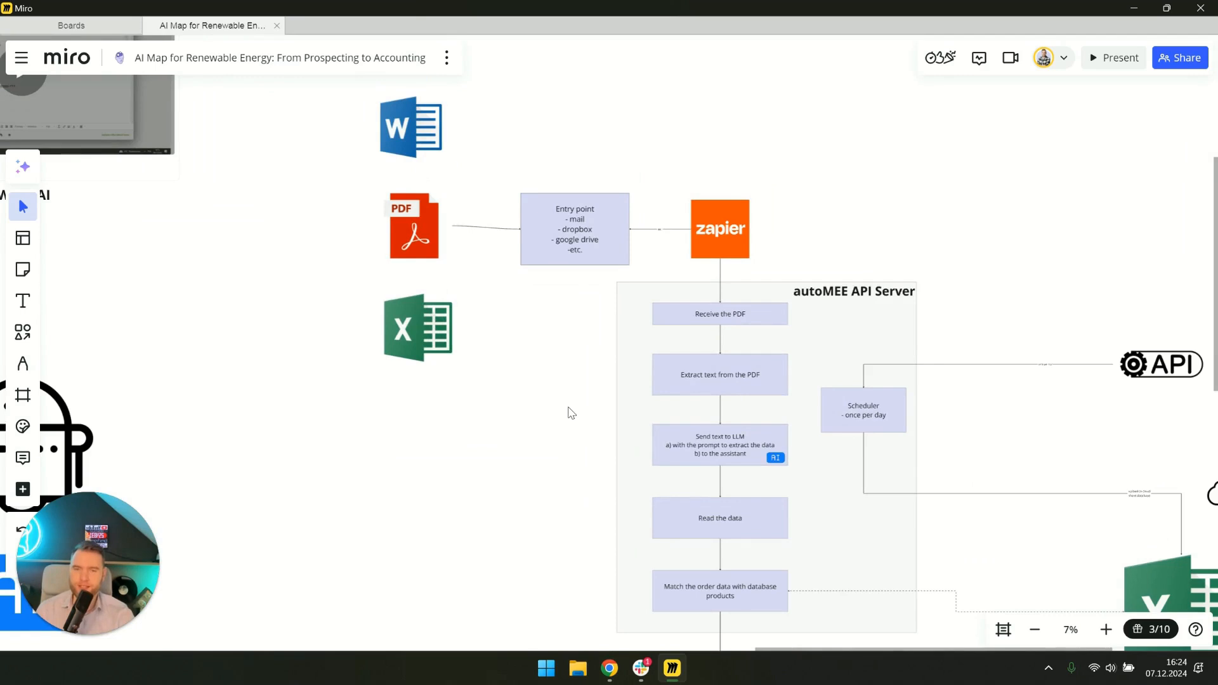
{"action": "mouse_move", "coordinate": [573, 391]}
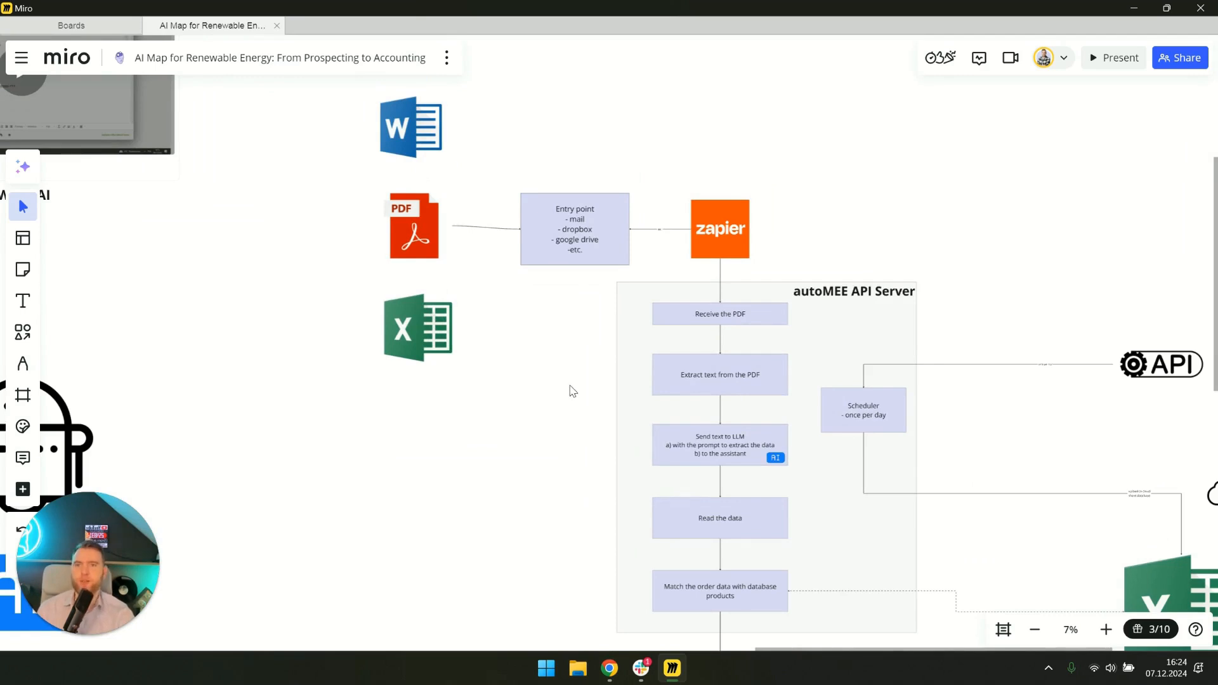
{"action": "mouse_move", "coordinate": [568, 357]}
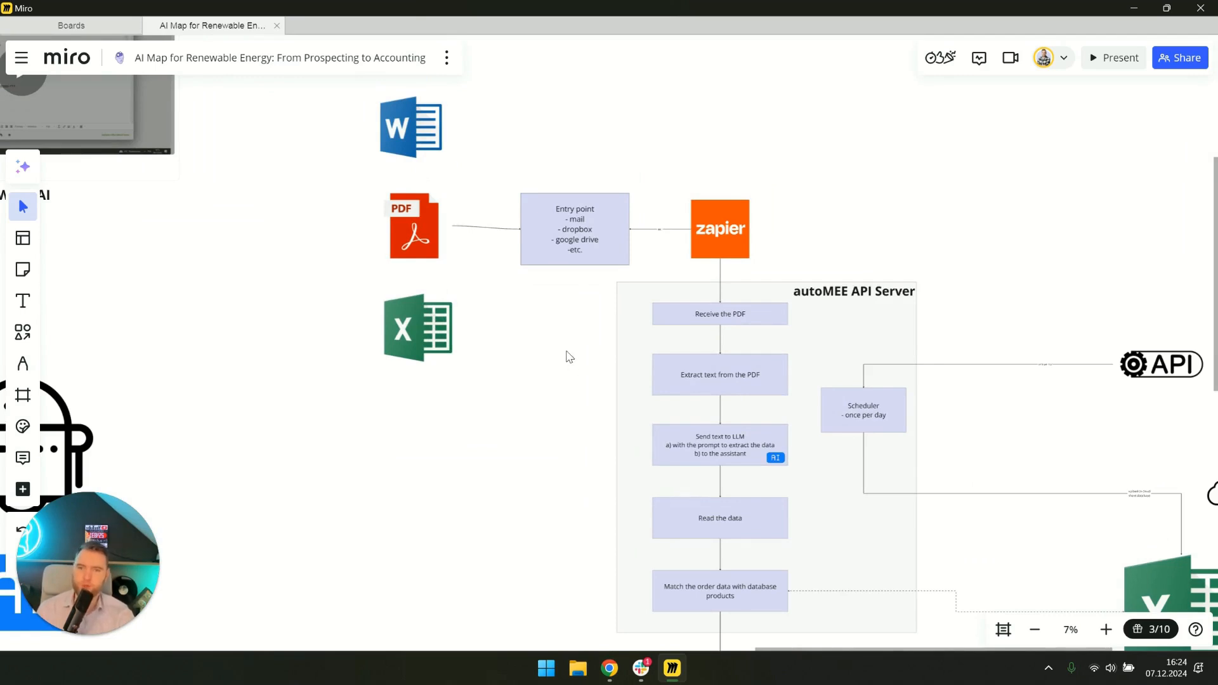
{"action": "scroll", "scroll_direction": "down", "scroll_amount": 3}
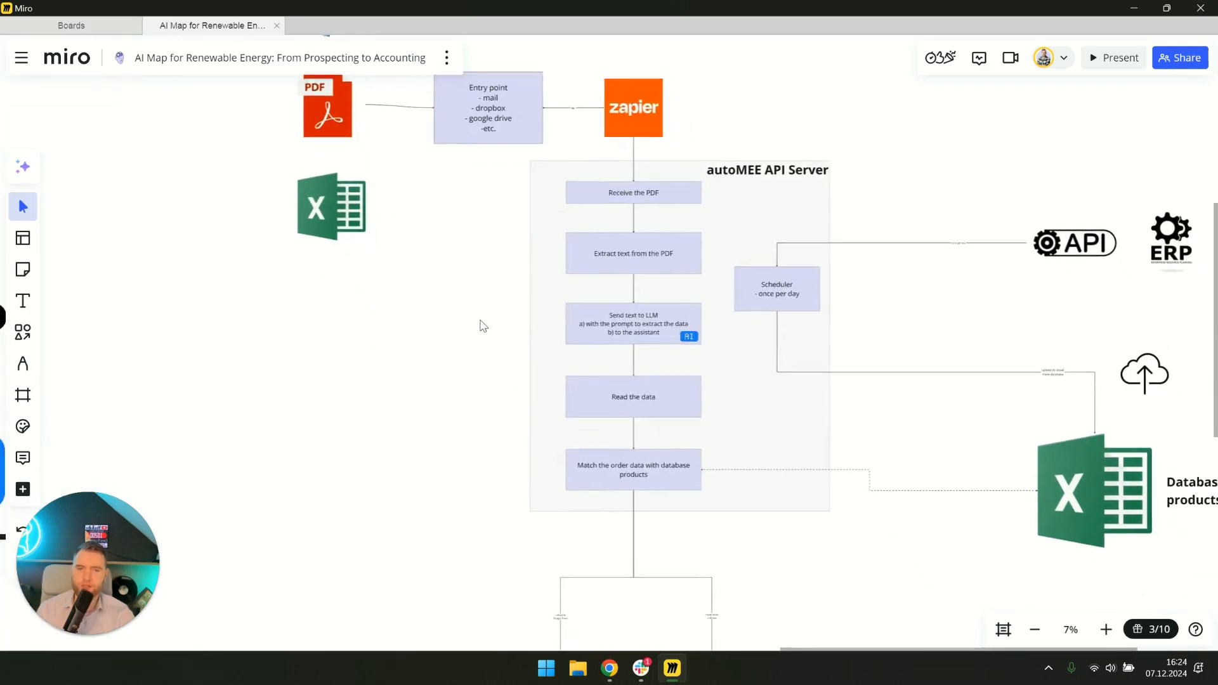
{"action": "scroll", "scroll_direction": "down", "scroll_amount": 3}
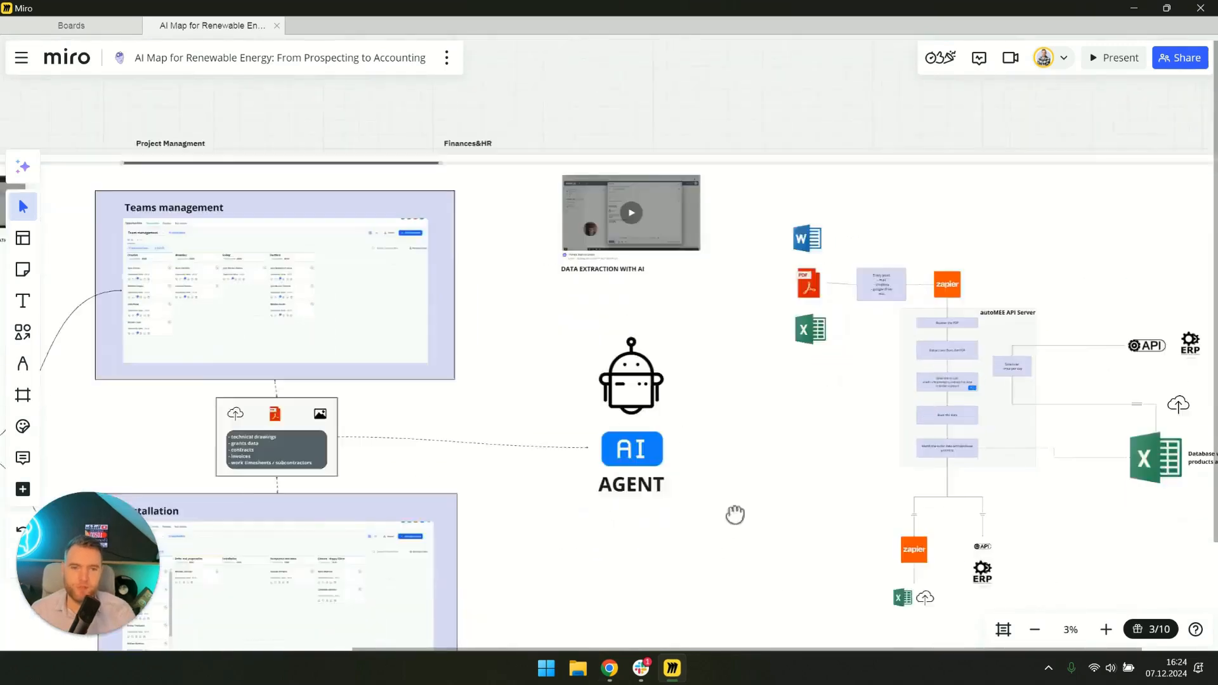
- Pan toward the API server flow, then zoom out to reveal Prospecting | Sales
{"action": "left_click_drag", "start_coordinate": [734, 515], "coordinate": [606, 392]}
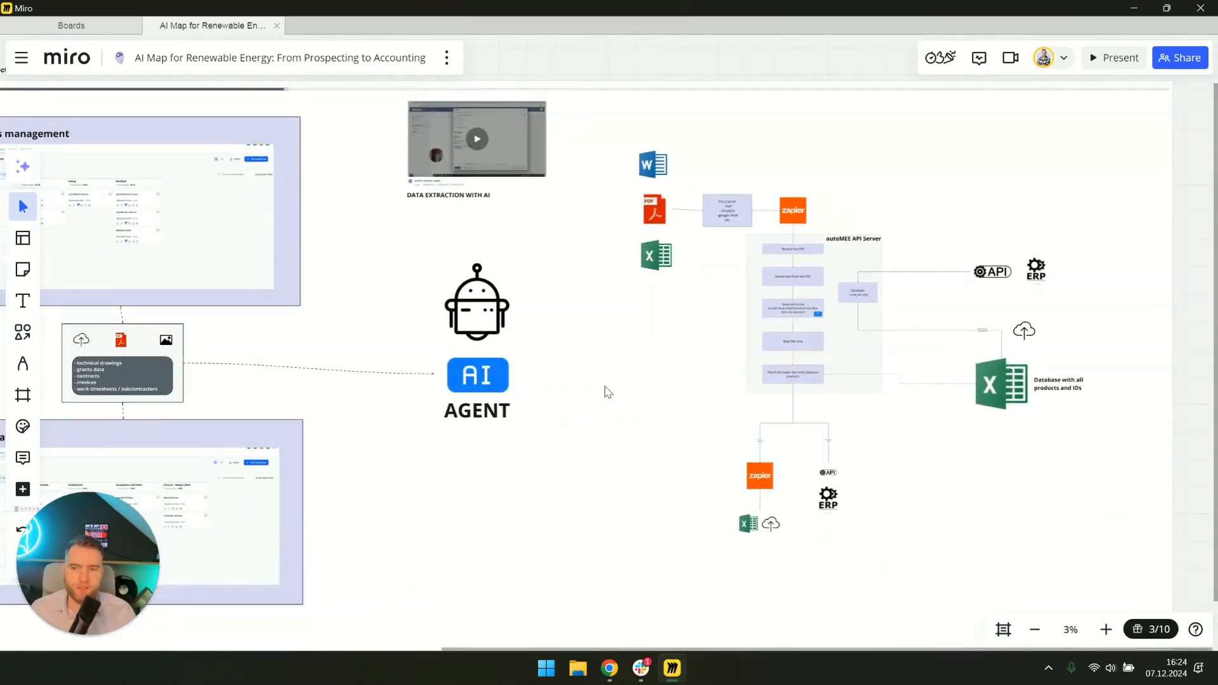
{"action": "mouse_move", "coordinate": [655, 390]}
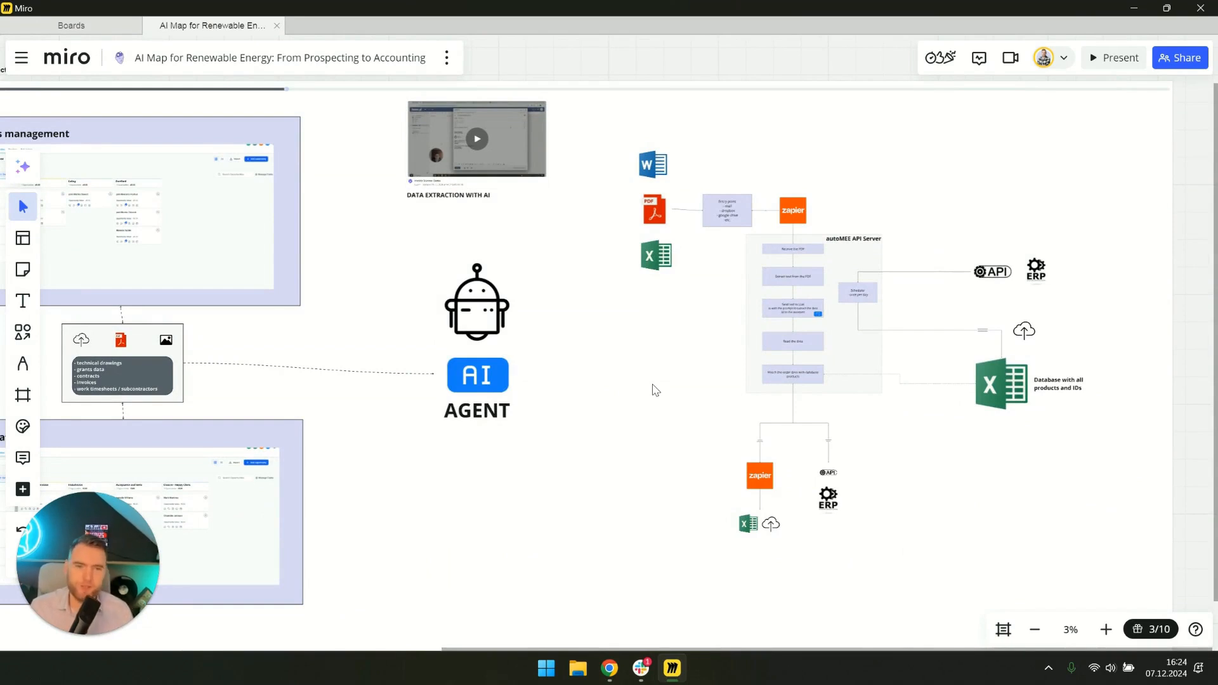
{"action": "mouse_move", "coordinate": [723, 379]}
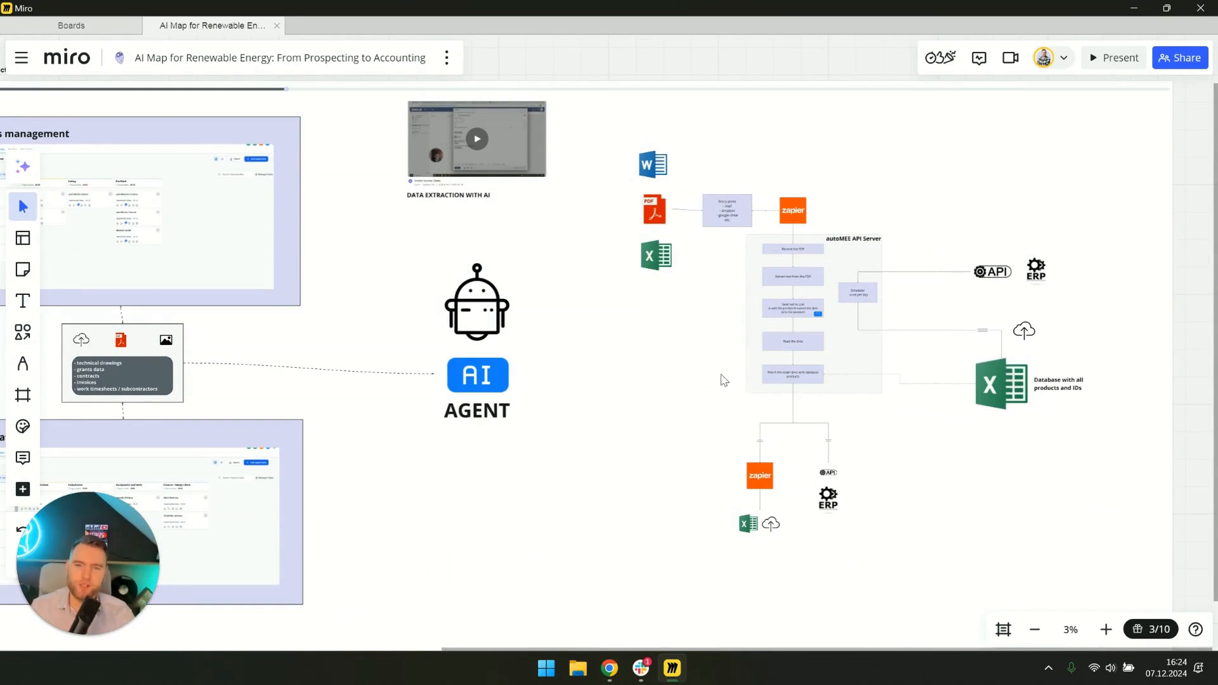
{"action": "mouse_move", "coordinate": [712, 370]}
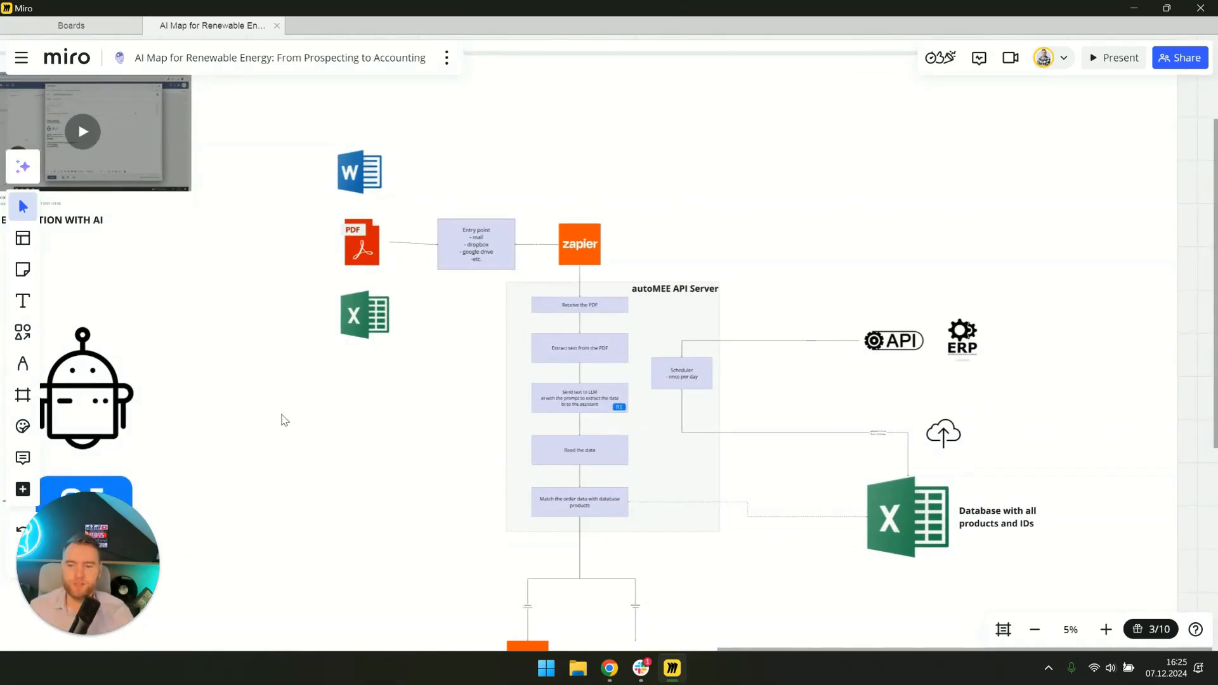
{"action": "mouse_move", "coordinate": [251, 490]}
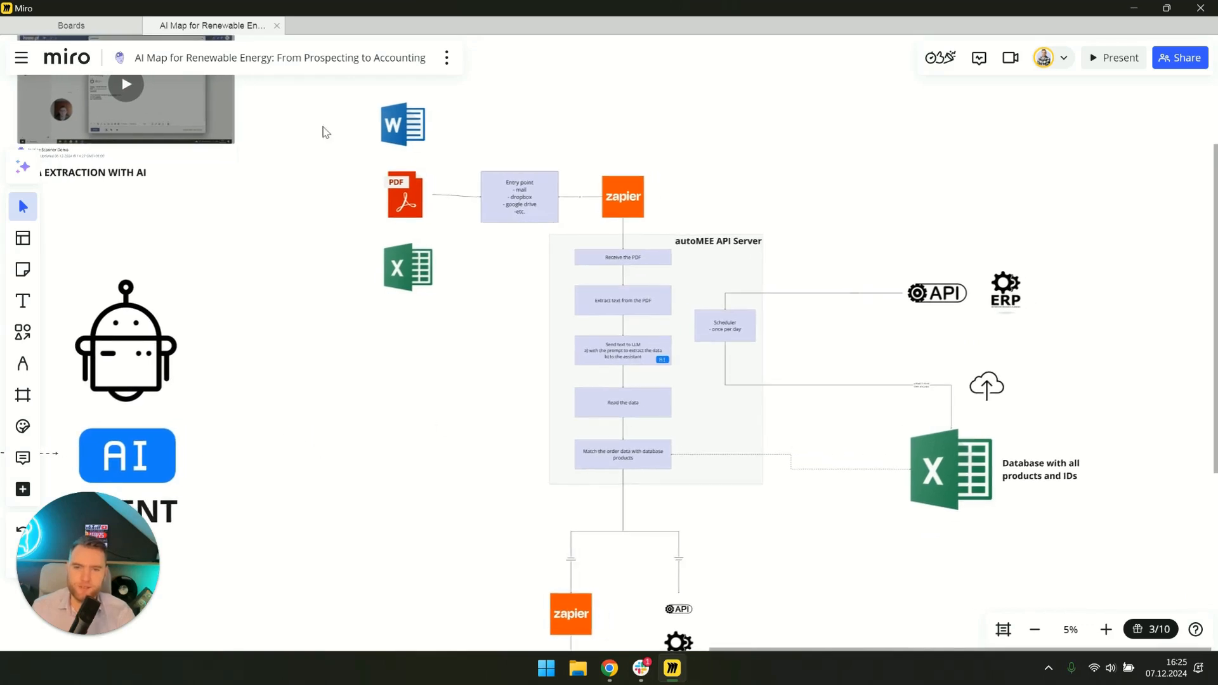
{"action": "scroll", "scroll_direction": "down", "scroll_amount": 3}
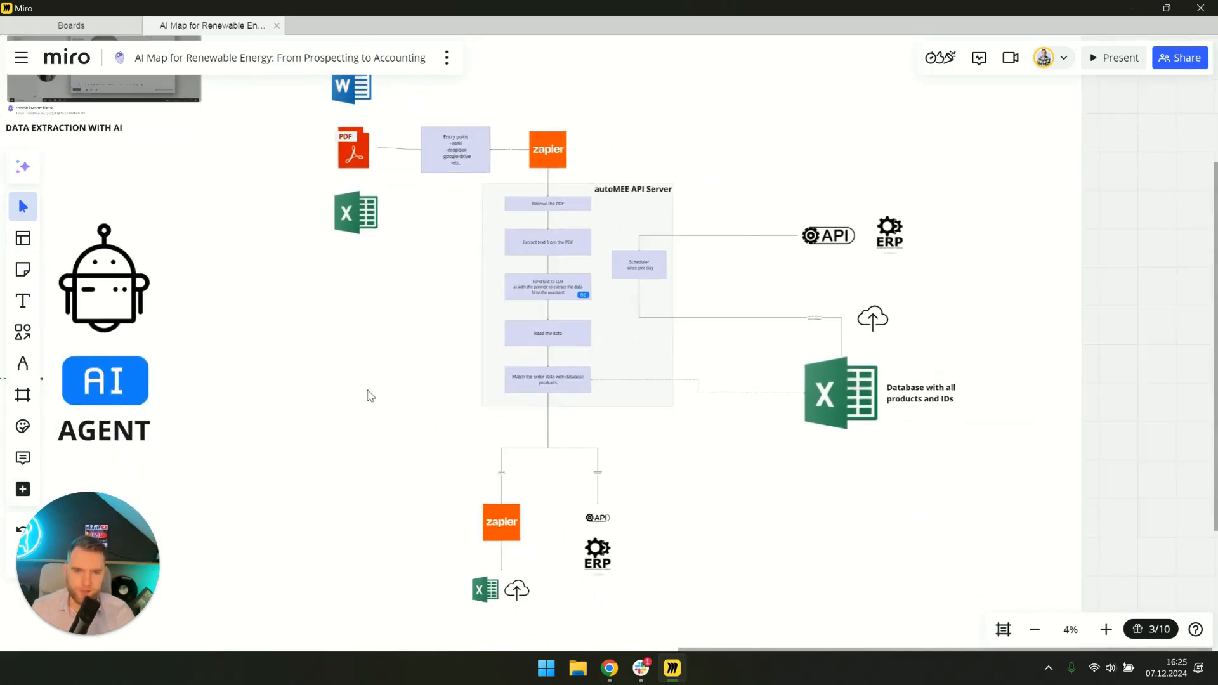
{"action": "scroll", "scroll_direction": "down", "scroll_amount": 3}
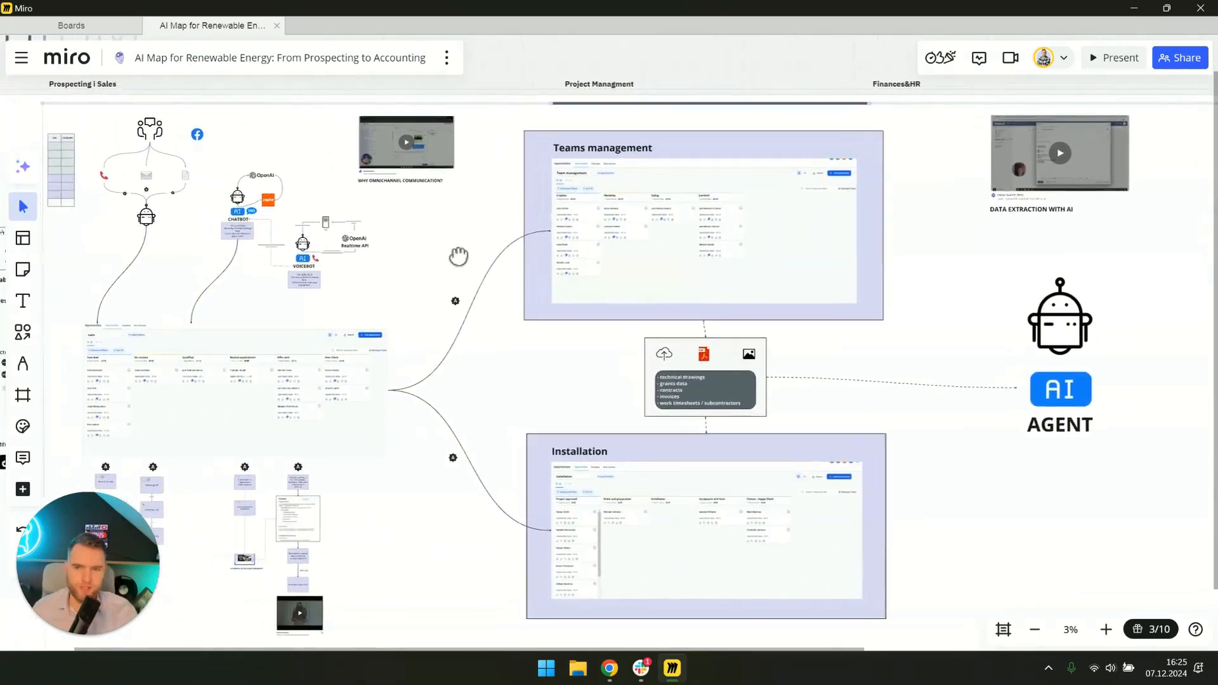
- Zoom in on Prospecting | Sales with its chatbot, voicebot and Marketing Strategy funnel
{"action": "scroll", "scroll_direction": "down", "scroll_amount": 3}
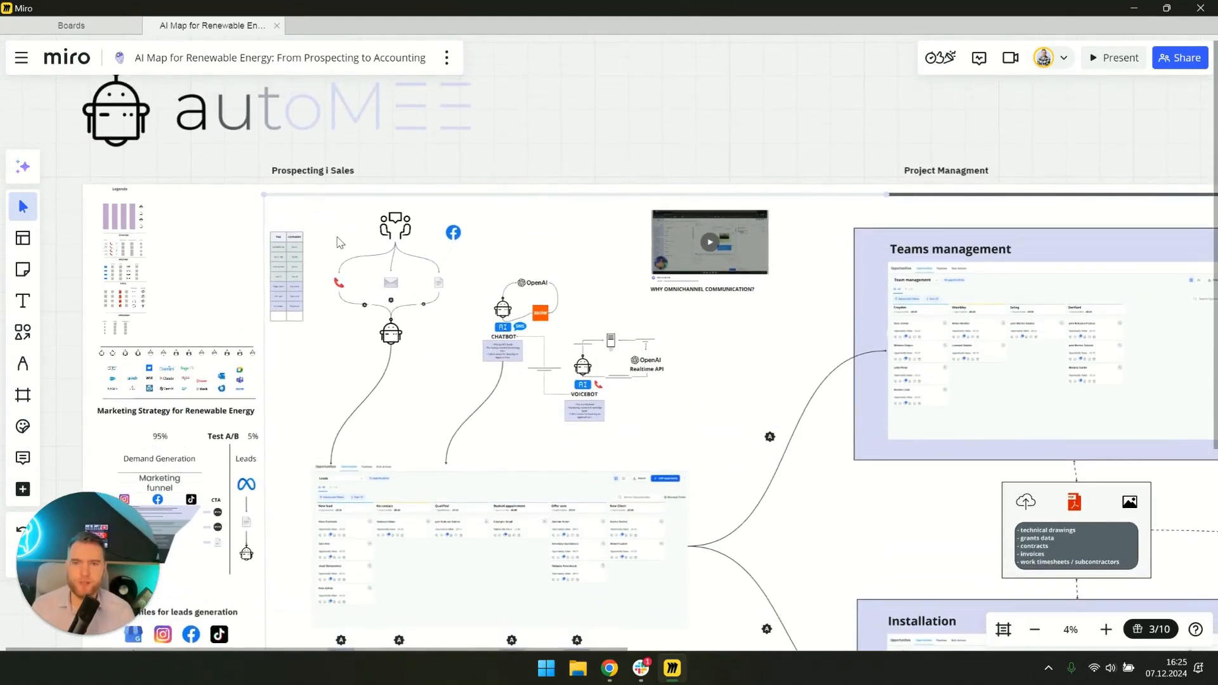
{"action": "mouse_move", "coordinate": [243, 258]}
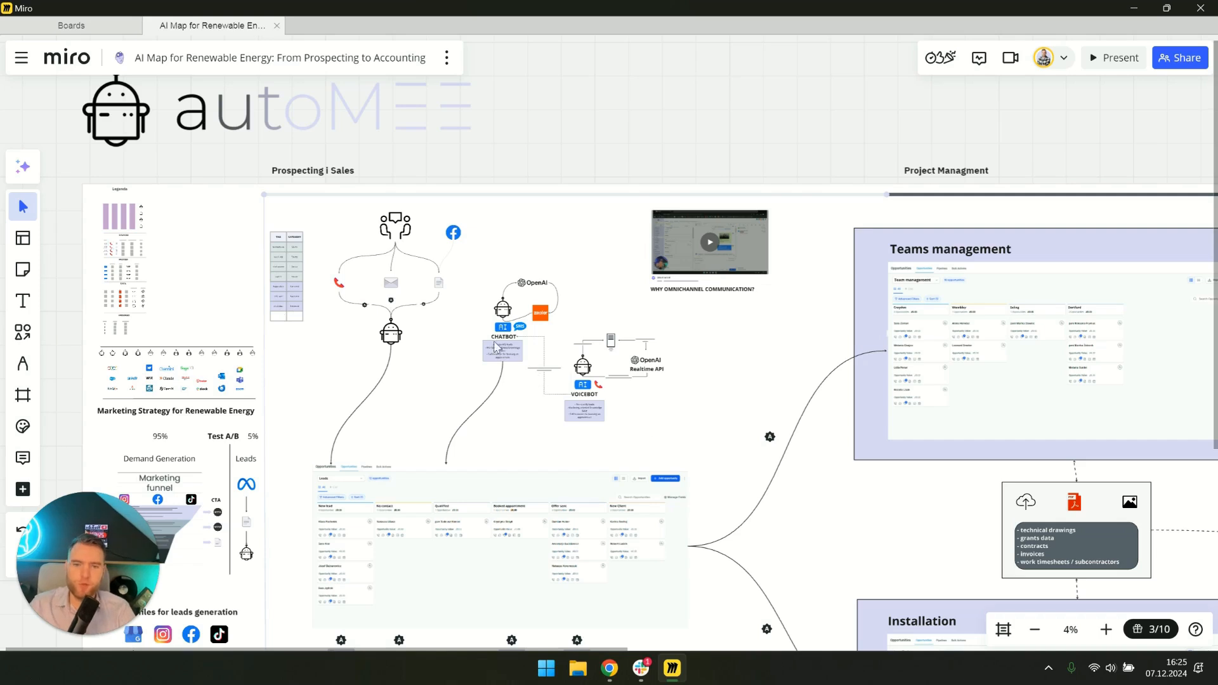
{"action": "mouse_move", "coordinate": [444, 358]}
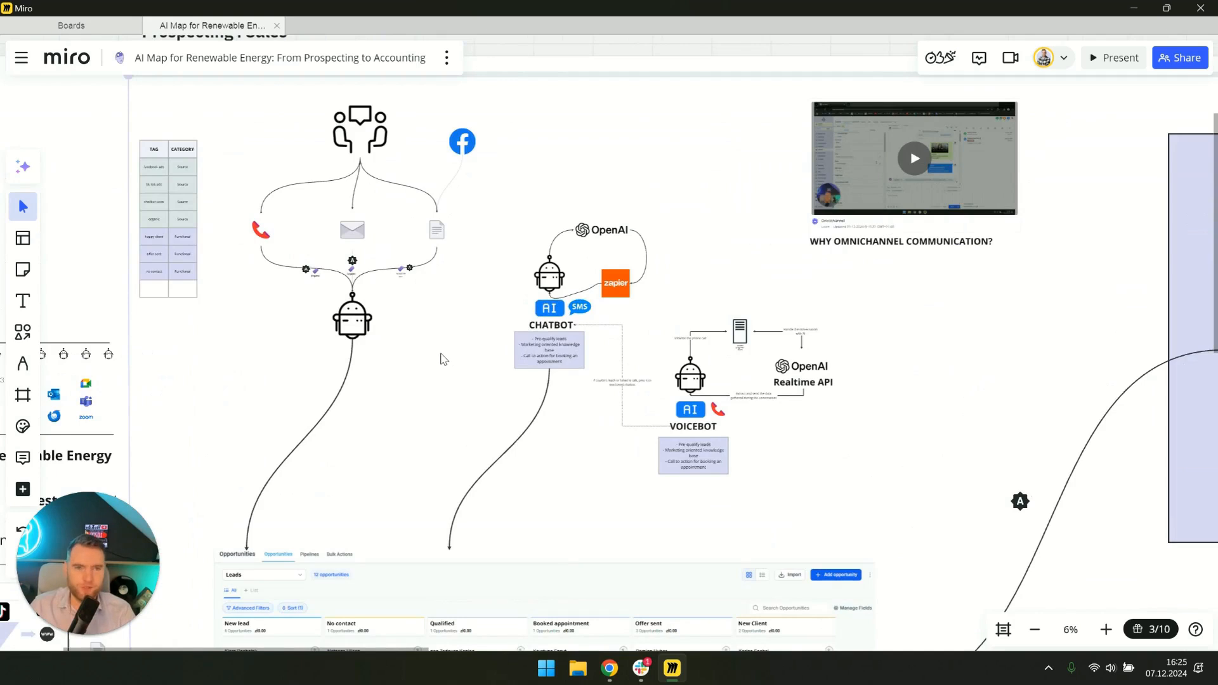
{"action": "mouse_move", "coordinate": [429, 426]}
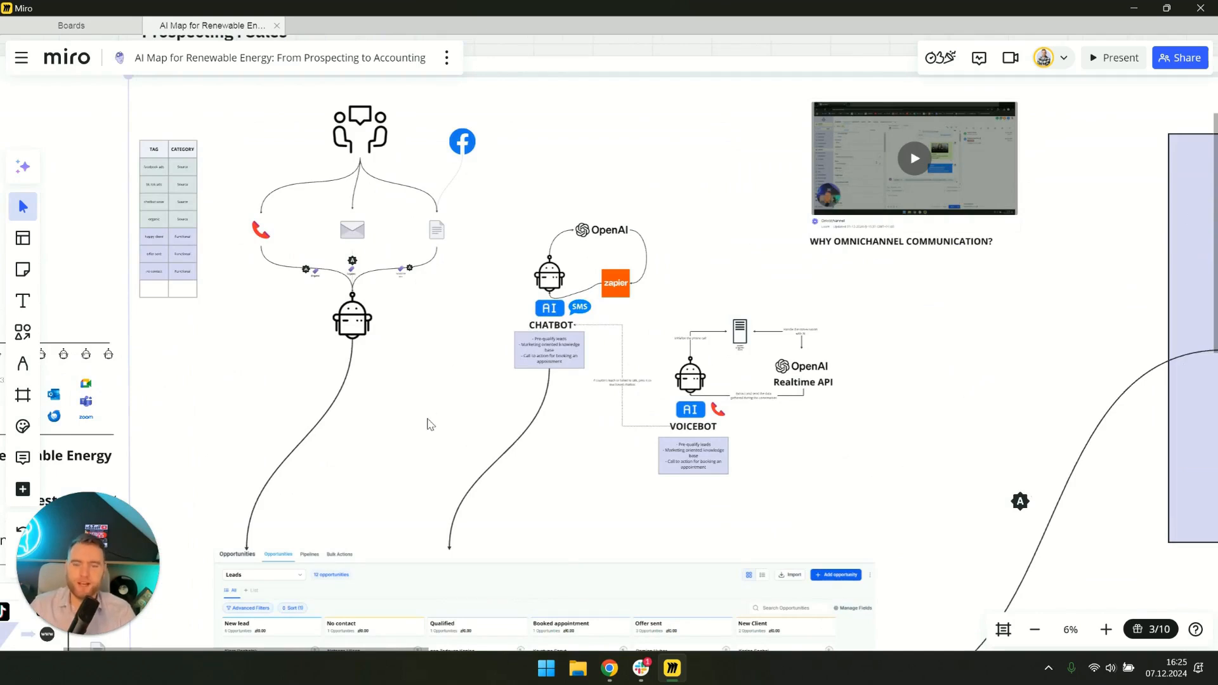
{"action": "mouse_move", "coordinate": [453, 391]}
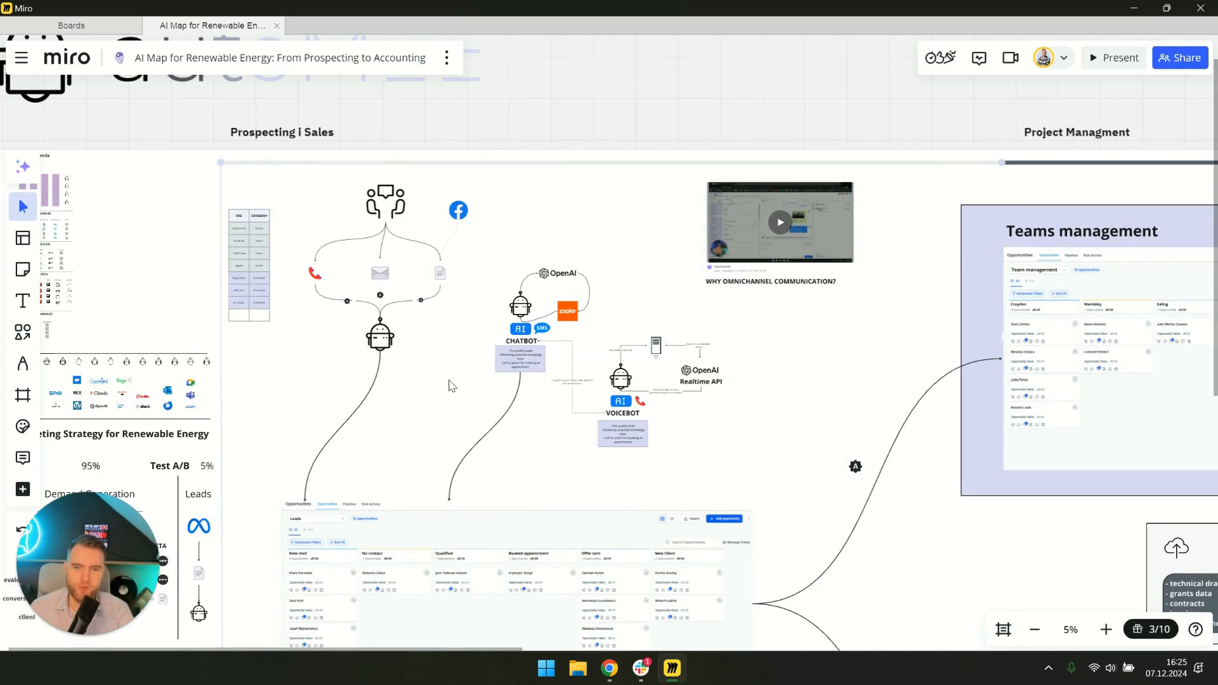
{"action": "mouse_move", "coordinate": [473, 362]}
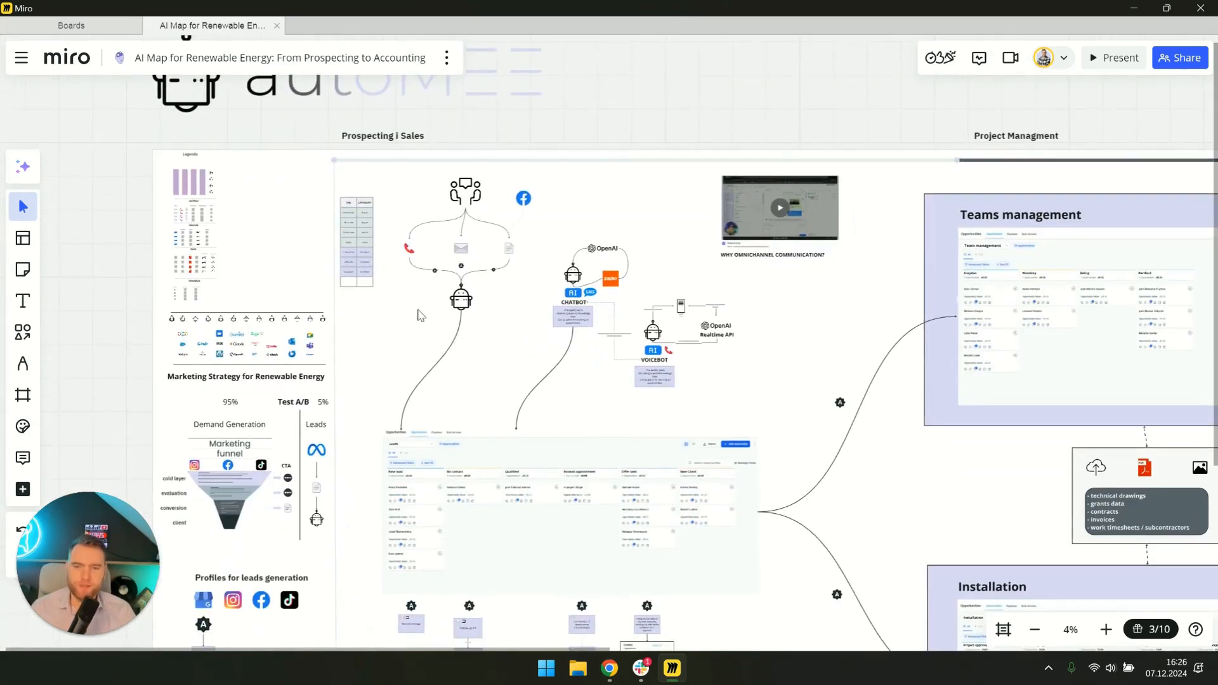
{"action": "mouse_move", "coordinate": [300, 200]}
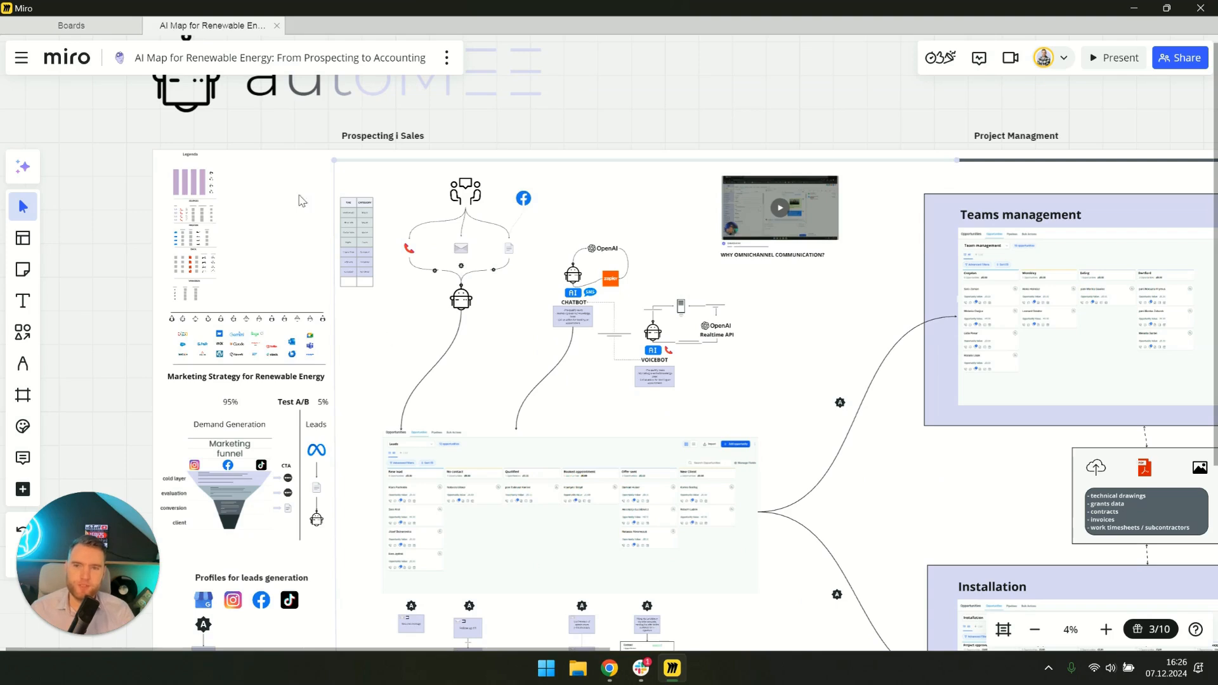
{"action": "mouse_move", "coordinate": [1181, 58]}
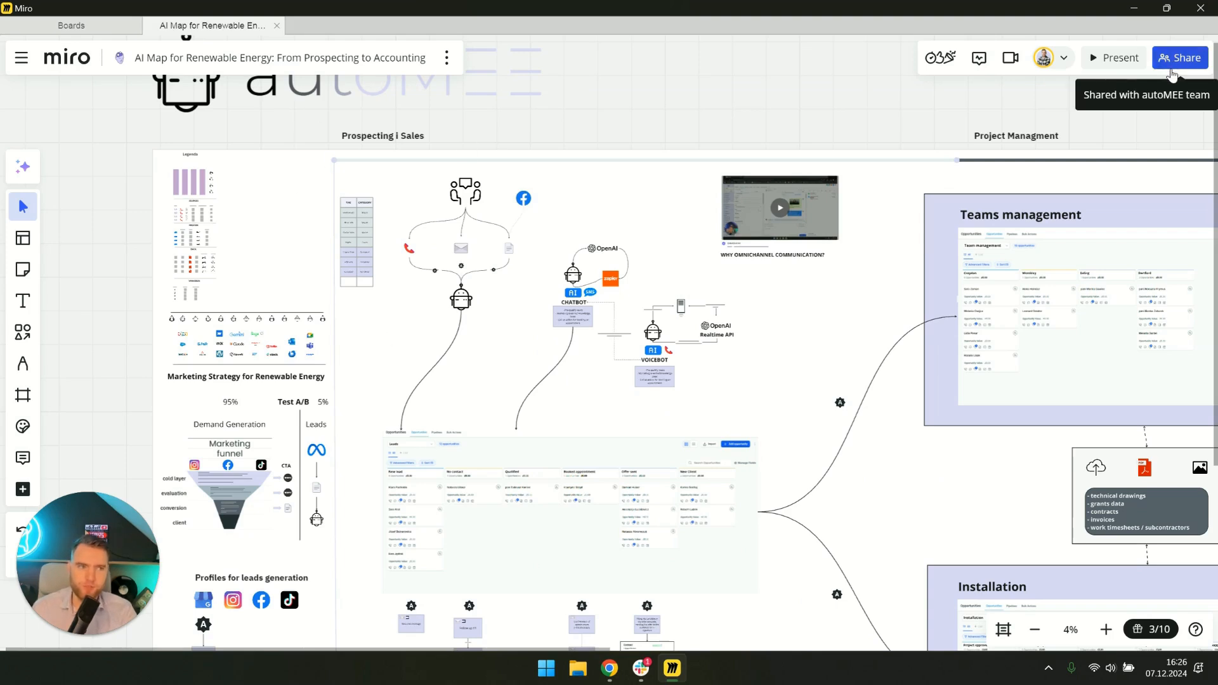
{"action": "mouse_move", "coordinate": [758, 330]}
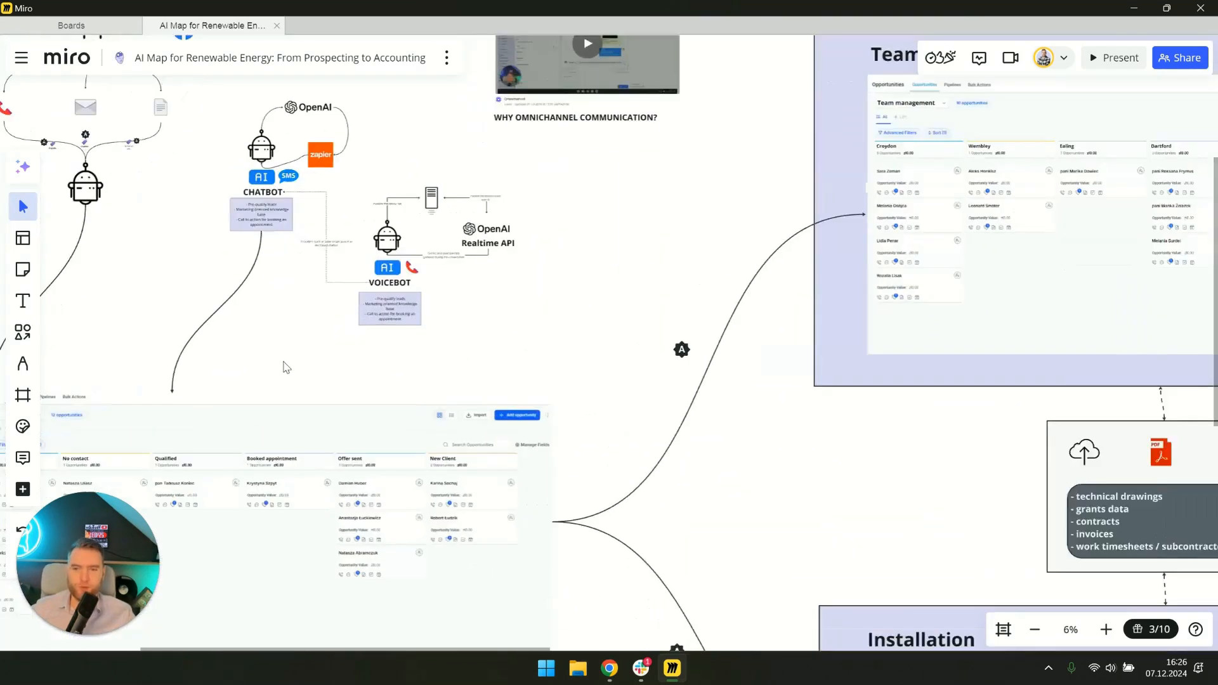
{"action": "scroll", "scroll_direction": "down", "scroll_amount": 3}
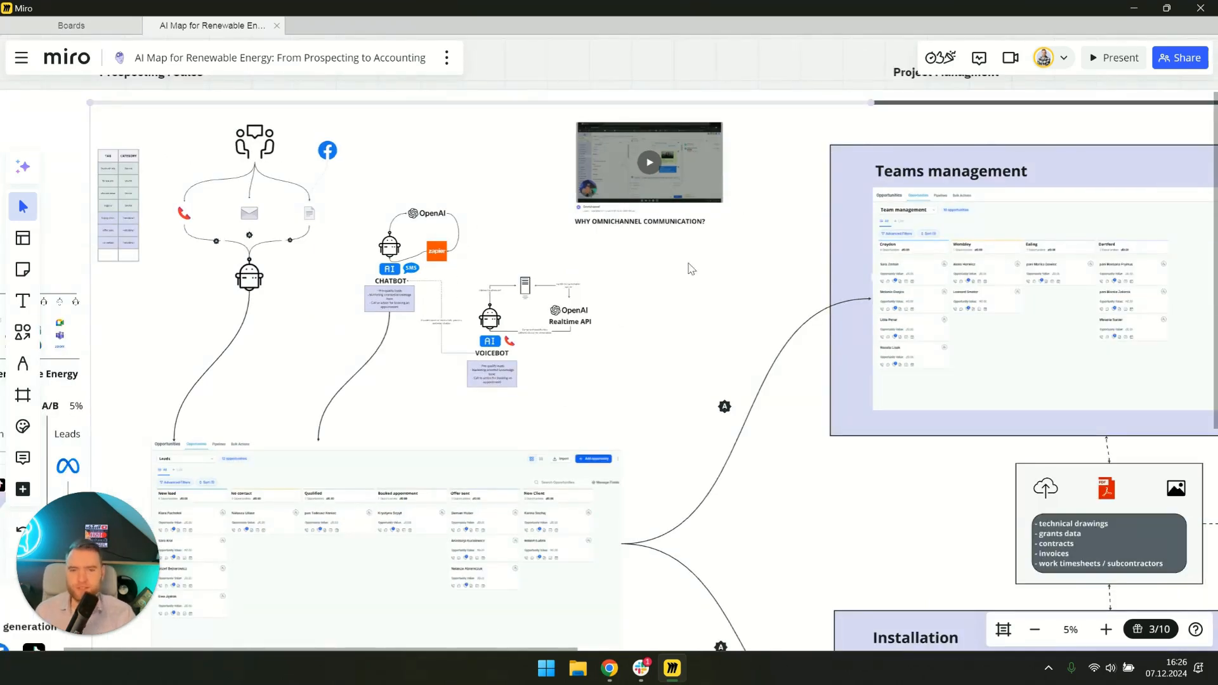
{"action": "mouse_move", "coordinate": [668, 304]}
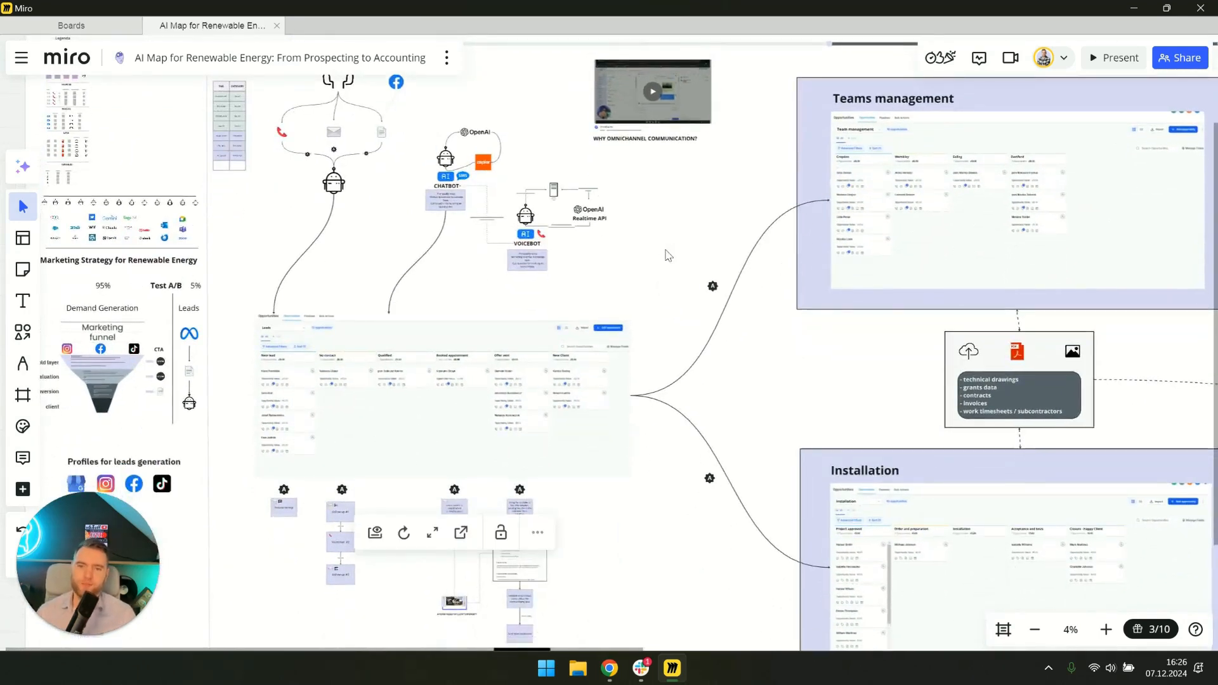
{"action": "mouse_move", "coordinate": [365, 262]}
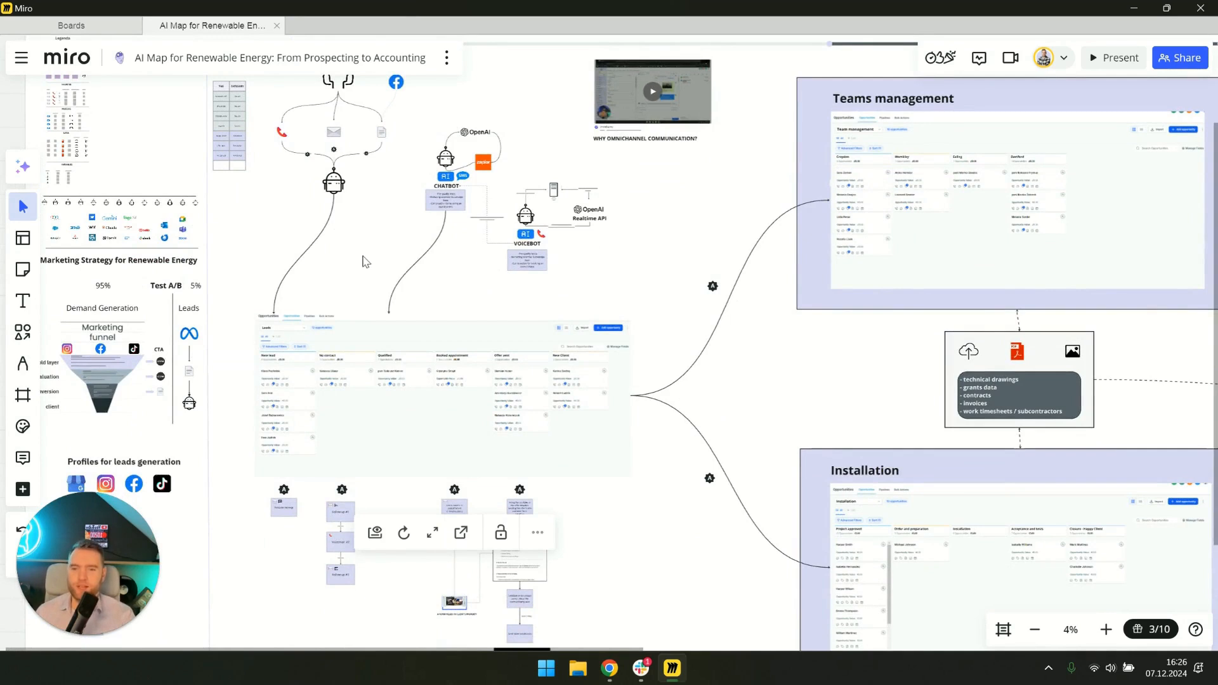